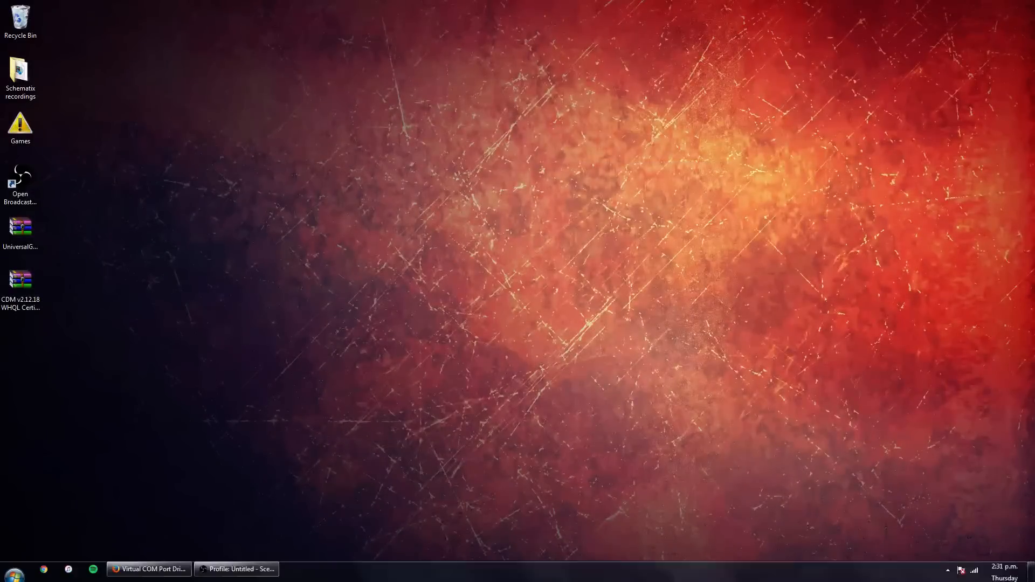
# Show the FTDI VCP driver page and dismiss the x64 2.12.18 download prompt.
pyautogui.click(148, 570)
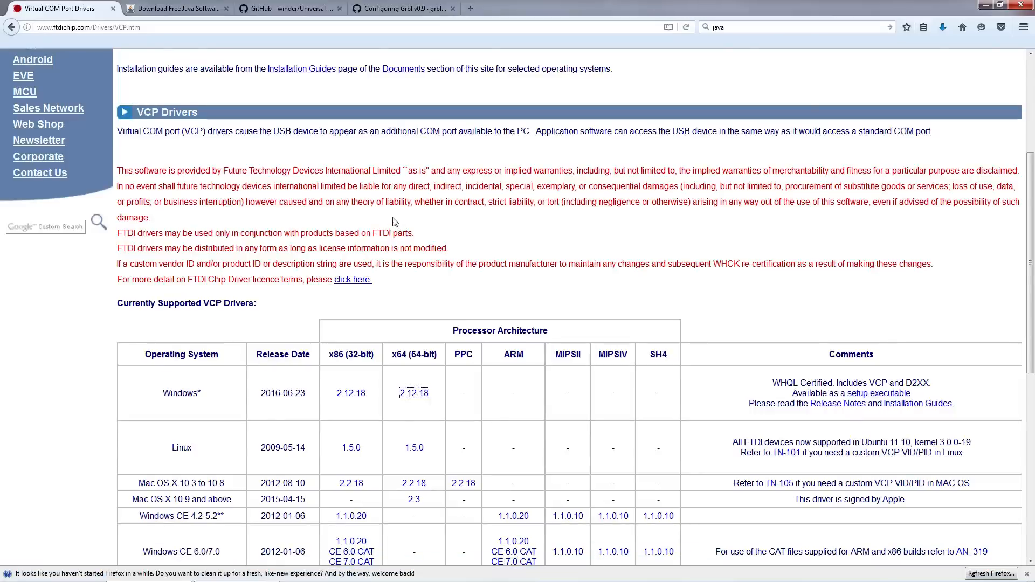
pyautogui.moveTo(184, 85)
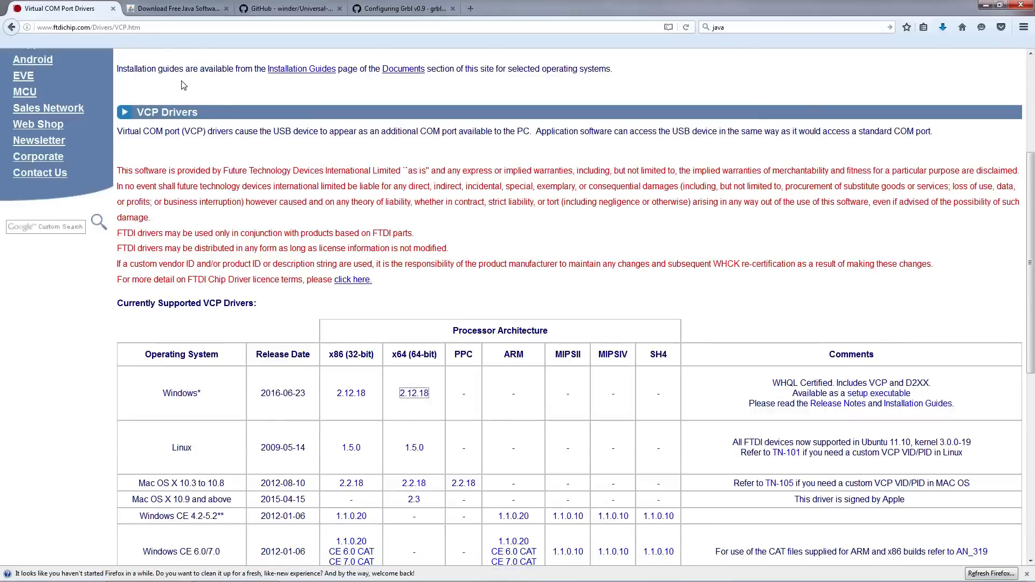
pyautogui.moveTo(217, 111)
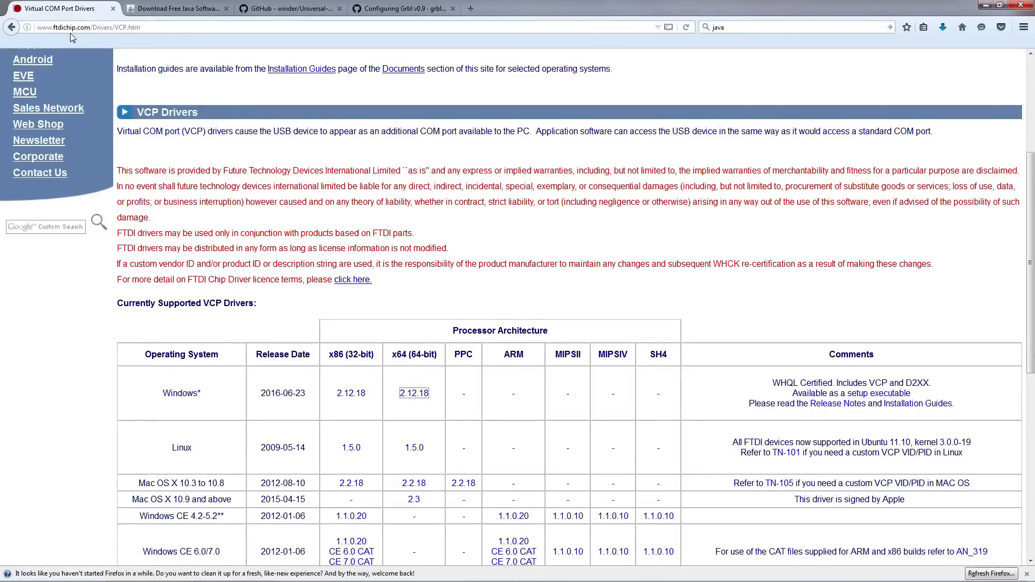
pyautogui.moveTo(410, 249)
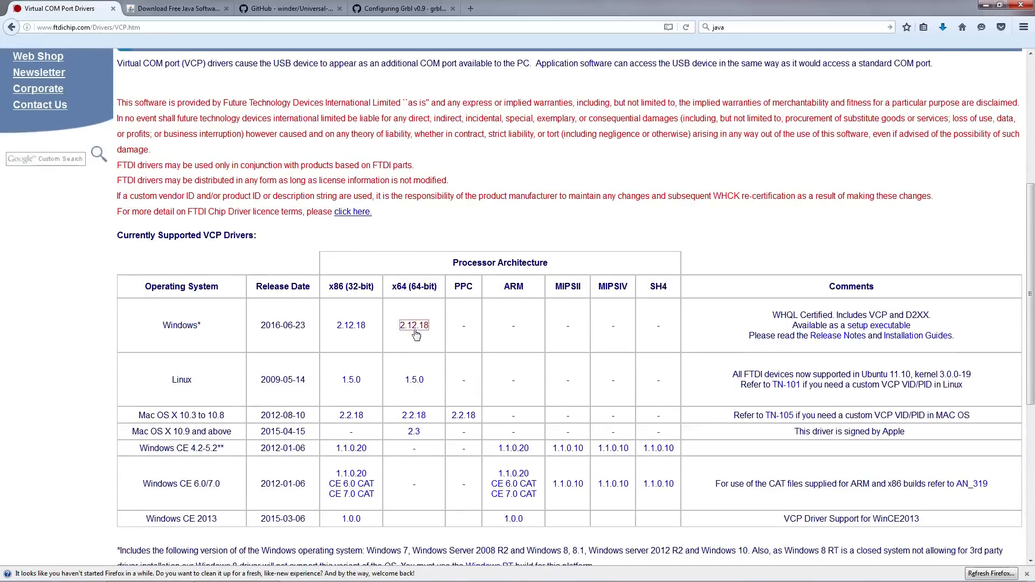
pyautogui.moveTo(220, 341)
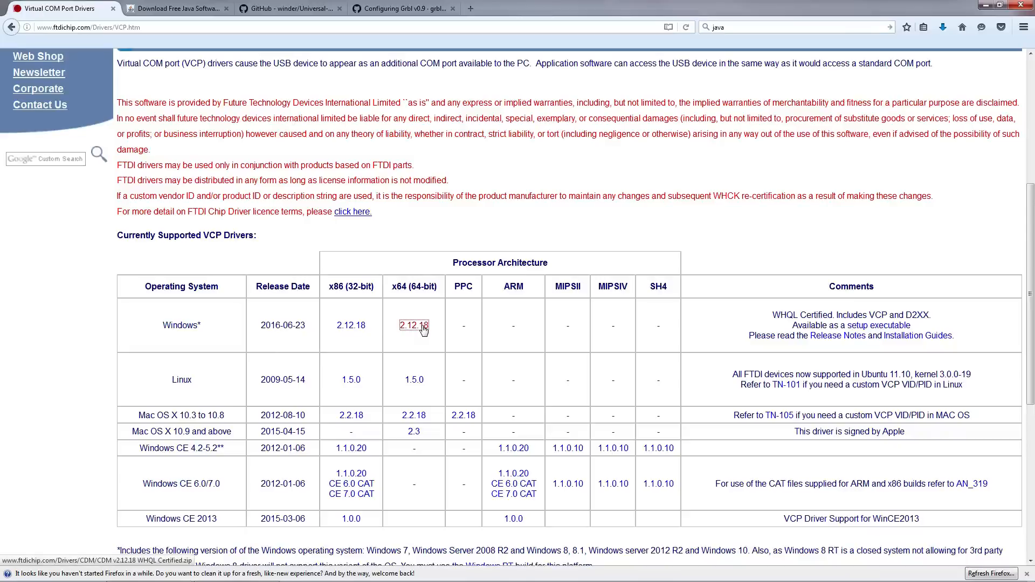
pyautogui.click(413, 324)
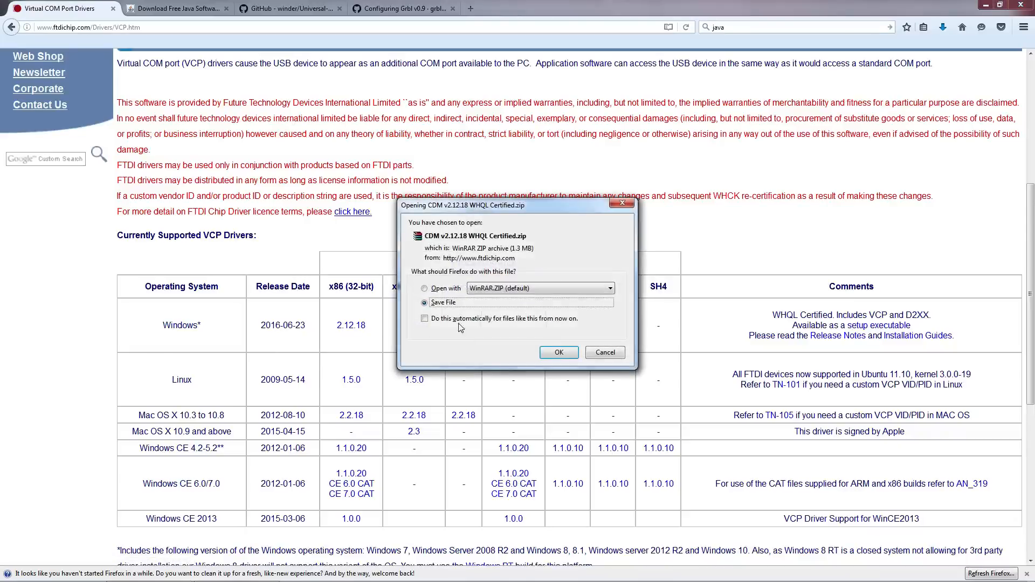
pyautogui.moveTo(564, 367)
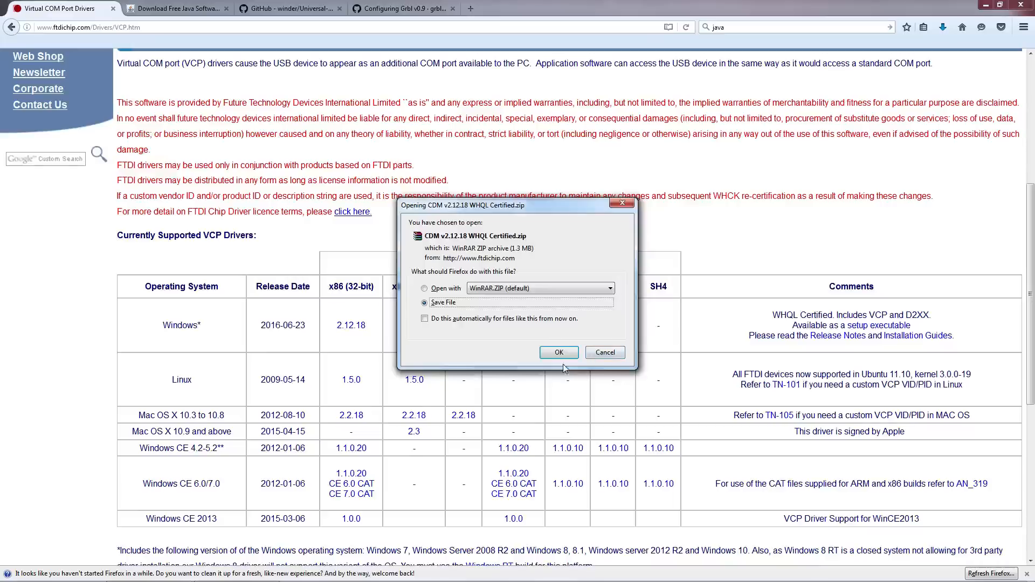
pyautogui.moveTo(604, 352)
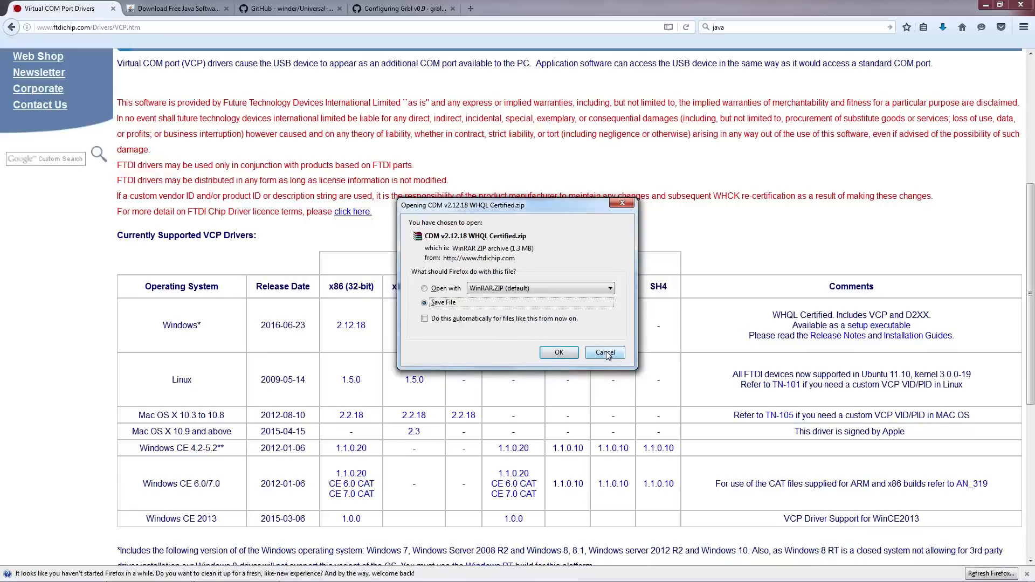
pyautogui.click(604, 352)
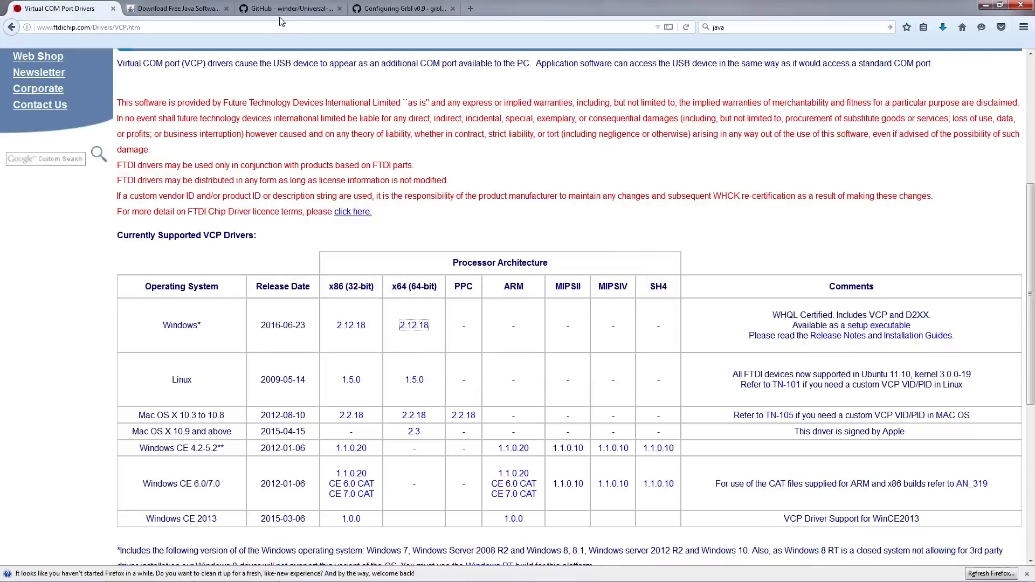
pyautogui.click(290, 8)
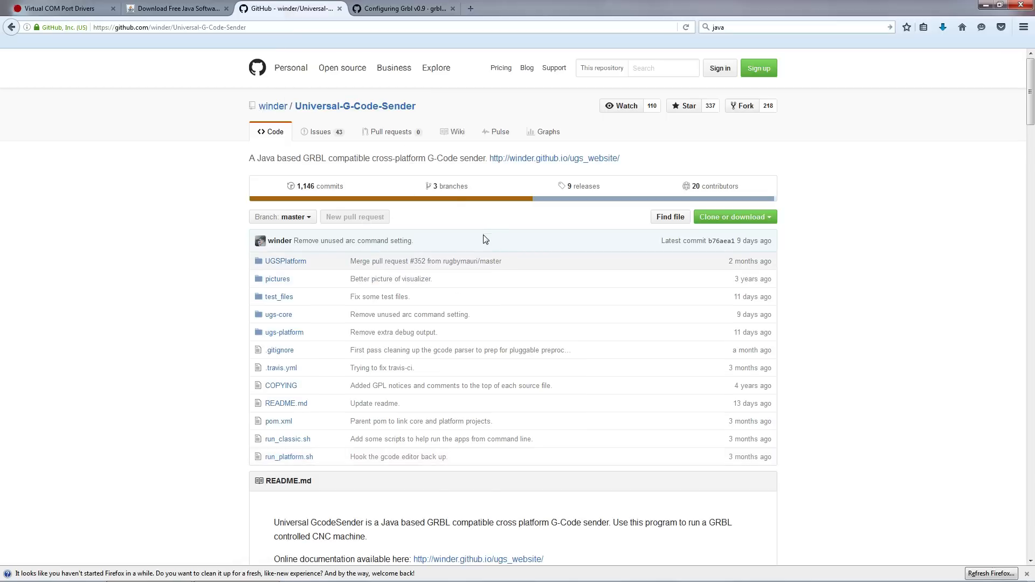
pyautogui.moveTo(420, 114)
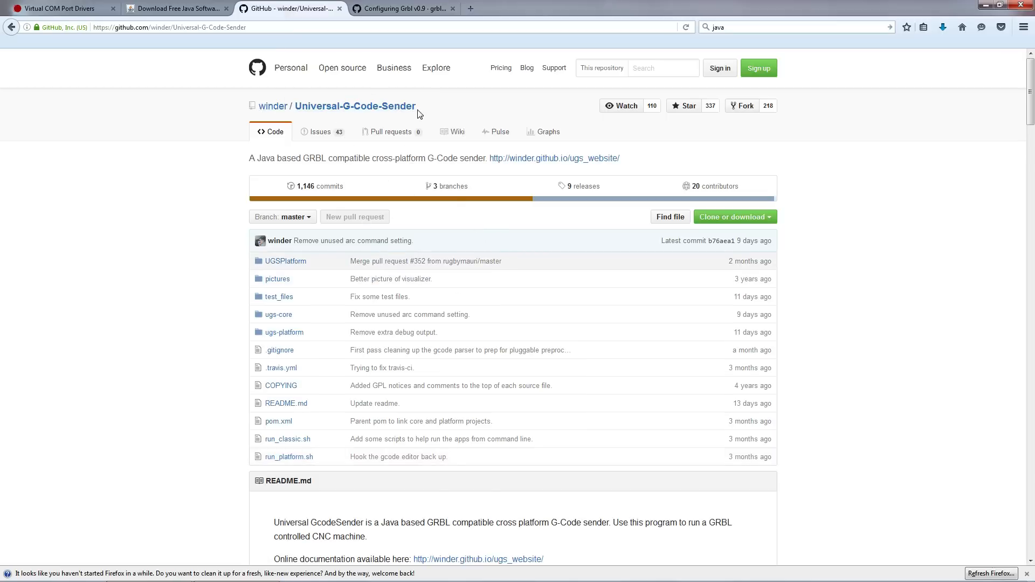
# Scroll to the stable builds under Downloads and dismiss the 1.0.9 zip download prompt.
pyautogui.scroll(-3)
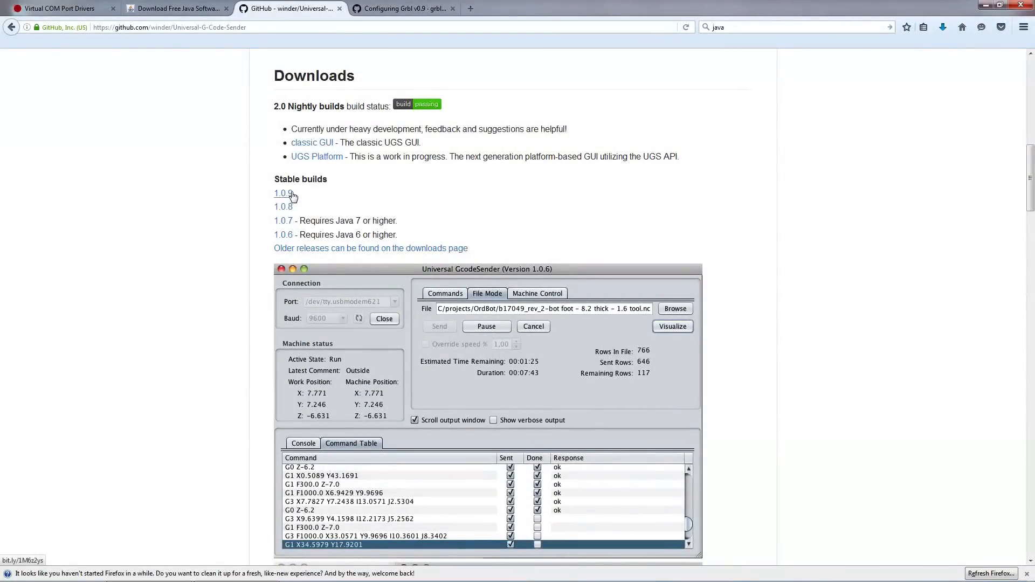
pyautogui.click(282, 193)
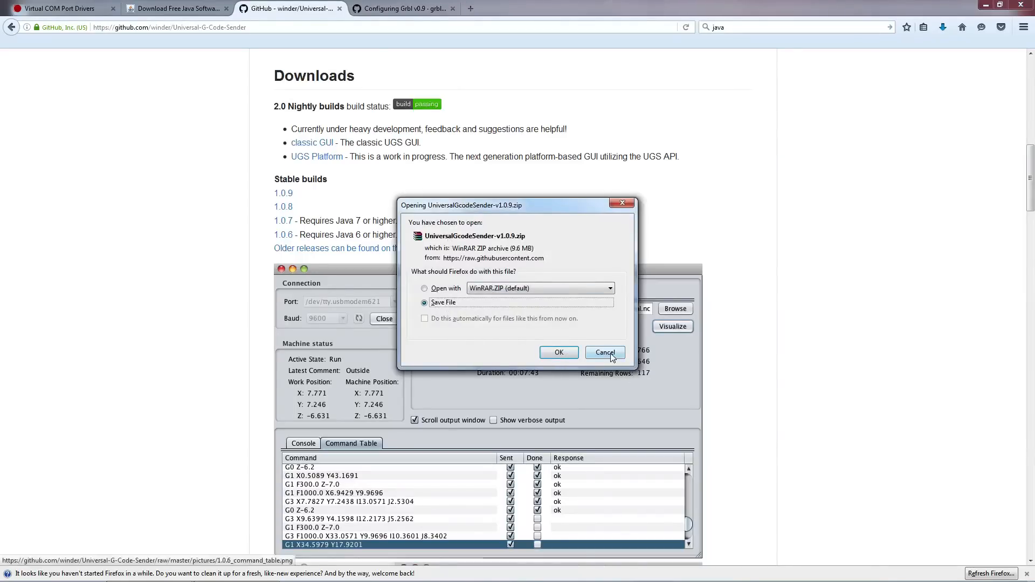
pyautogui.click(603, 352)
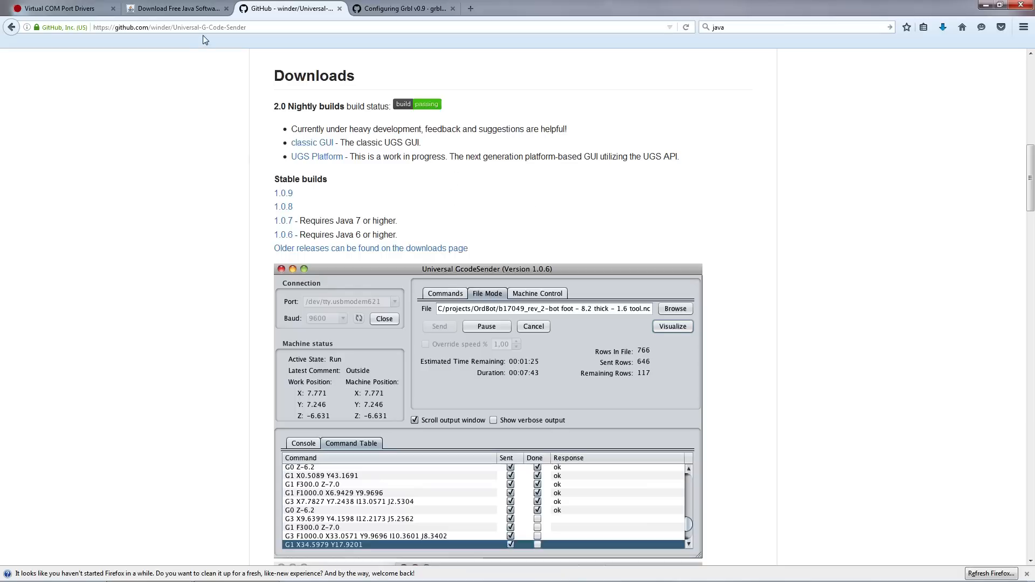
pyautogui.moveTo(178, 9)
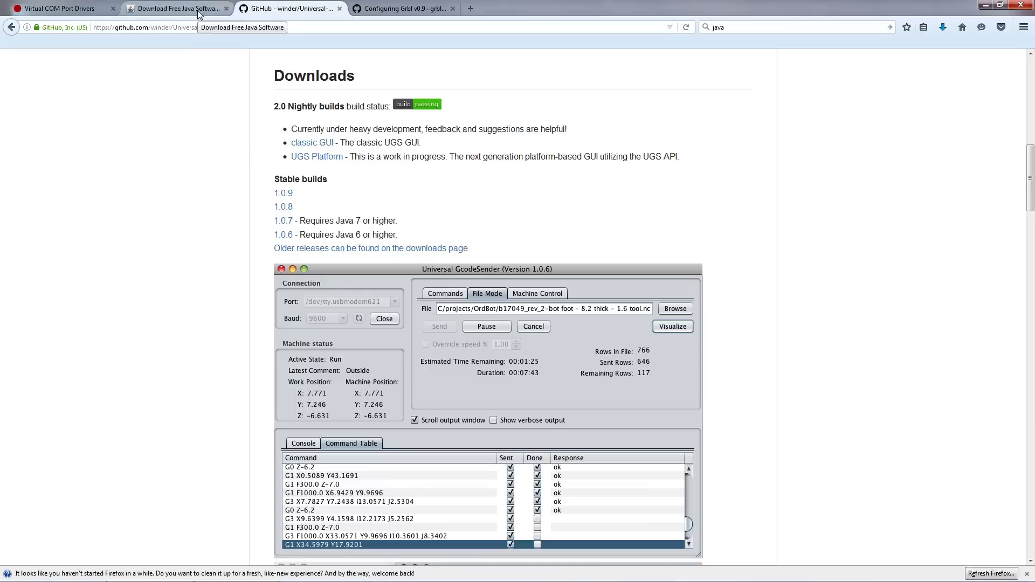
# Delete the Universal G-Code Sender and CDM 2.12.18 zip archives from the desktop.
pyautogui.click(177, 8)
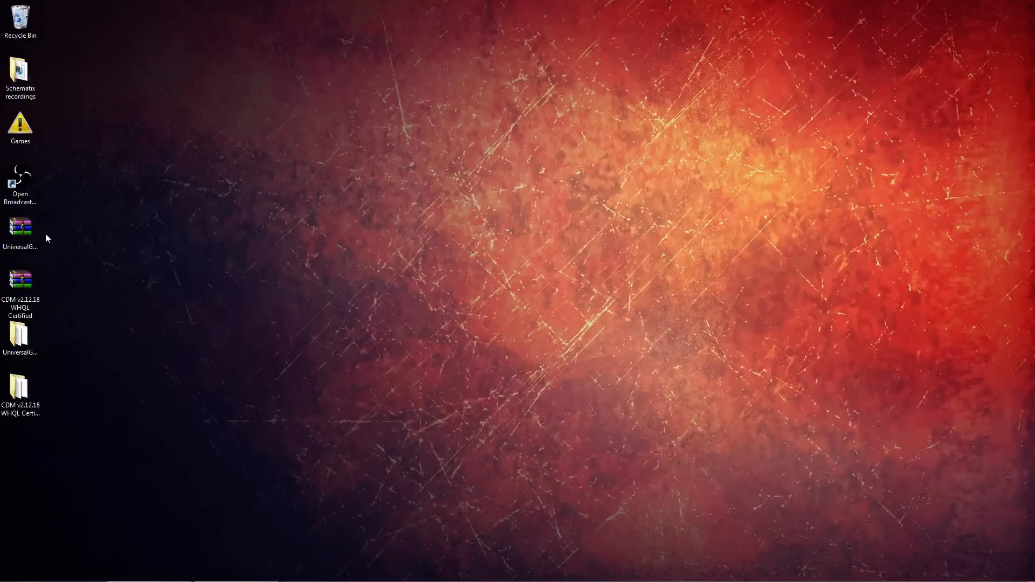
pyautogui.moveTo(20, 232)
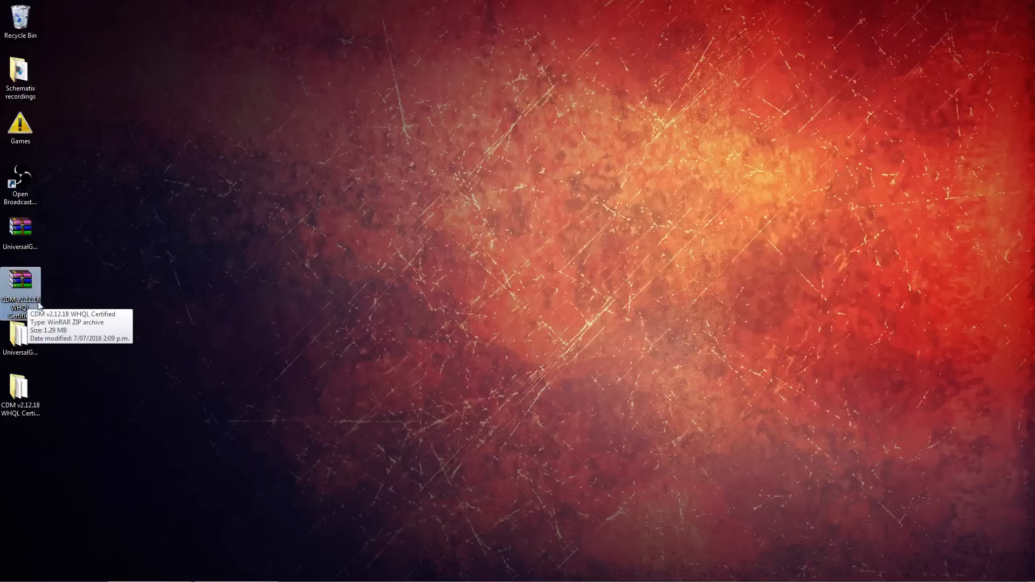
pyautogui.moveTo(68, 253)
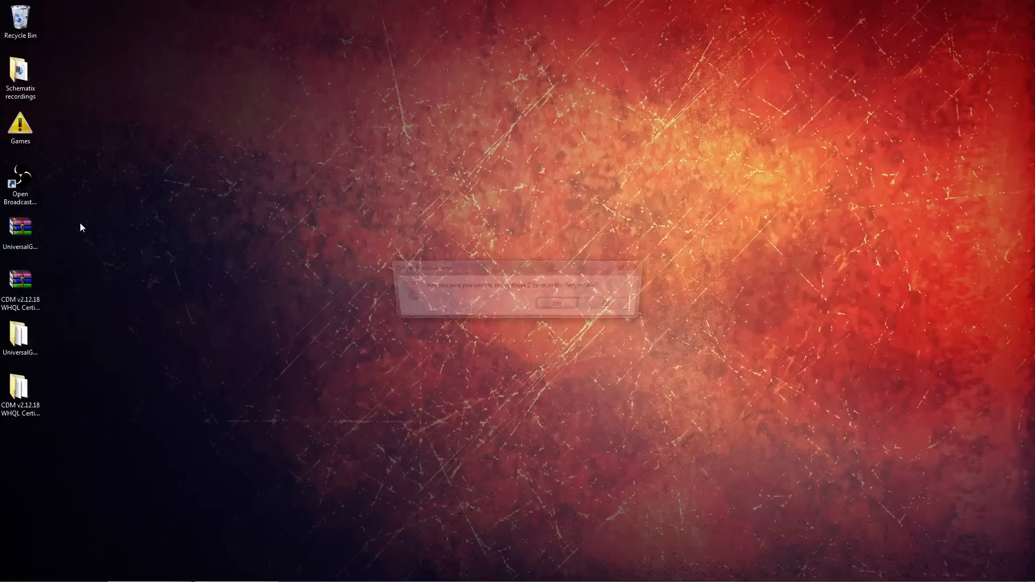
pyautogui.click(555, 303)
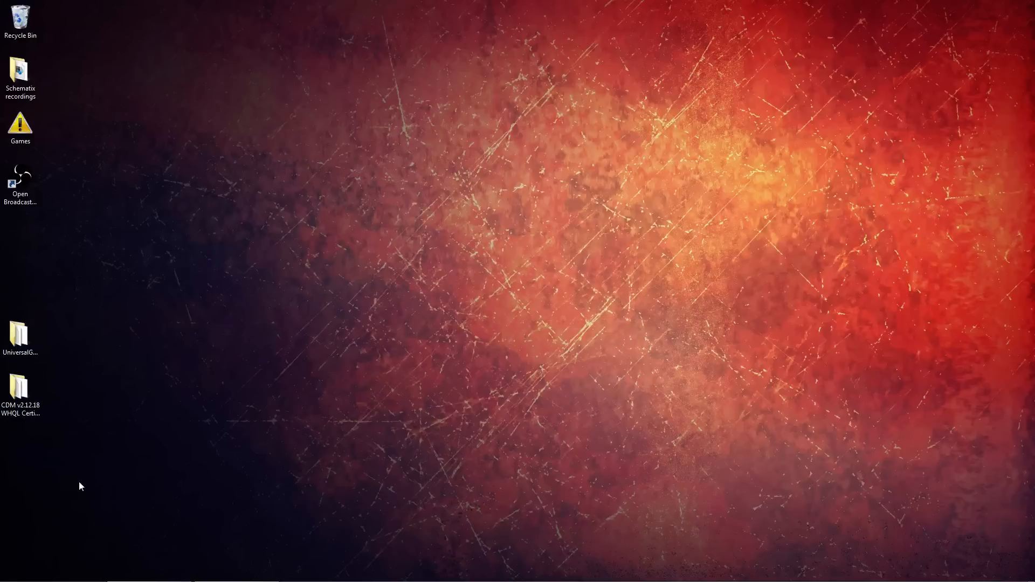
pyautogui.moveTo(277, 416)
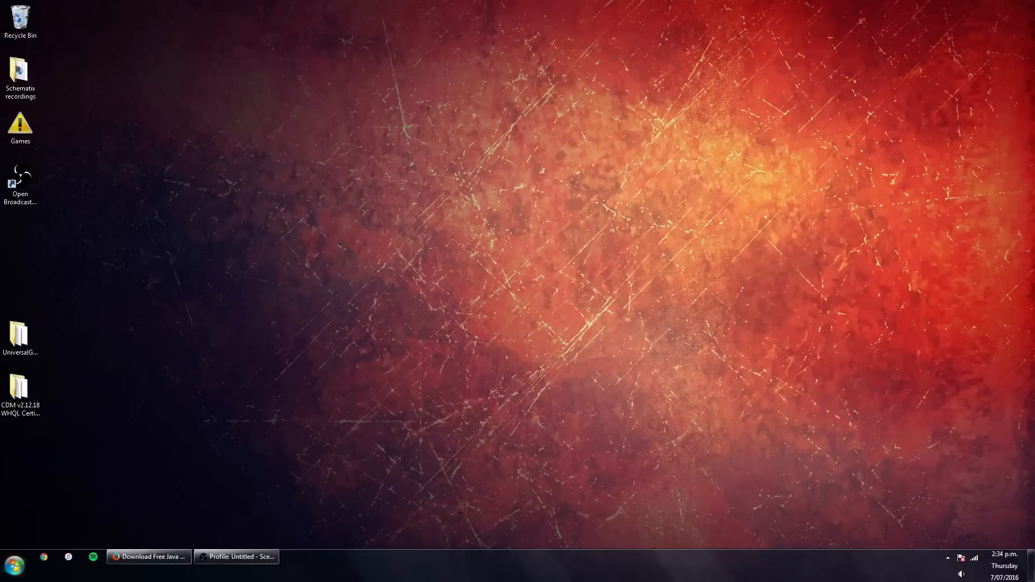
# Open Device Manager and bring up actions for the unrecognised USB Device.
pyautogui.click(13, 566)
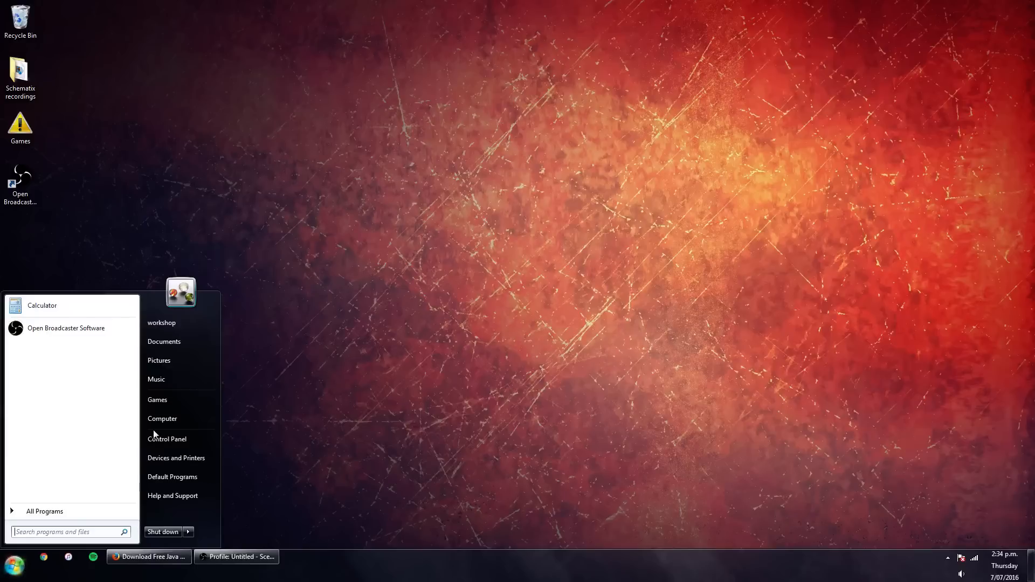
pyautogui.click(167, 438)
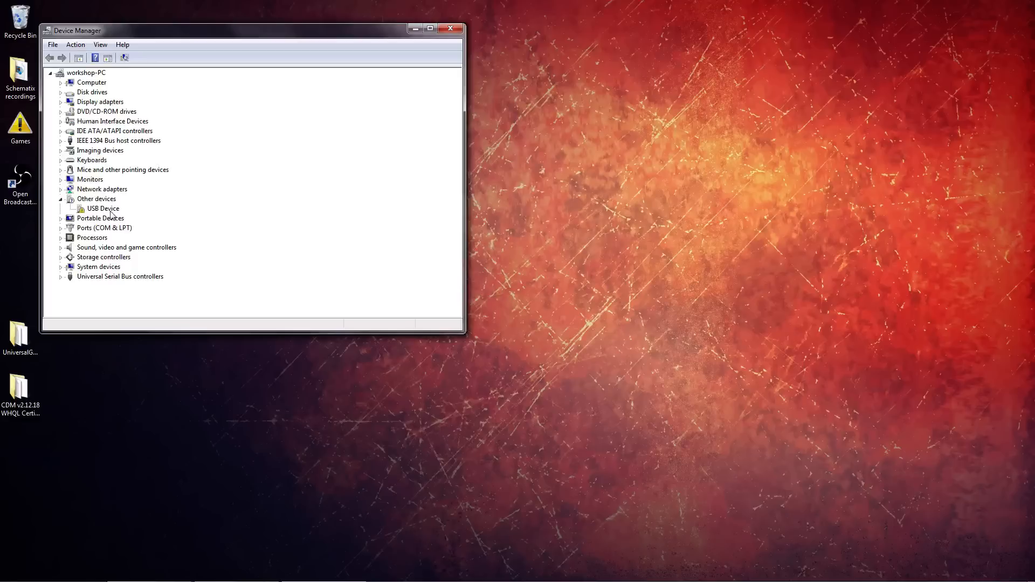
pyautogui.moveTo(82, 210)
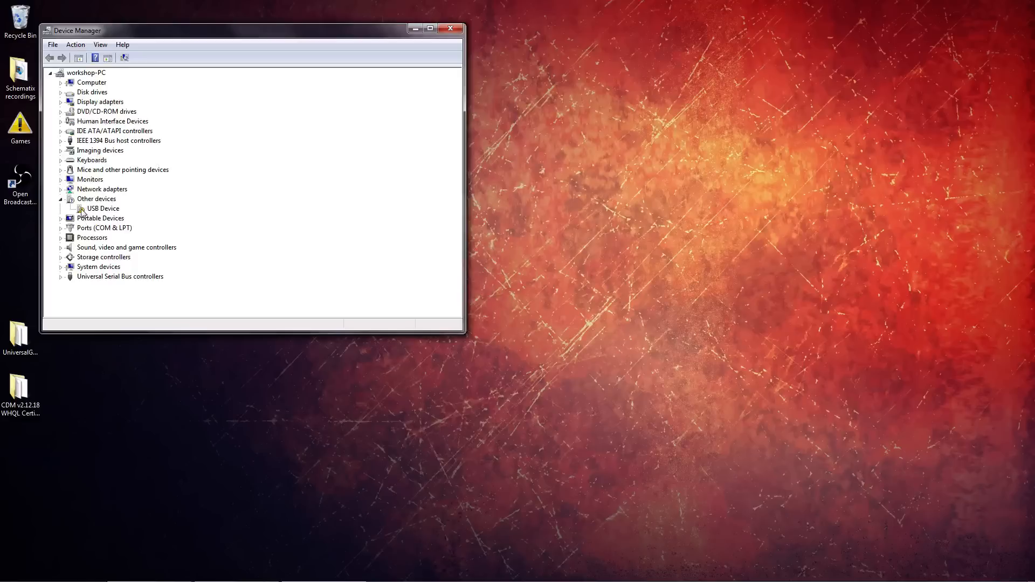
pyautogui.rightClick(102, 208)
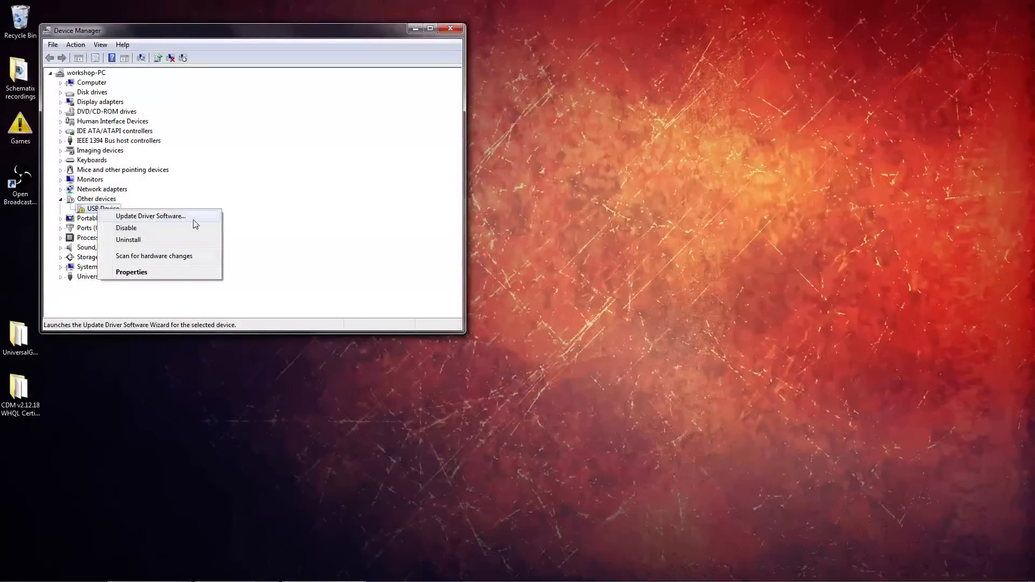
# Install the USB Device driver from the CDM v2.12.18 WHQL Certified folder.
pyautogui.click(151, 215)
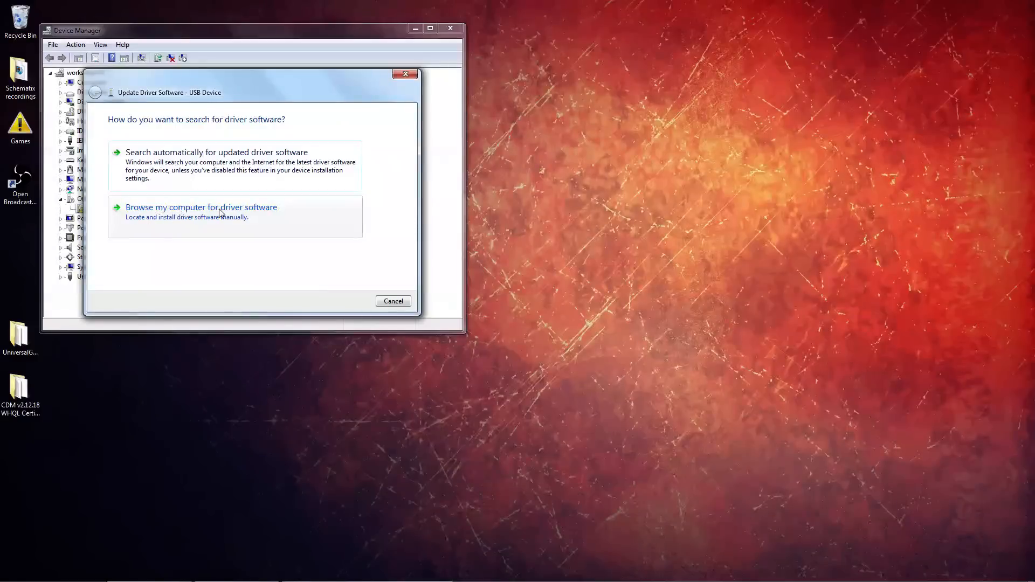
pyautogui.click(200, 206)
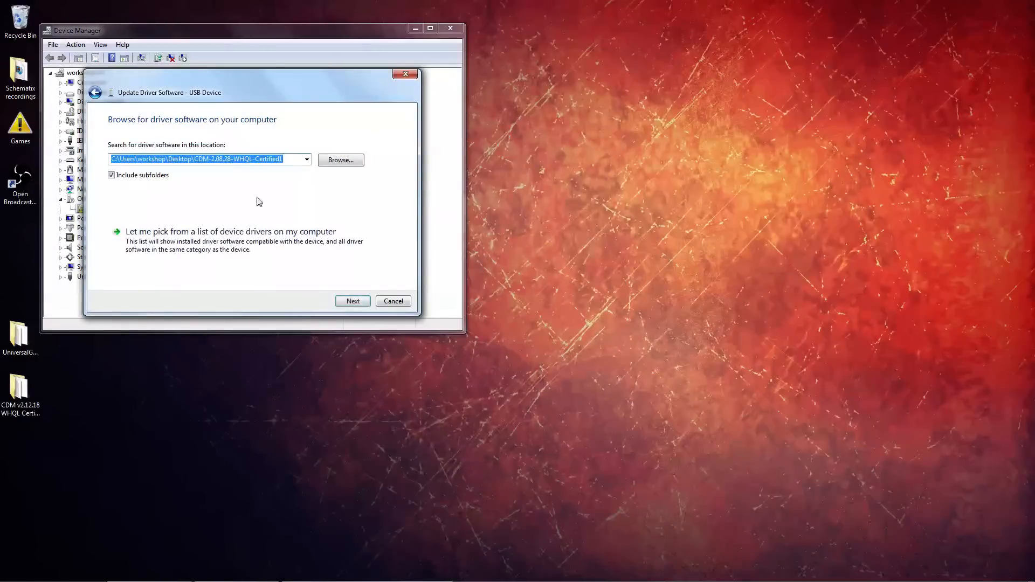
pyautogui.click(341, 159)
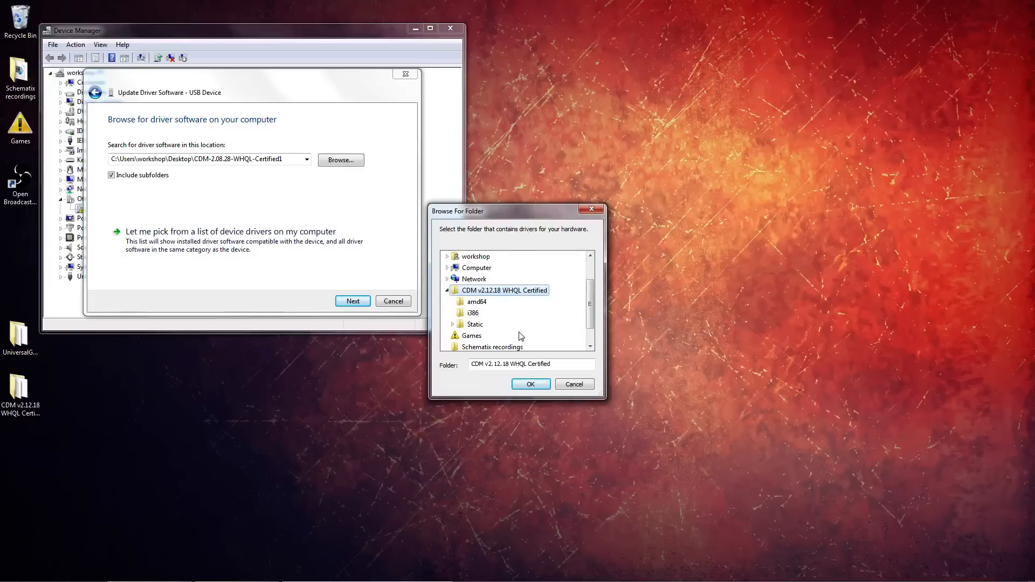
pyautogui.click(530, 385)
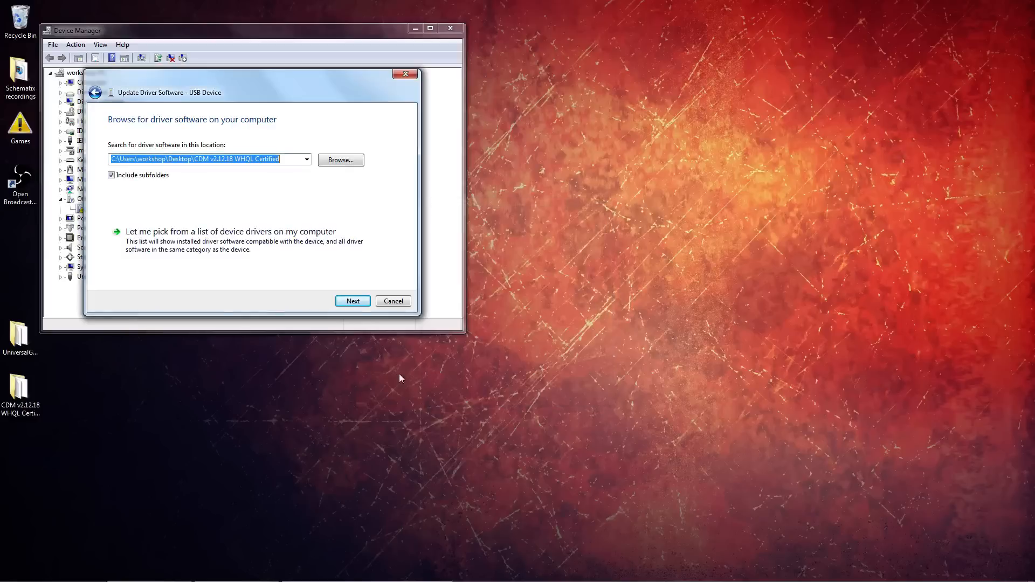
pyautogui.click(353, 301)
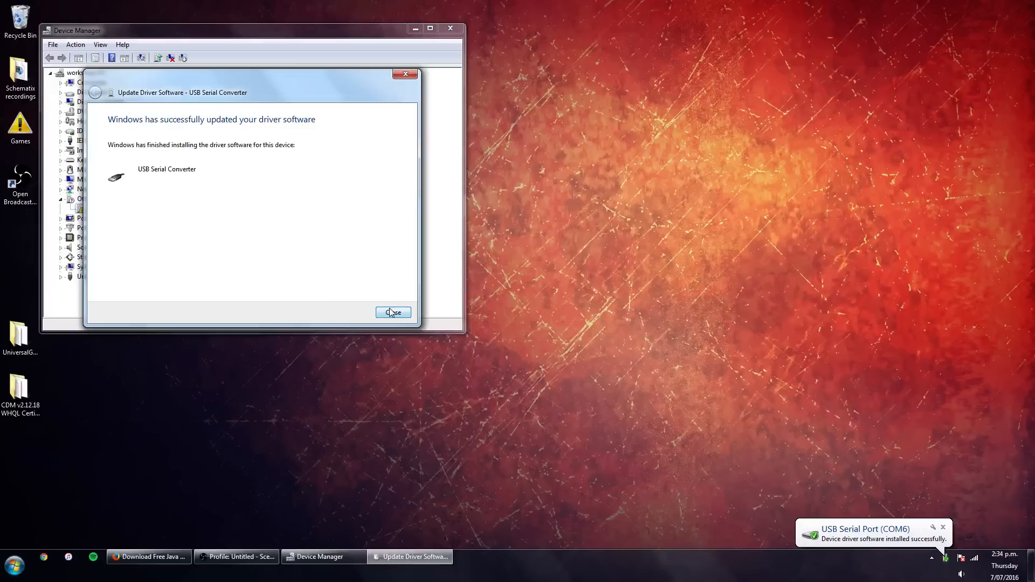
pyautogui.click(393, 313)
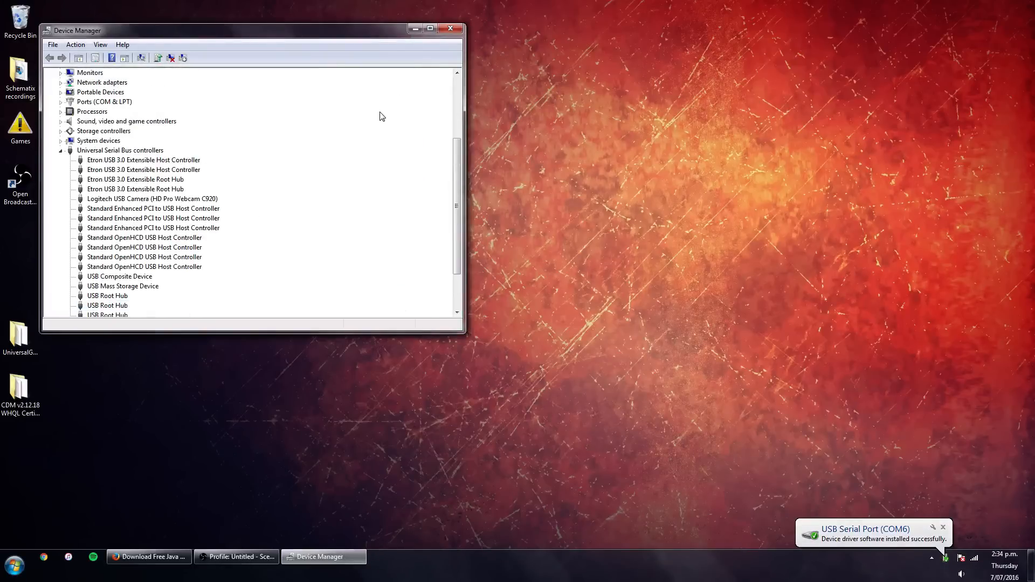
# Close Device Manager and launch UniversalGcodeSender from the desktop v1.0.9 folder.
pyautogui.click(451, 28)
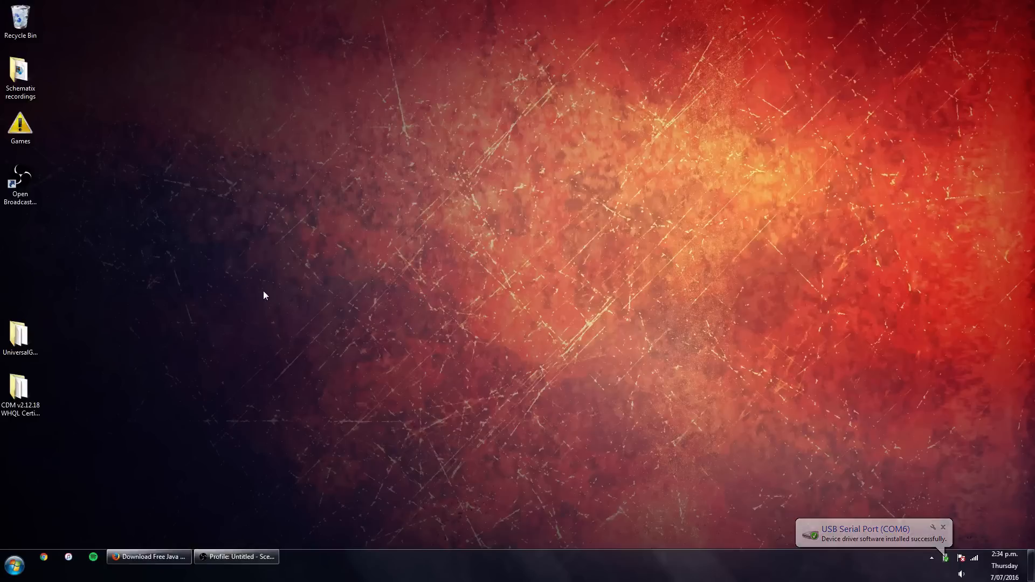
pyautogui.click(20, 333)
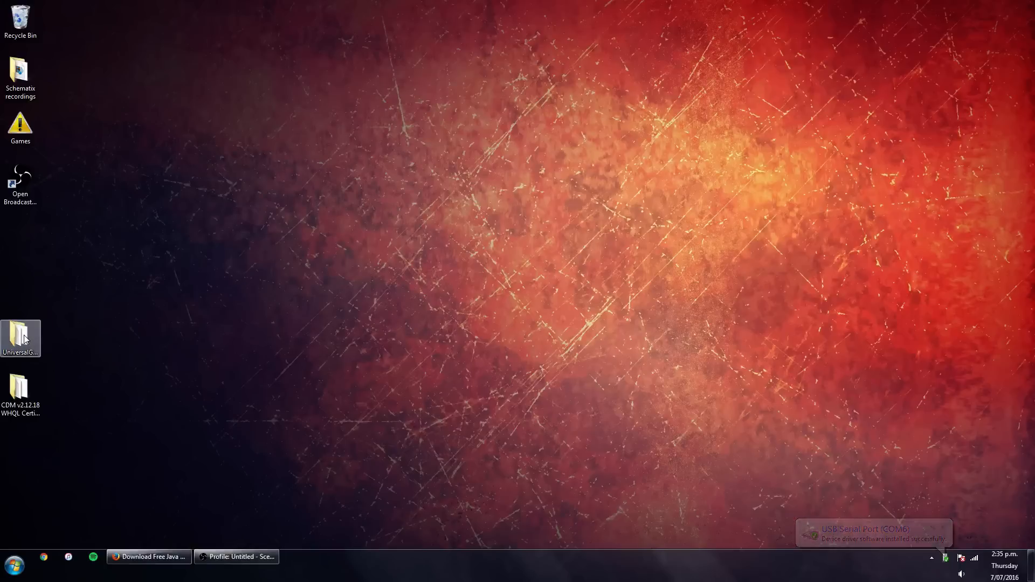
pyautogui.doubleClick(20, 338)
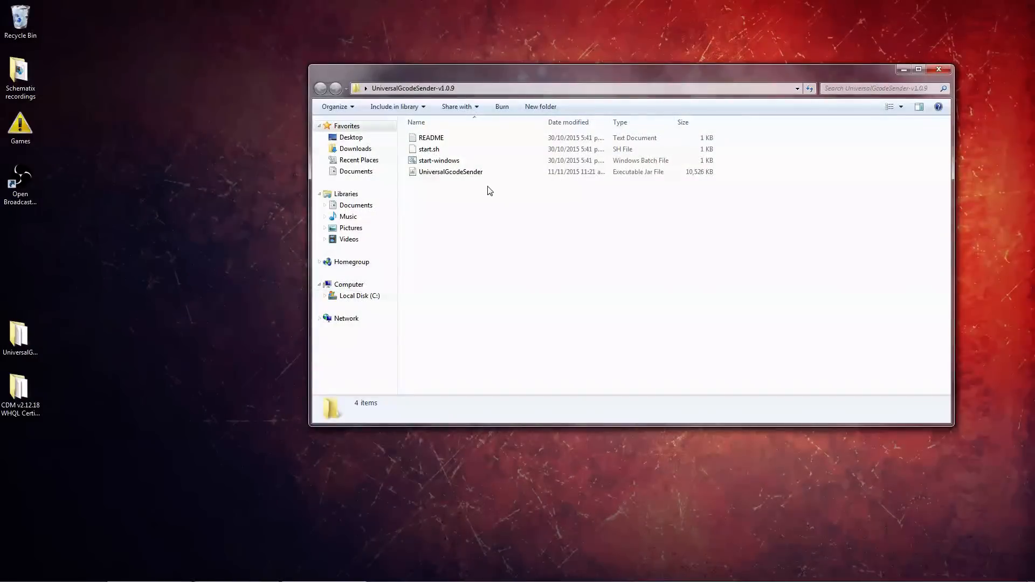
pyautogui.moveTo(451, 172)
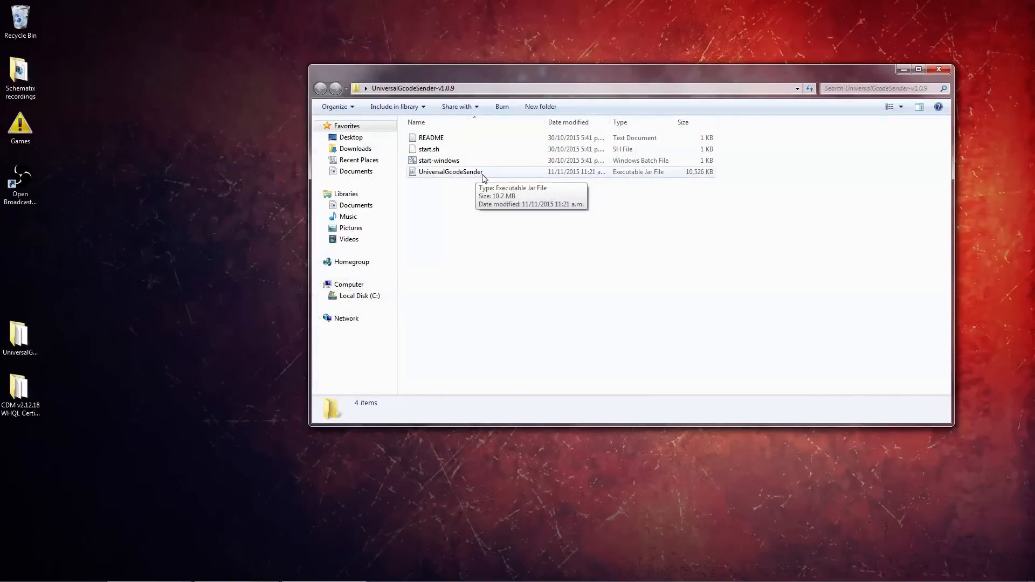
pyautogui.click(451, 172)
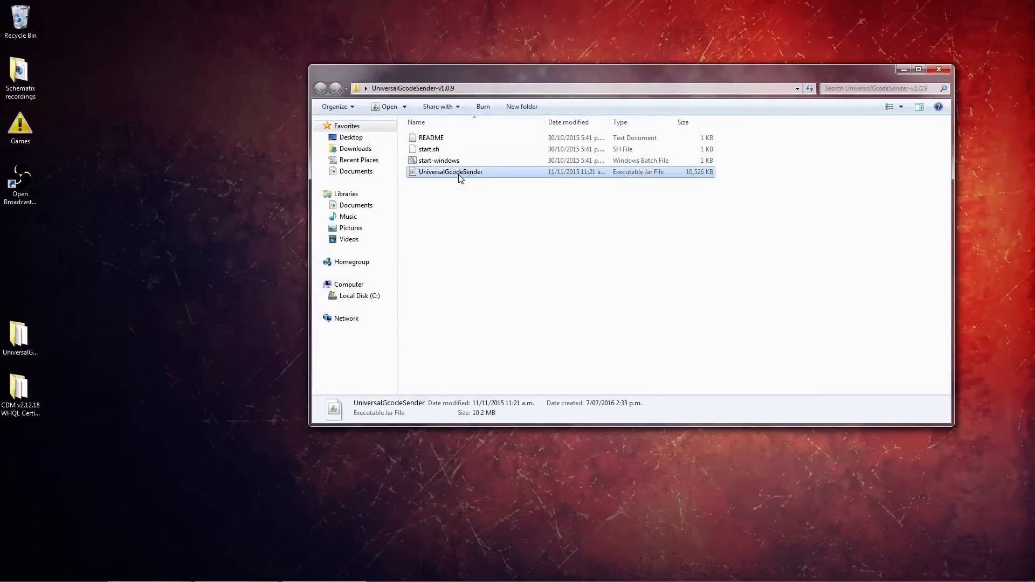
pyautogui.doubleClick(451, 171)
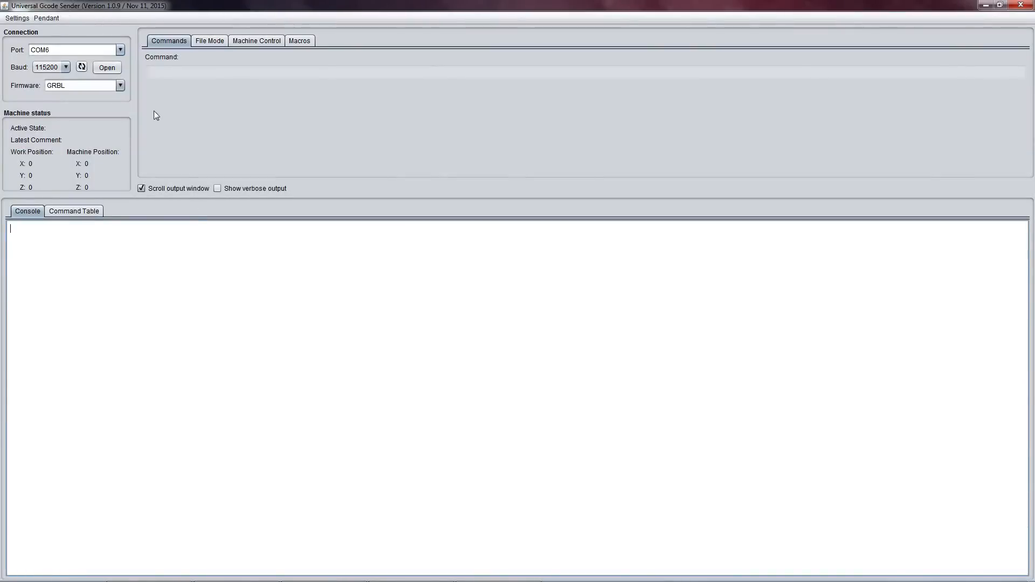
pyautogui.moveTo(126, 58)
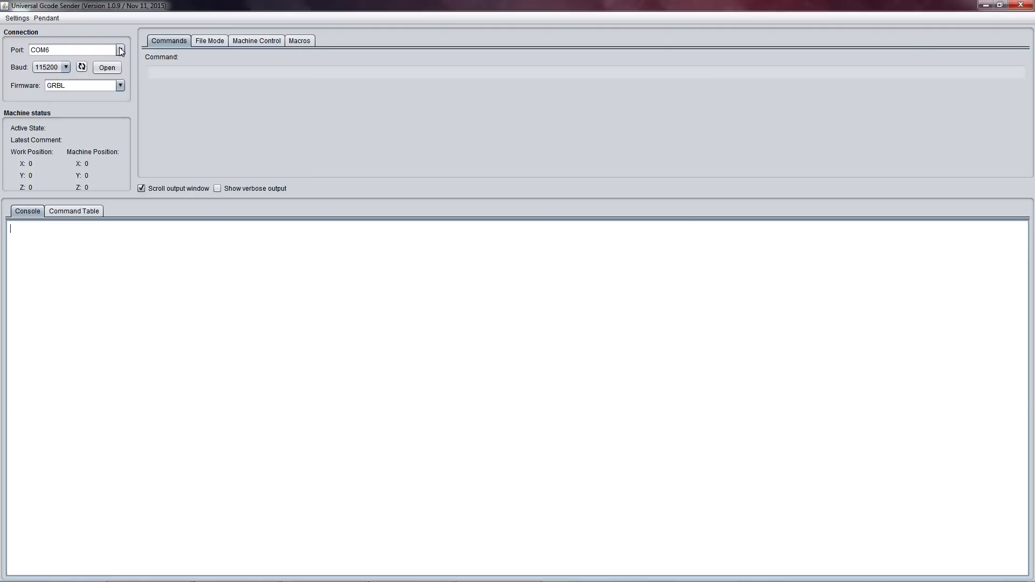
# Select port COM6 and baud rate 115200, then open the connection.
pyautogui.click(120, 50)
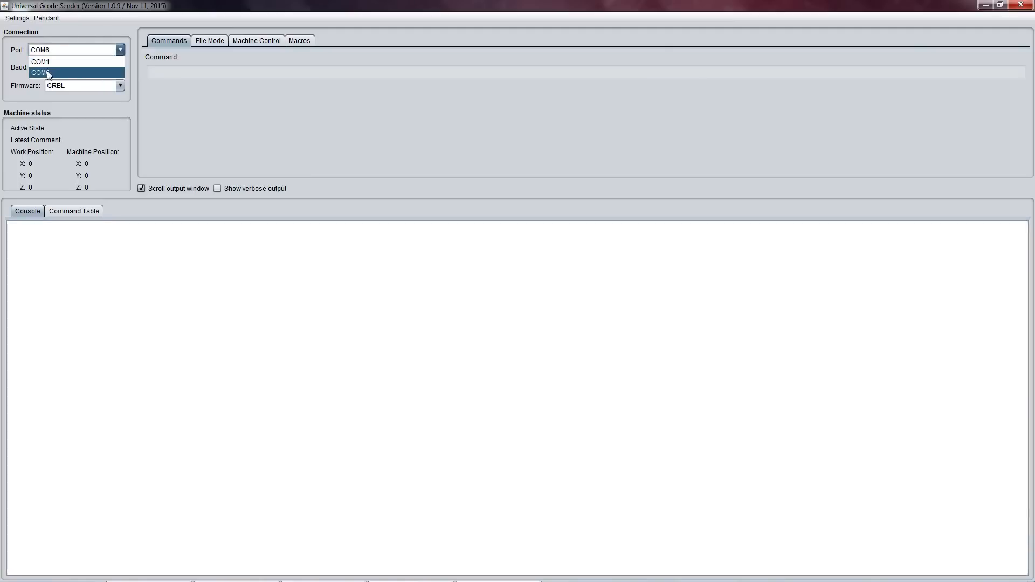
pyautogui.click(39, 73)
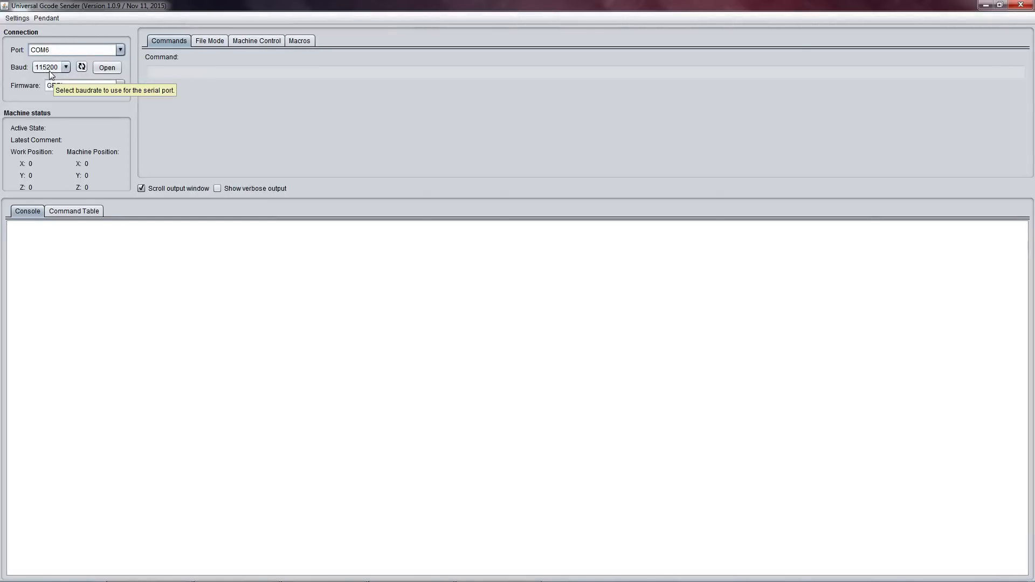
pyautogui.click(65, 67)
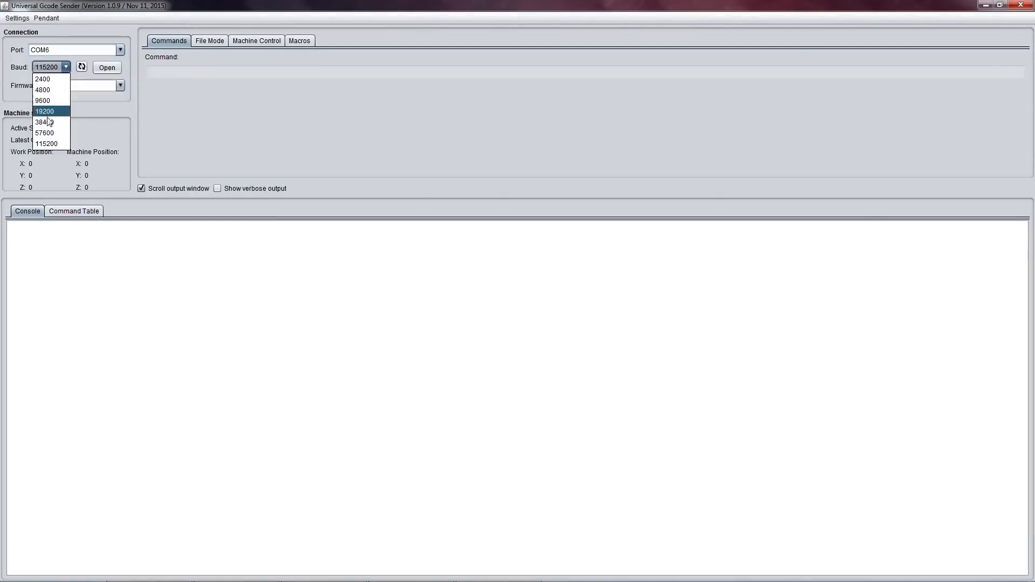
pyautogui.click(47, 144)
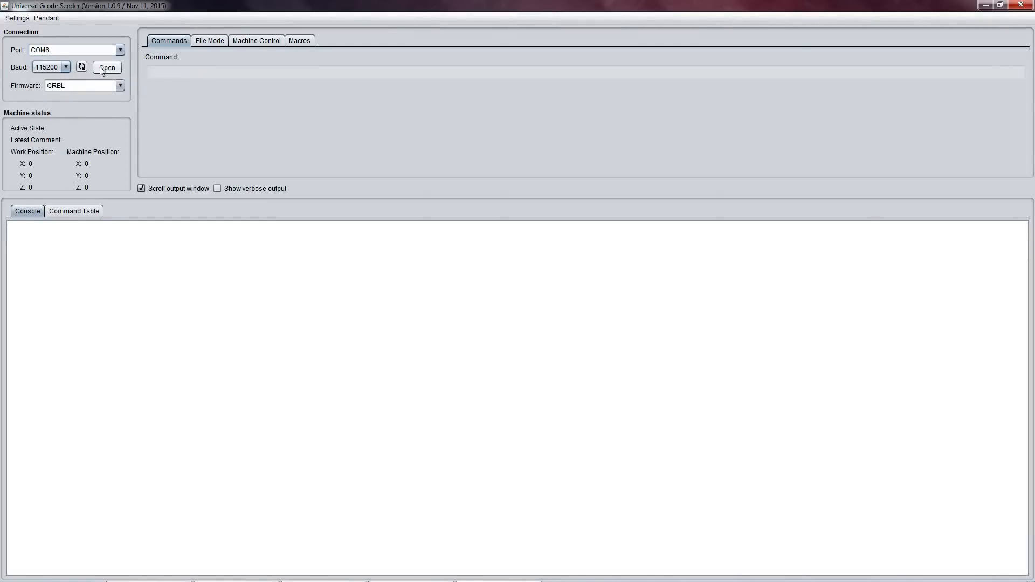
pyautogui.click(107, 67)
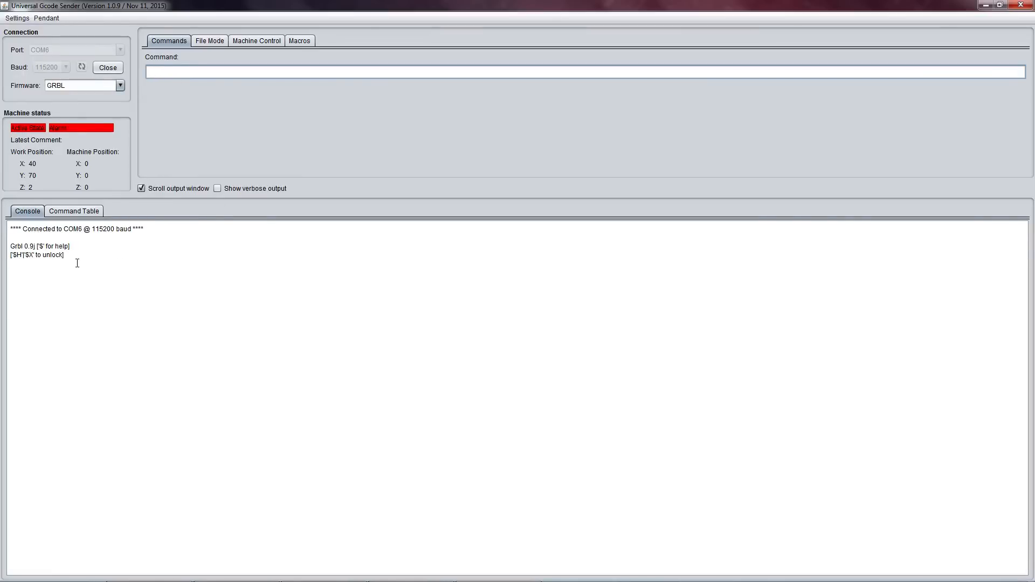
pyautogui.moveTo(12, 246); pyautogui.dragTo(64, 255)
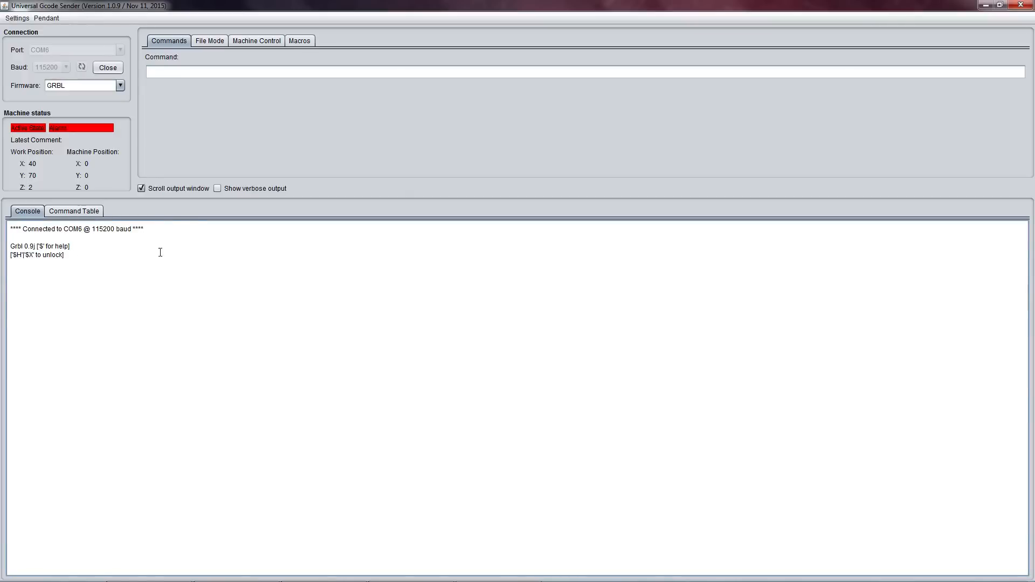
pyautogui.moveTo(49, 138)
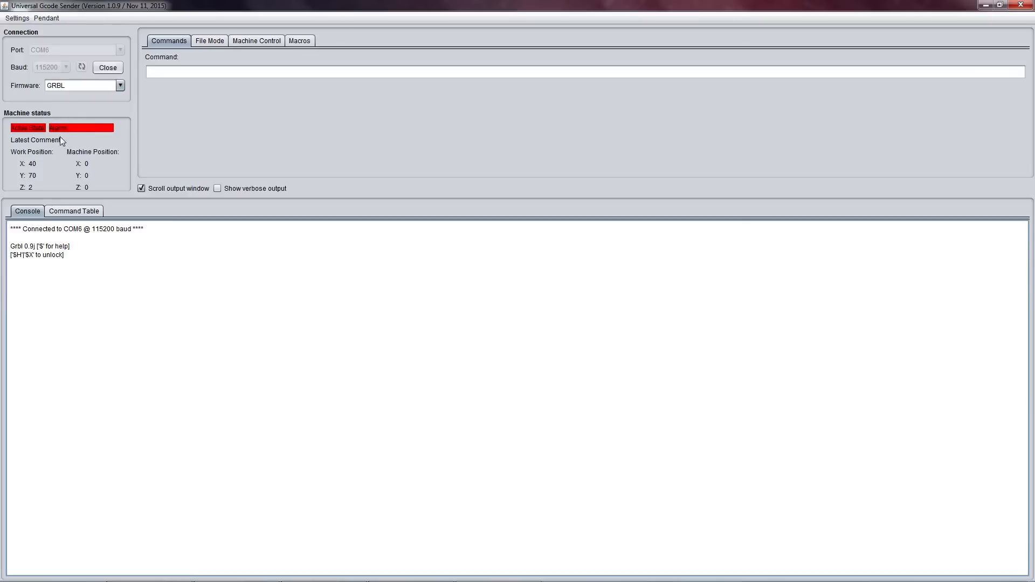
pyautogui.moveTo(76, 118)
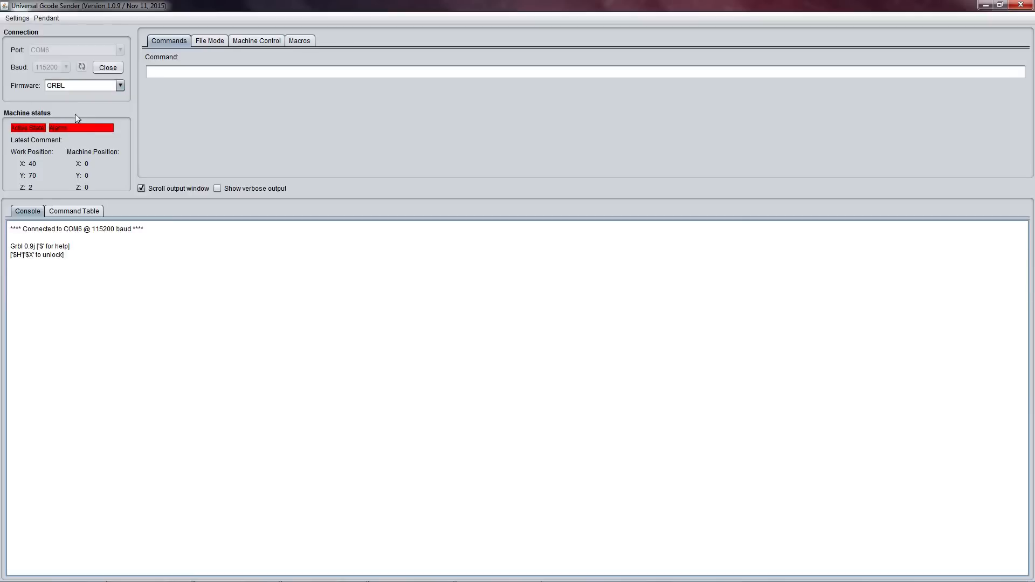
pyautogui.moveTo(165, 109)
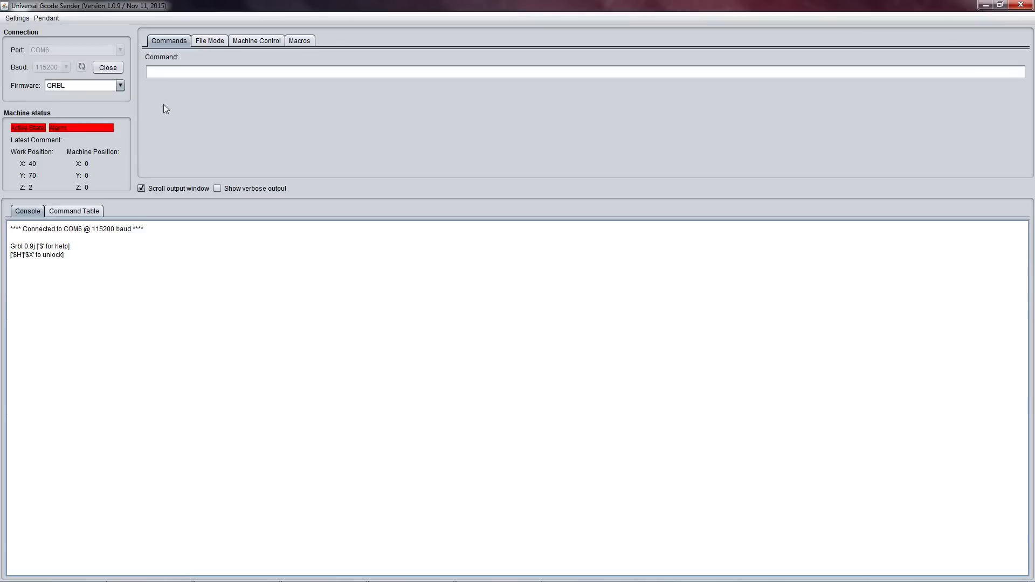
pyautogui.moveTo(213, 59)
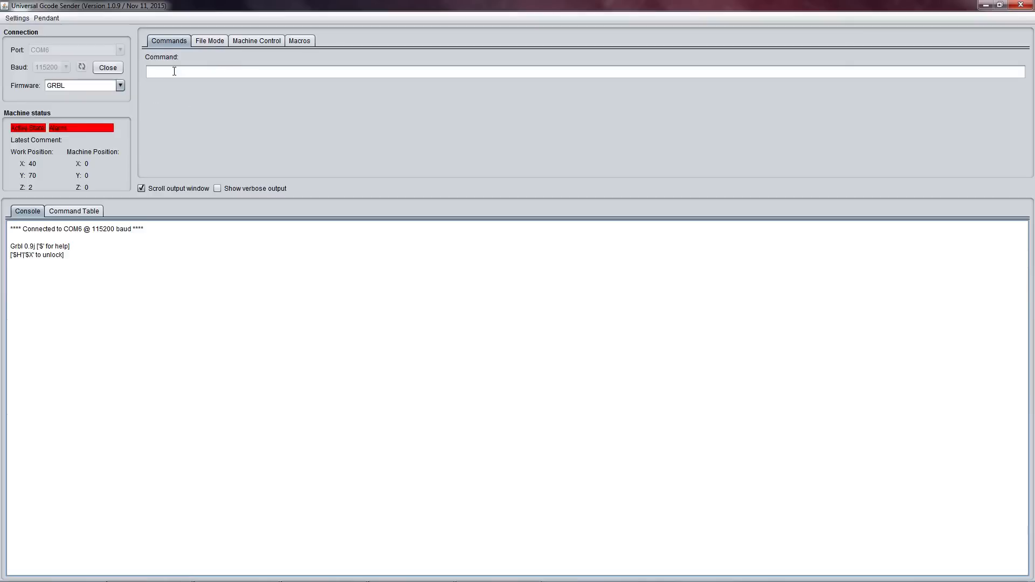
pyautogui.moveTo(171, 135)
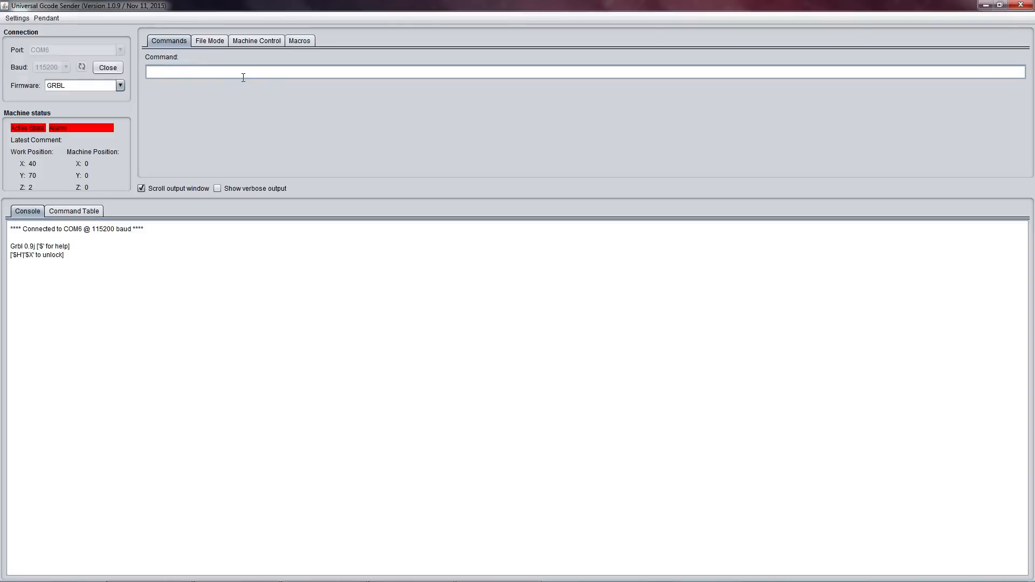
# Send the $$ command and review the listed GRBL settings in the console.
pyautogui.write('$$')
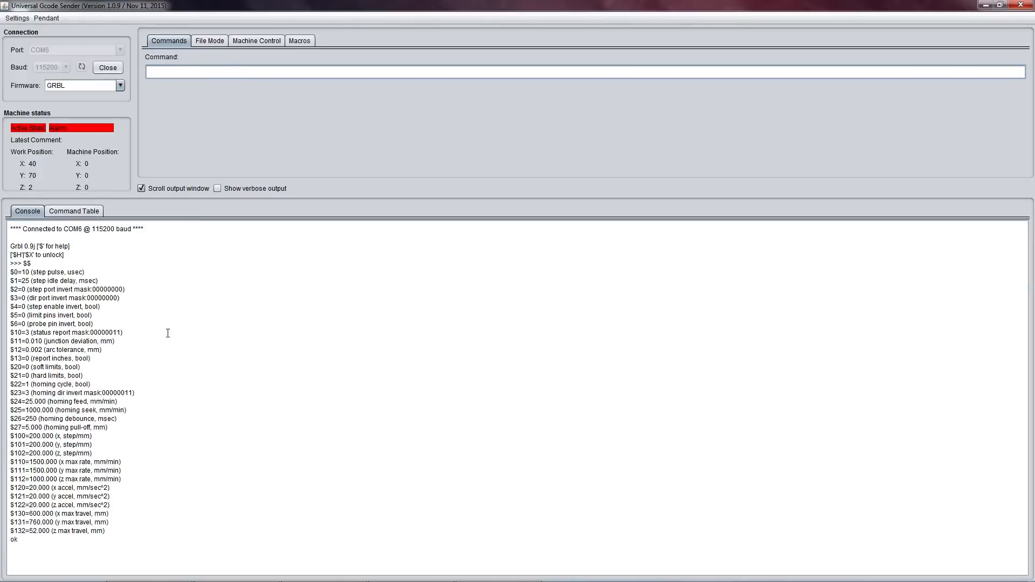
pyautogui.moveTo(158, 414)
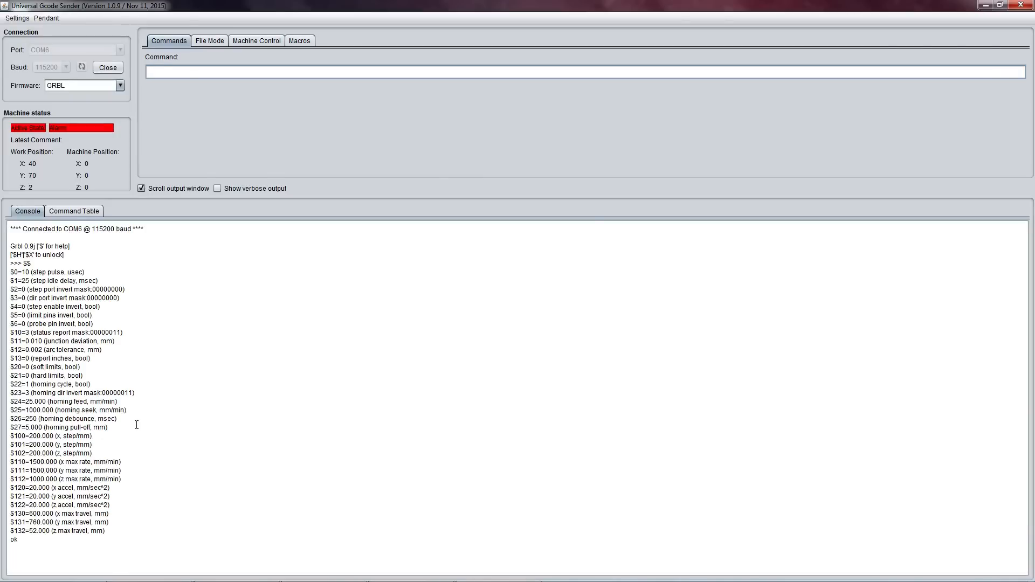
pyautogui.moveTo(103, 452)
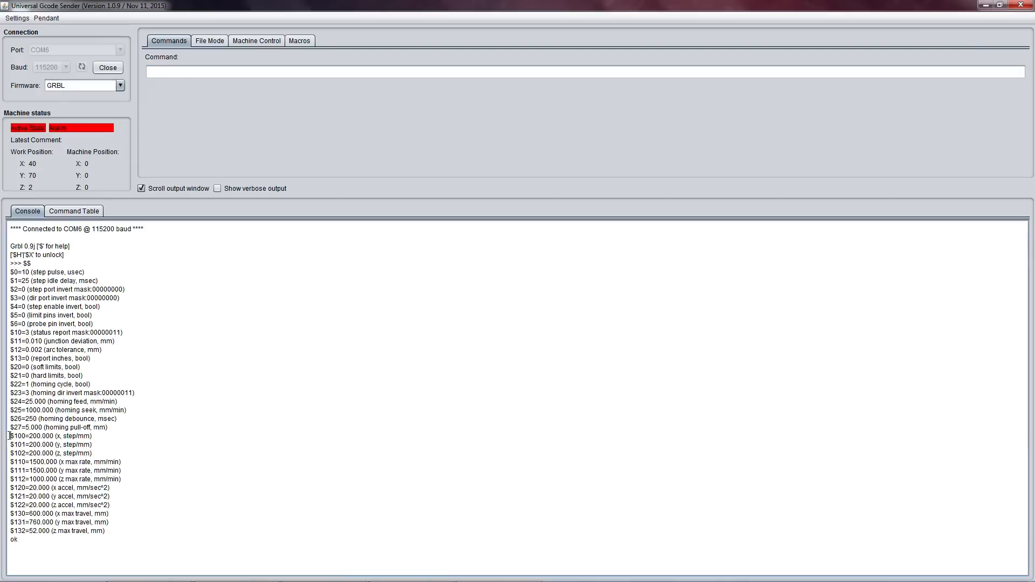
pyautogui.moveTo(9, 435); pyautogui.dragTo(94, 453)
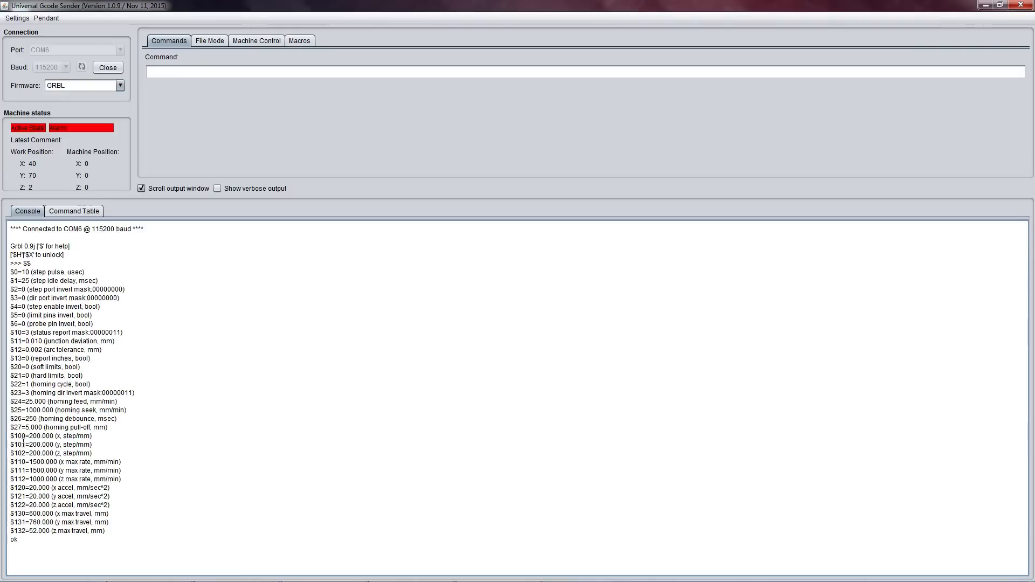
pyautogui.moveTo(83, 437)
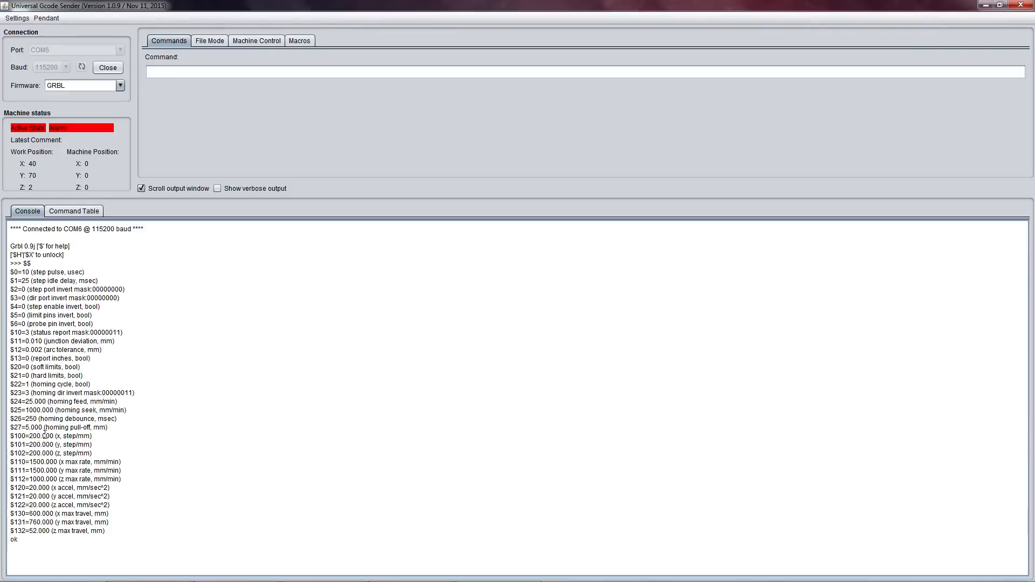
pyautogui.moveTo(107, 462)
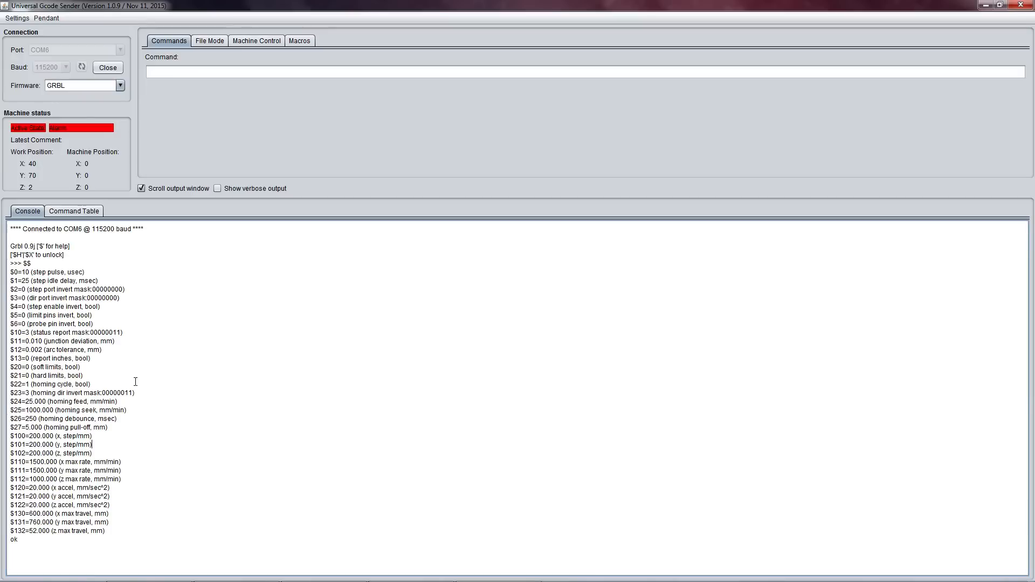
pyautogui.moveTo(142, 421)
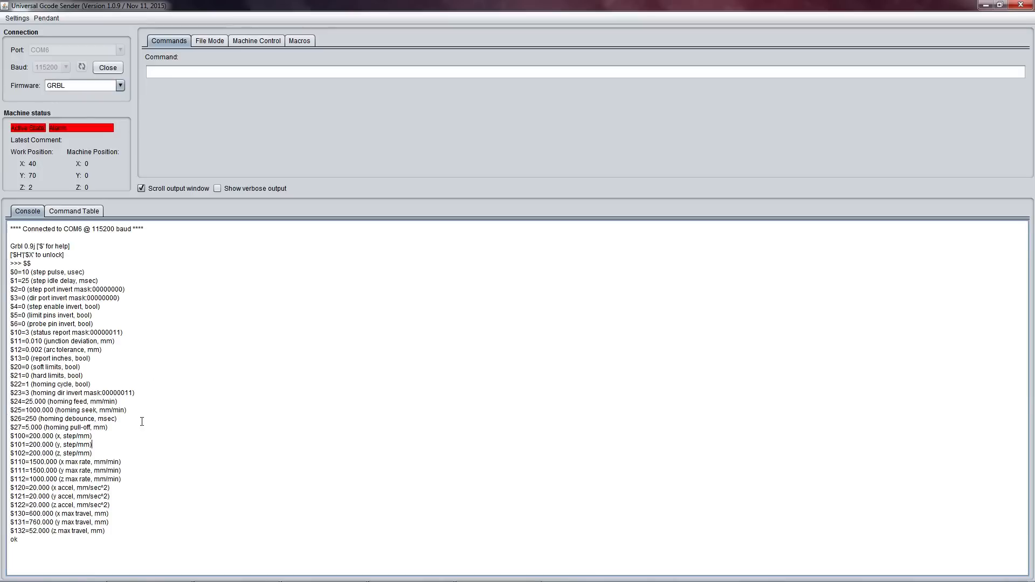
pyautogui.moveTo(148, 447)
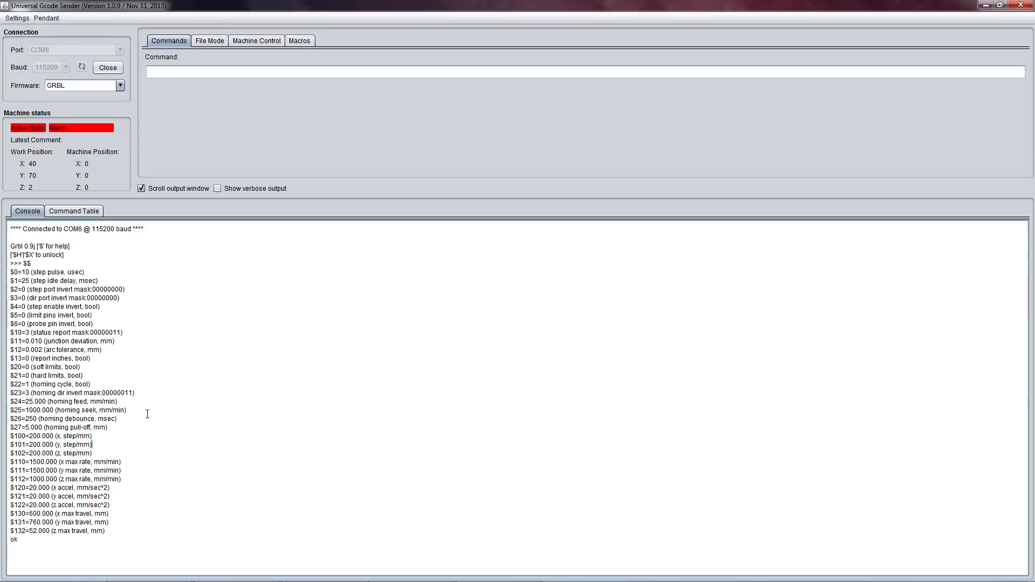
pyautogui.moveTo(148, 440)
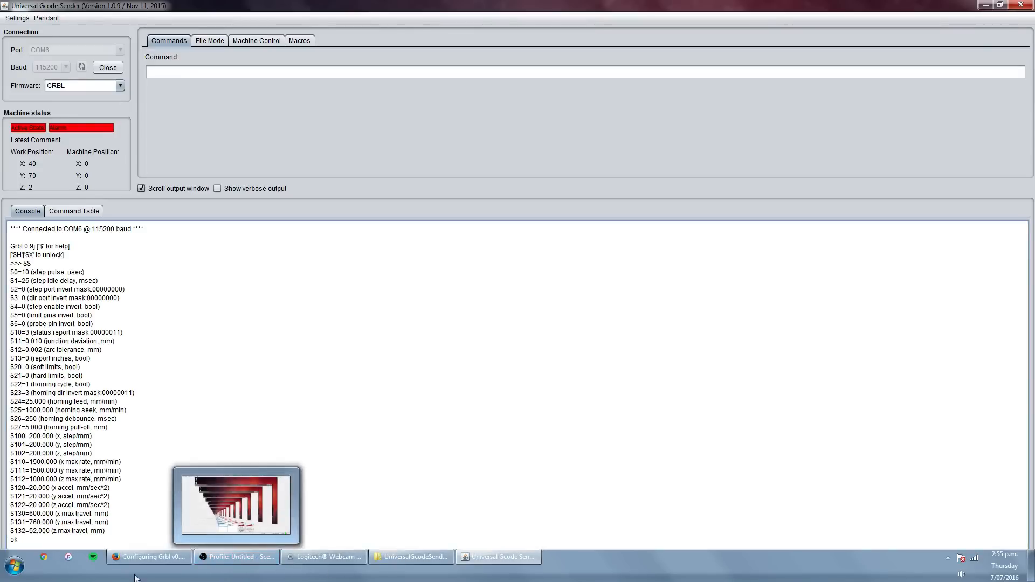
# Scroll the Configuring Grbl v0.9 wiki to the '$21 - Hard limits' section and select it.
pyautogui.click(149, 556)
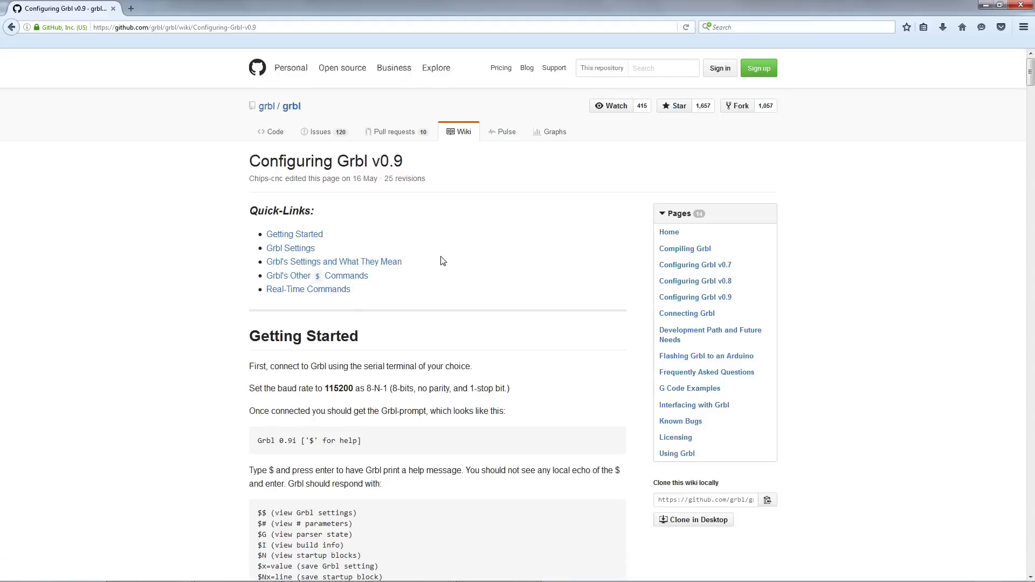
pyautogui.moveTo(196, 133)
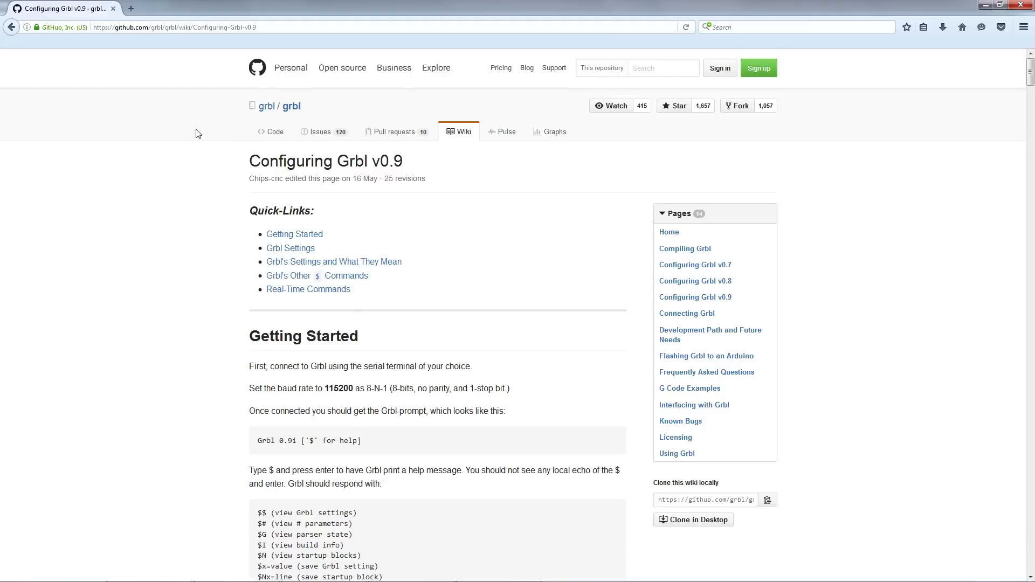
pyautogui.scroll(-3)
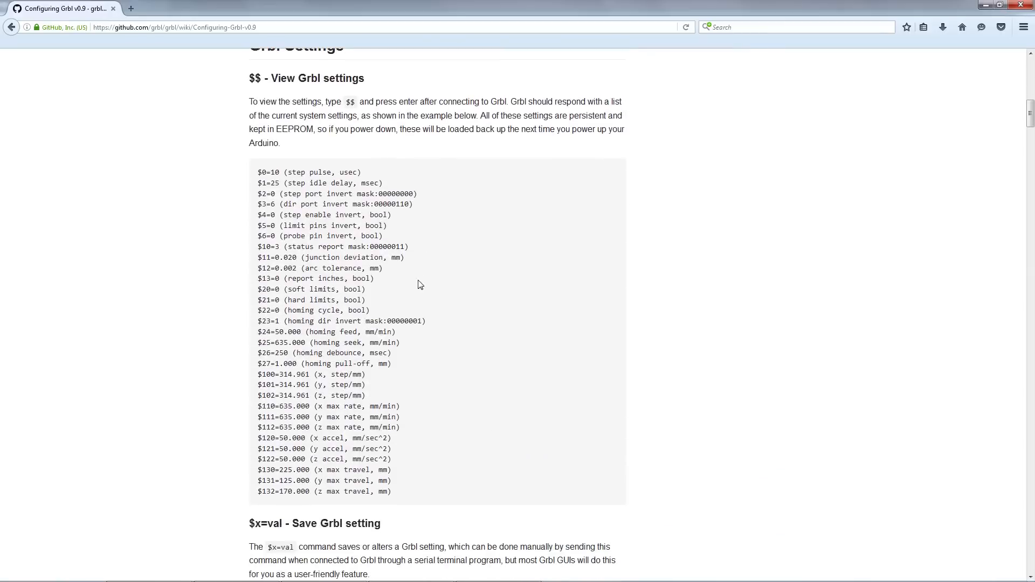
pyautogui.moveTo(349, 74)
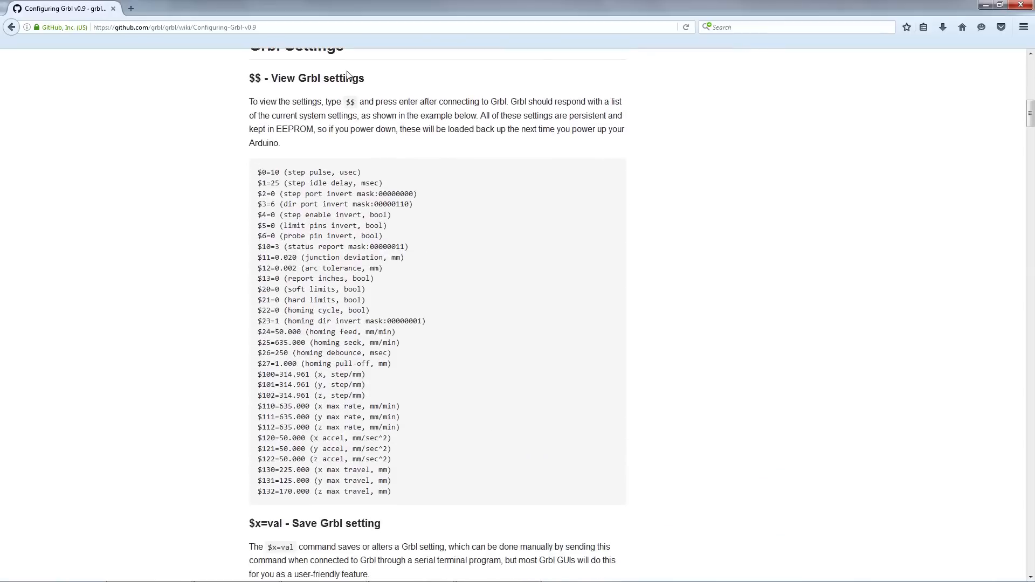
pyautogui.moveTo(258, 173); pyautogui.dragTo(391, 492)
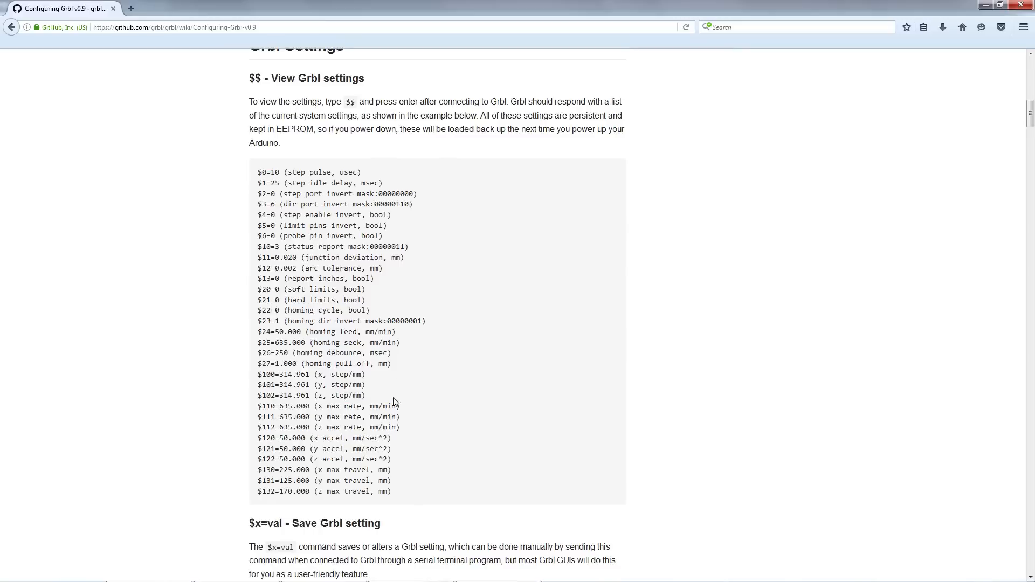
pyautogui.scroll(-3)
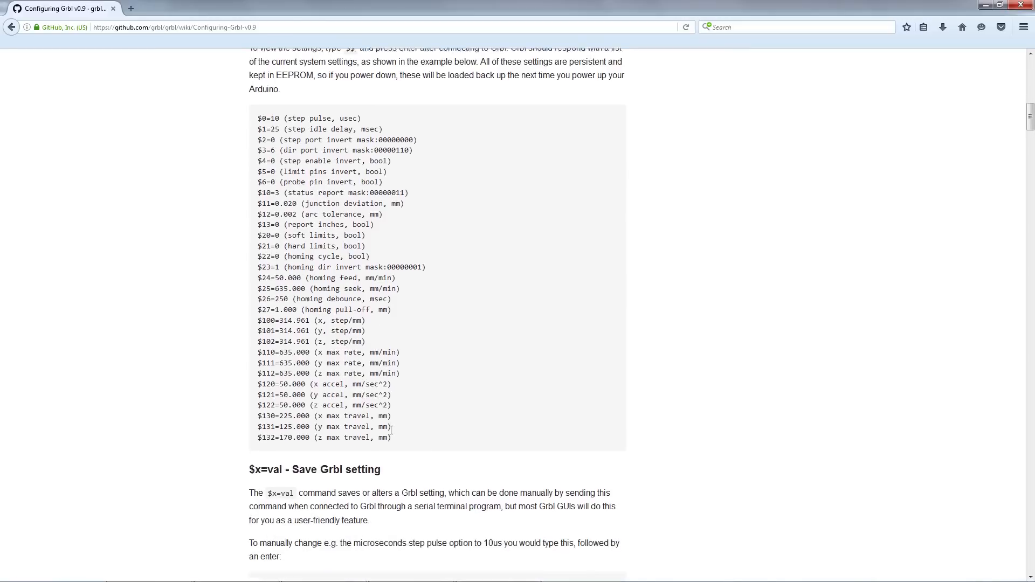
pyautogui.scroll(-3)
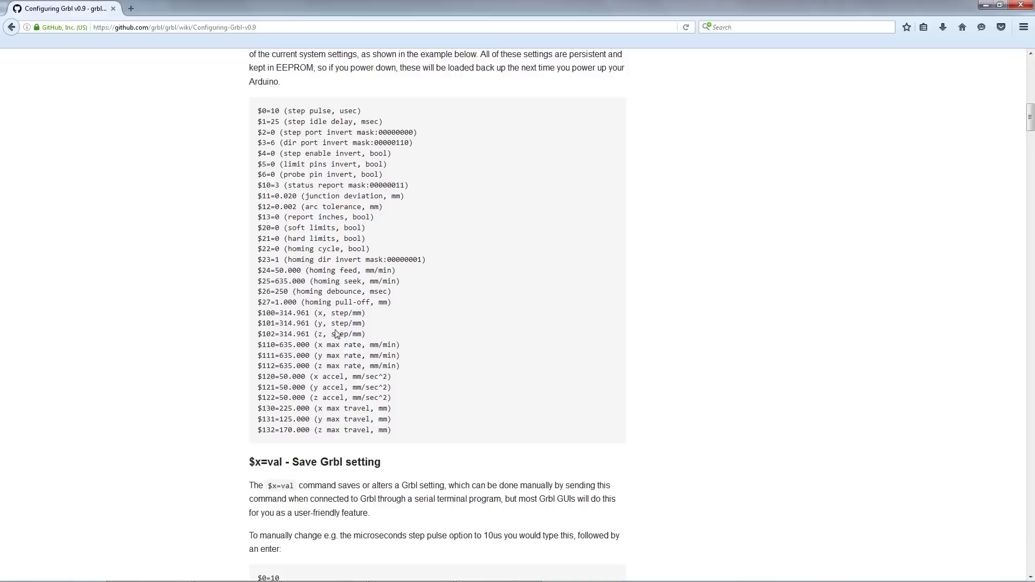
pyautogui.moveTo(258, 250)
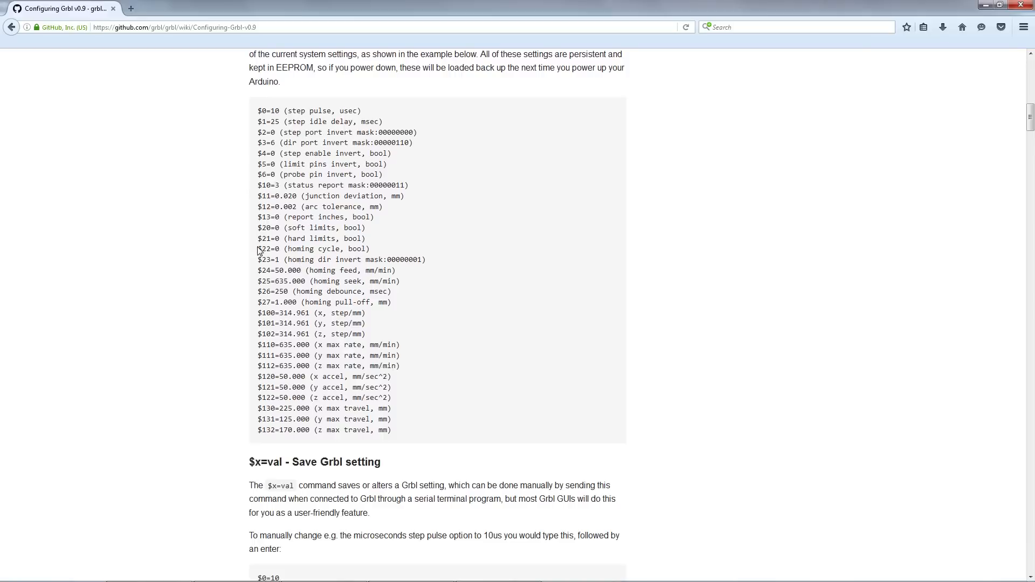
pyautogui.moveTo(287, 242)
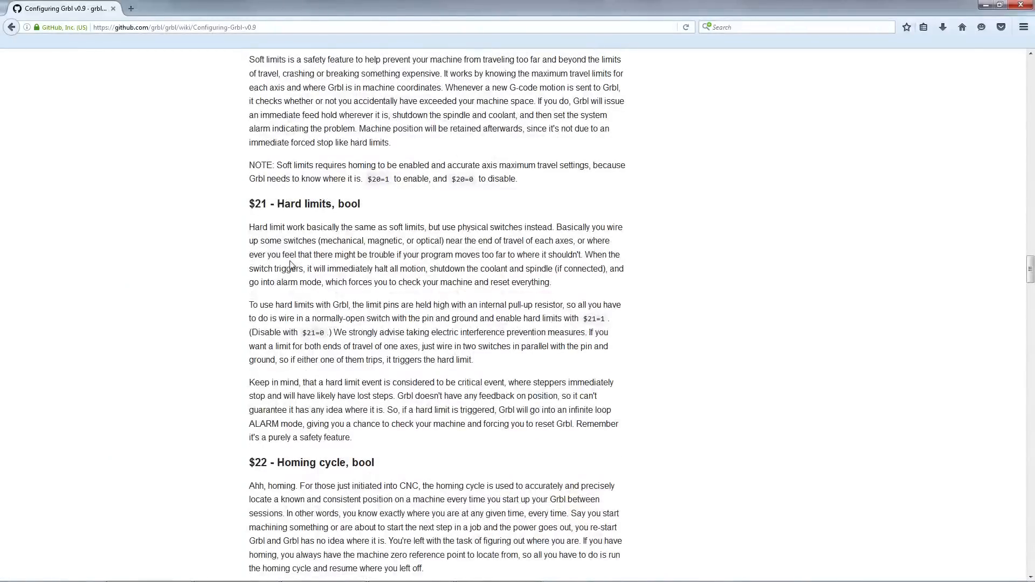
pyautogui.moveTo(254, 221)
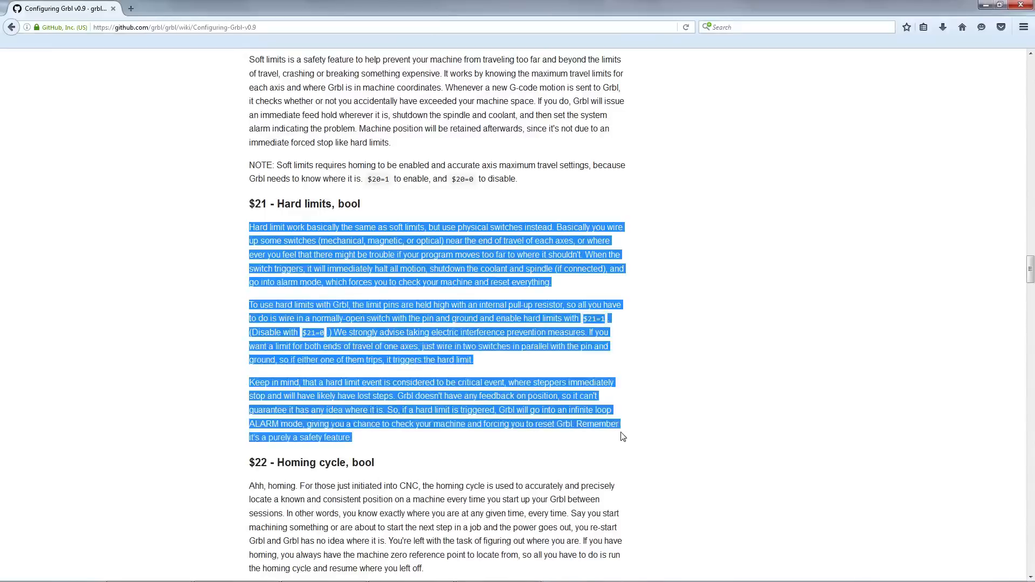
pyautogui.click(370, 512)
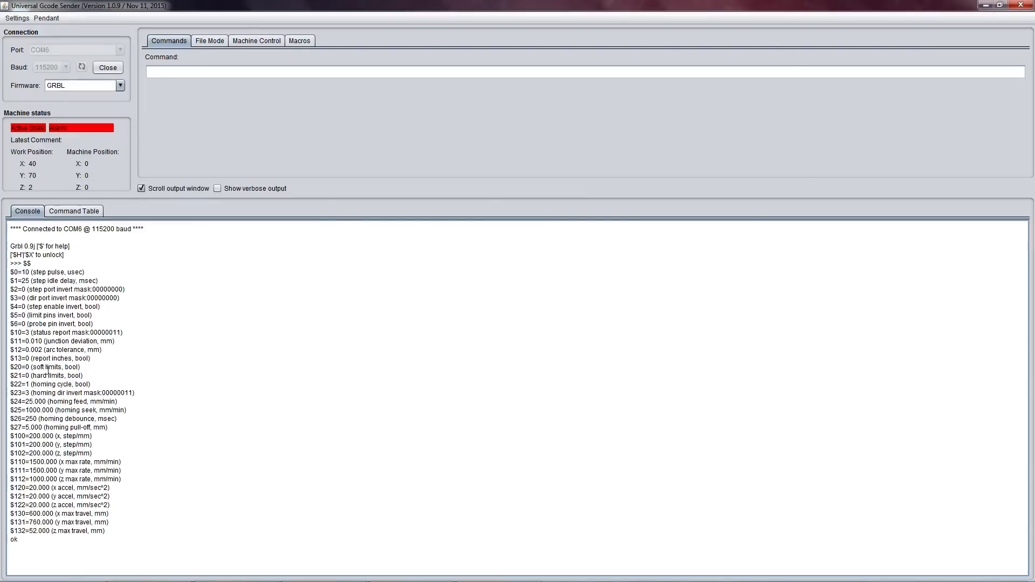
pyautogui.moveTo(86, 377)
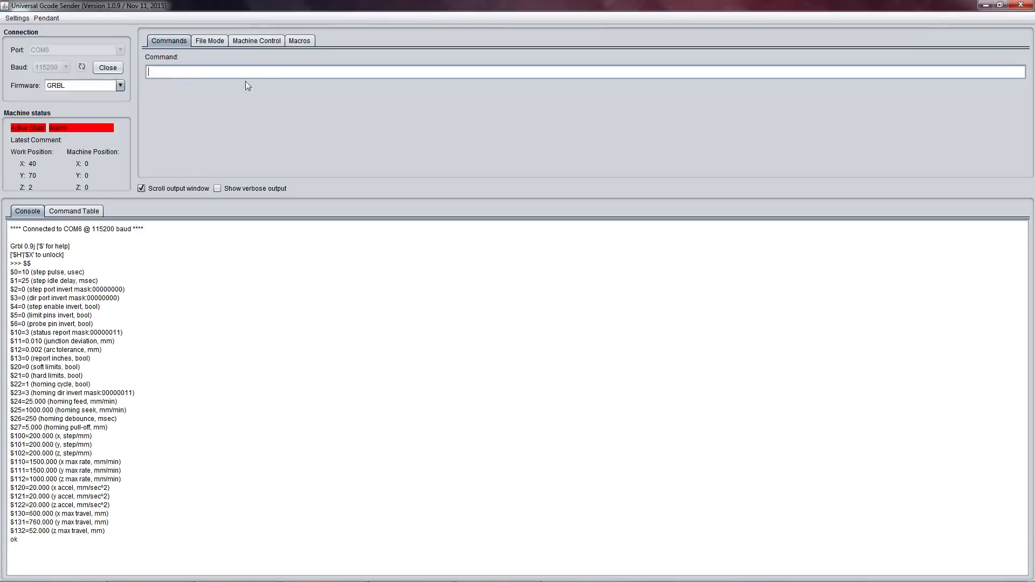
# Send $21=1, list settings with $$, then send $21=0.
pyautogui.write('$2')
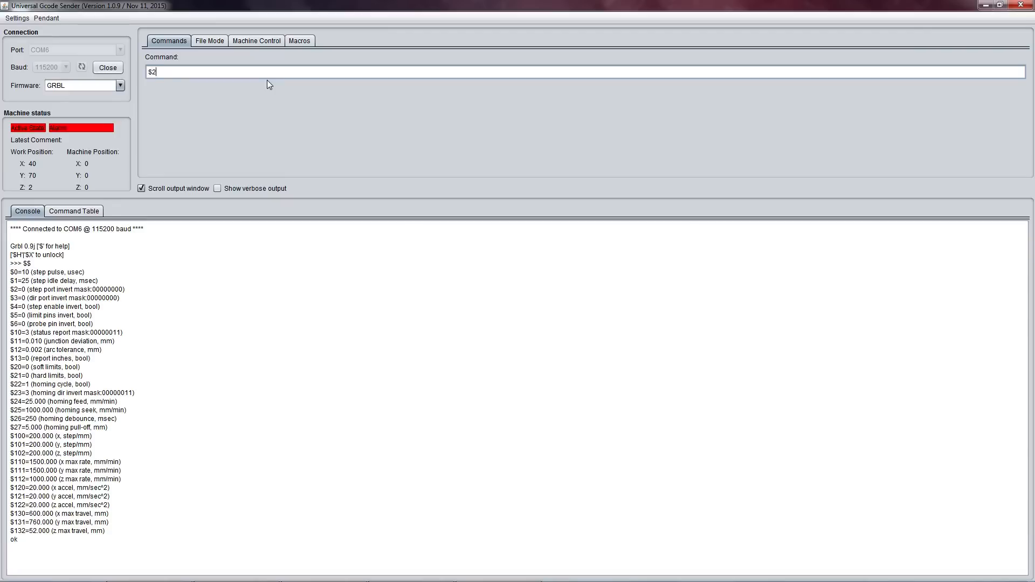
pyautogui.write('1')
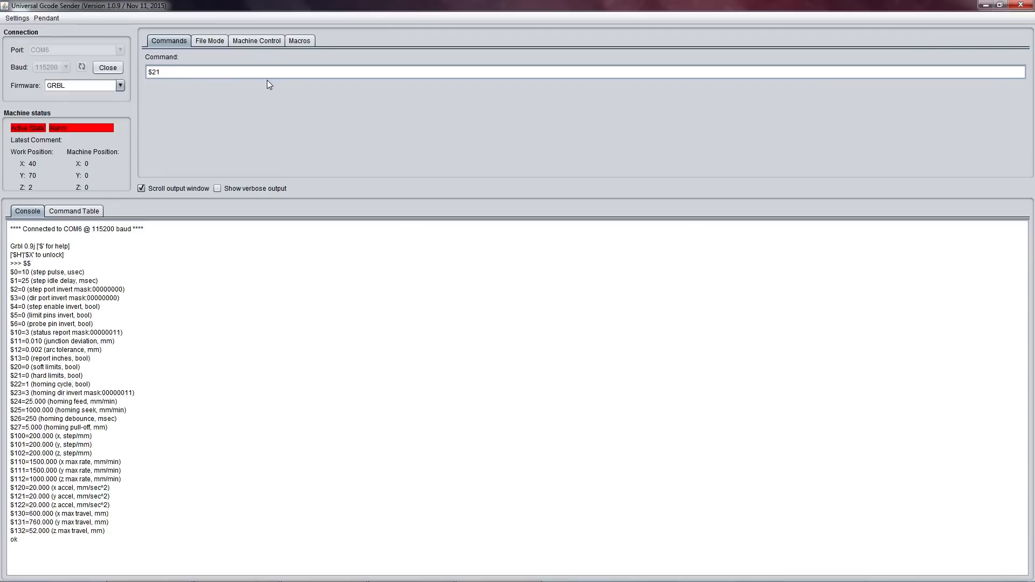
pyautogui.write('=1')
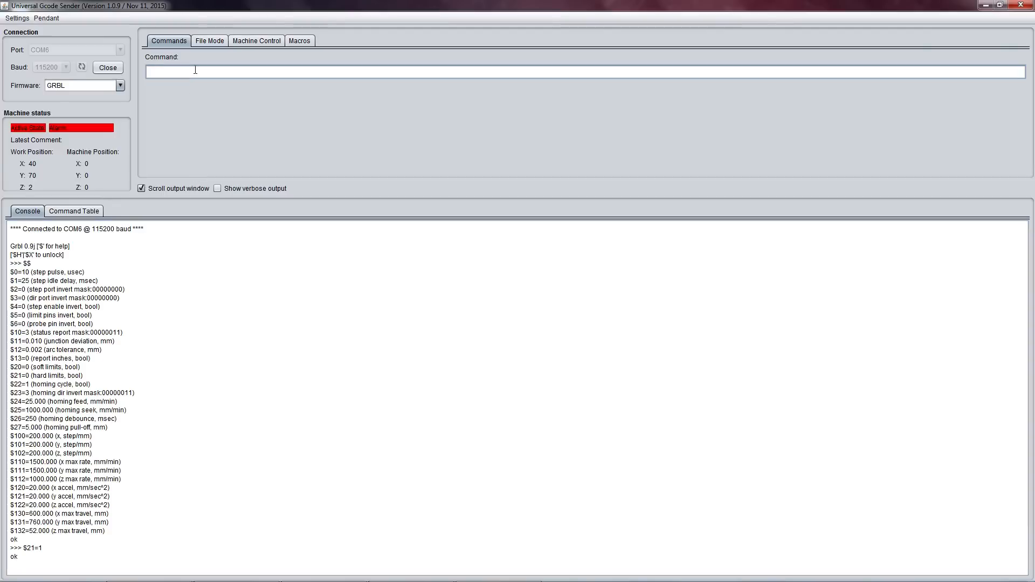
pyautogui.write('$$')
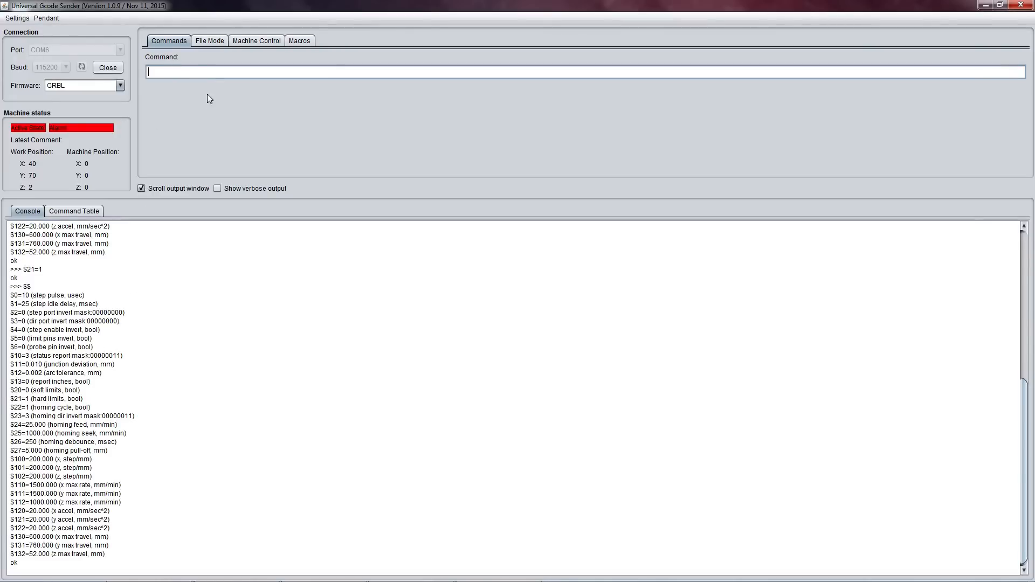
pyautogui.write('$21=')
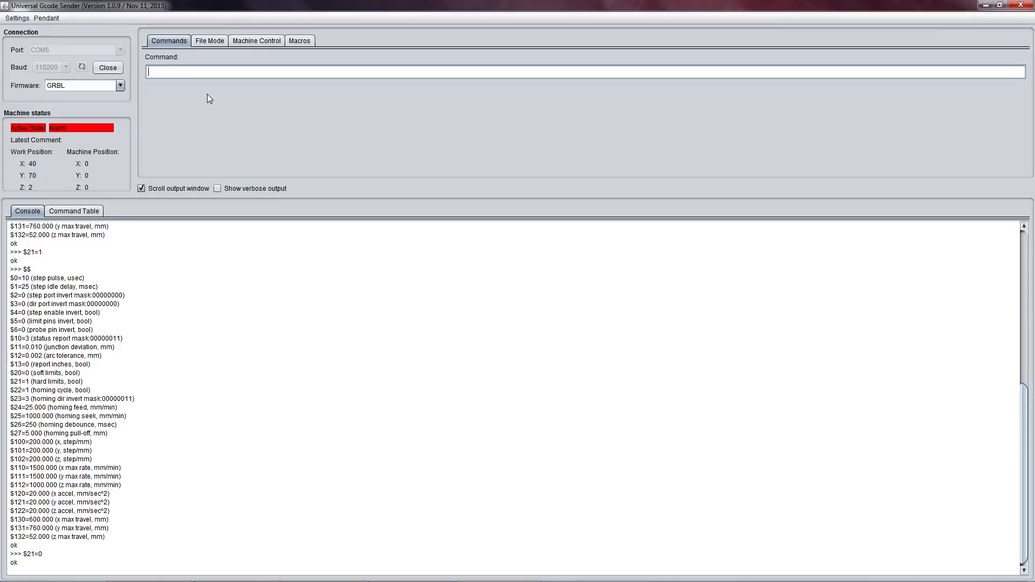
pyautogui.write('$$')
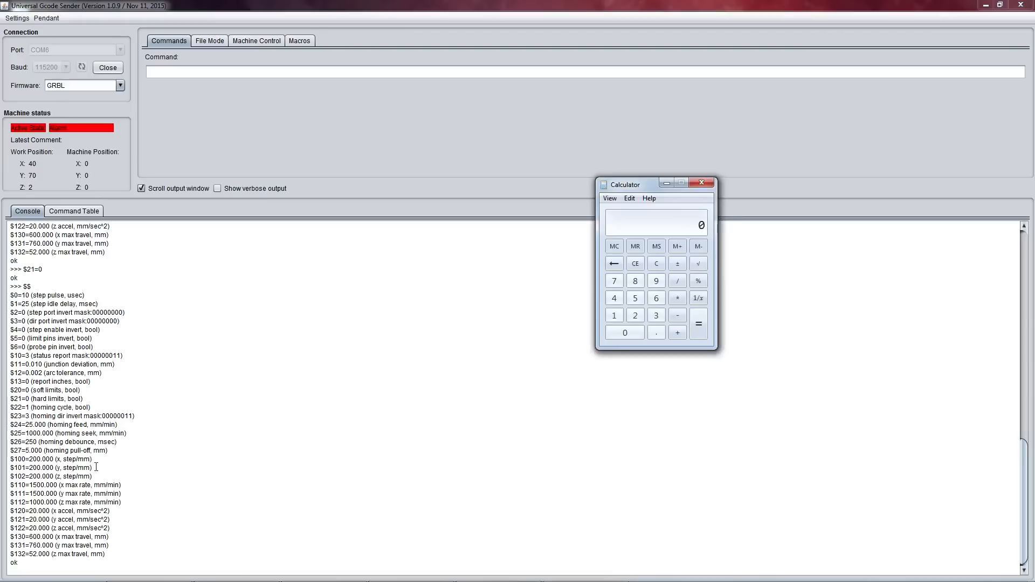
pyautogui.moveTo(168, 420)
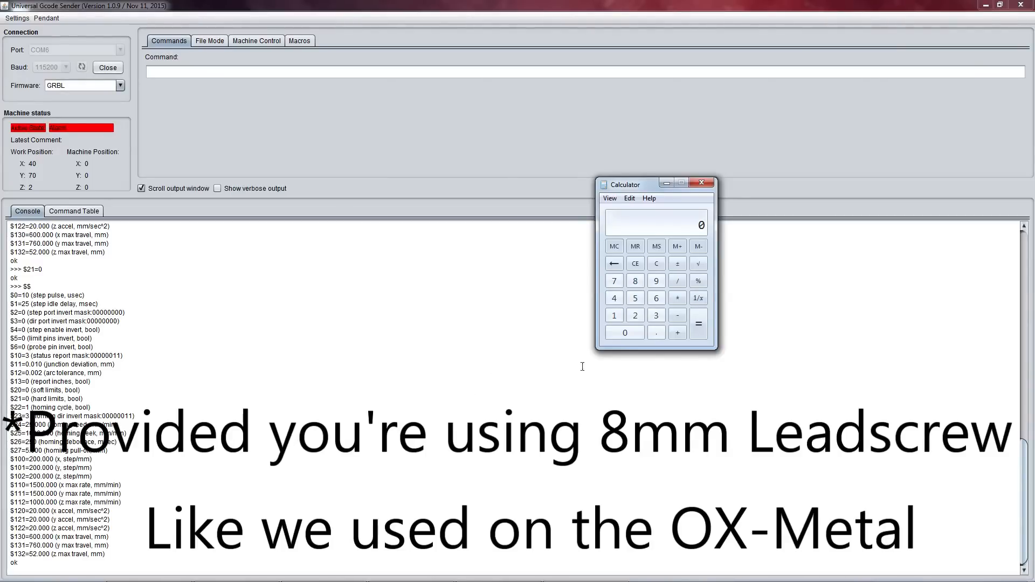
# Place Calculator beside the settings and compute 360 ÷ 1.8 = 200.
pyautogui.moveTo(624, 184); pyautogui.dragTo(298, 235)
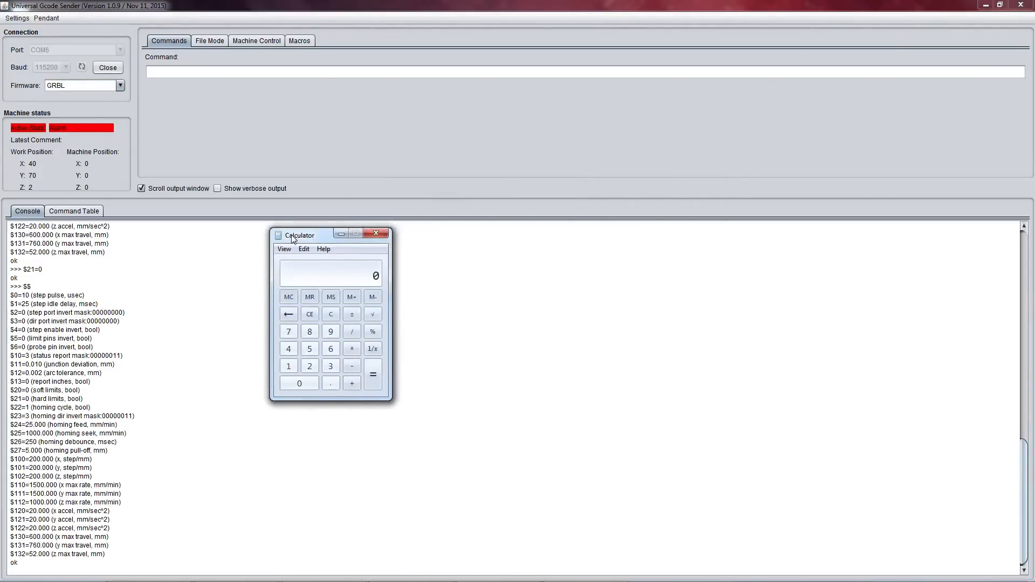
pyautogui.moveTo(300, 235); pyautogui.dragTo(272, 227)
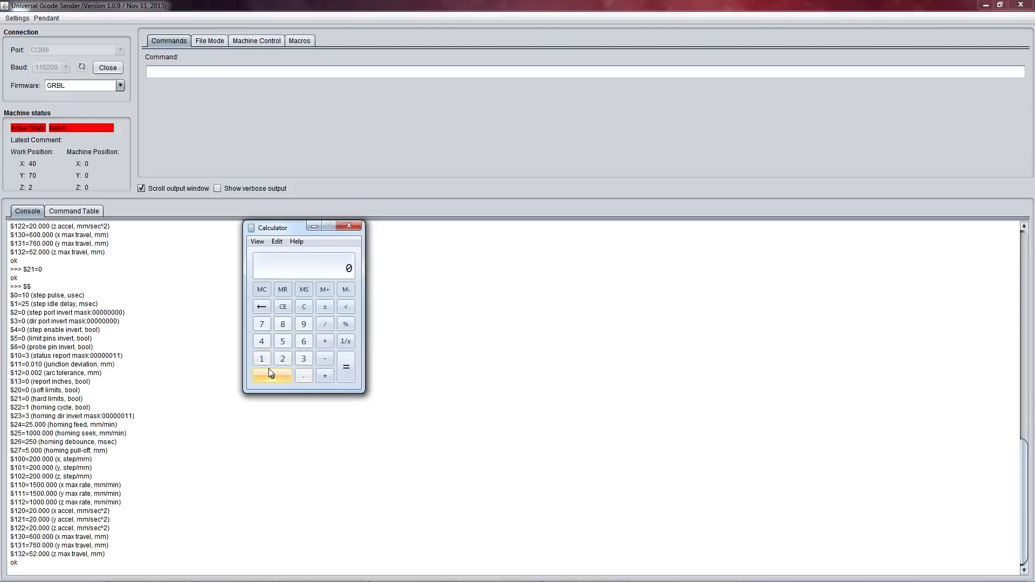
pyautogui.click(303, 359)
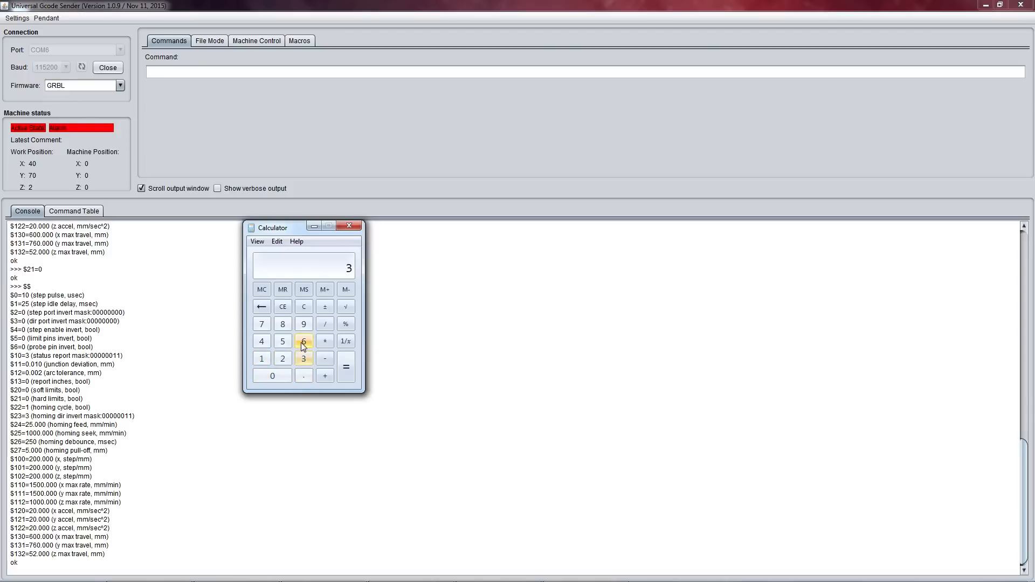
pyautogui.click(271, 375)
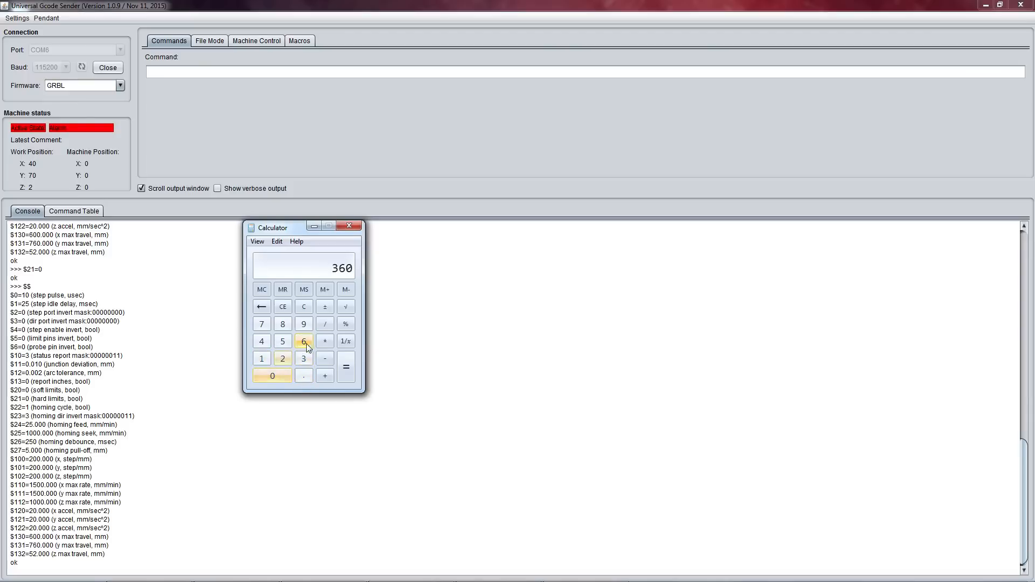
pyautogui.click(324, 324)
pyautogui.write('1.8')
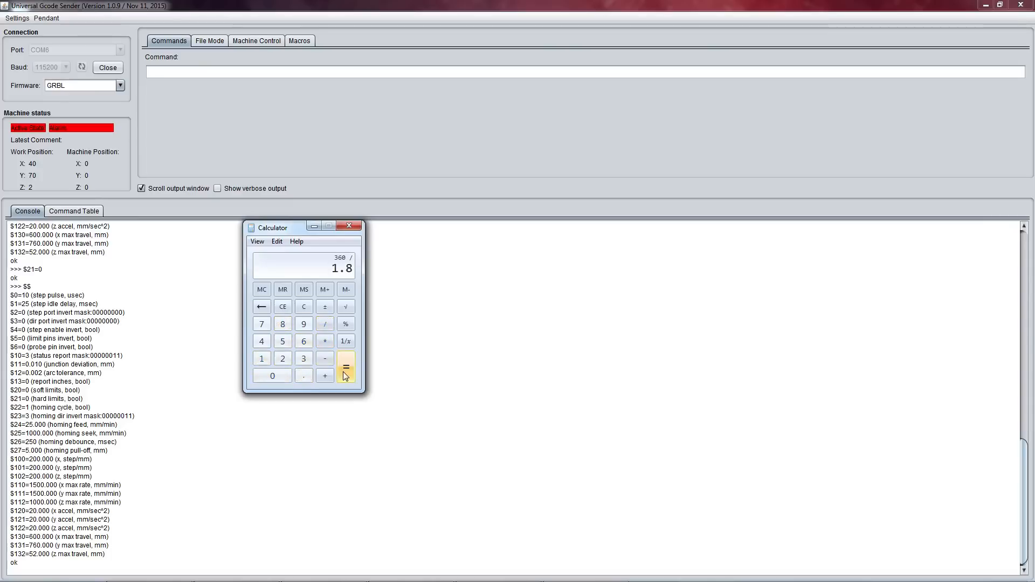
pyautogui.click(345, 367)
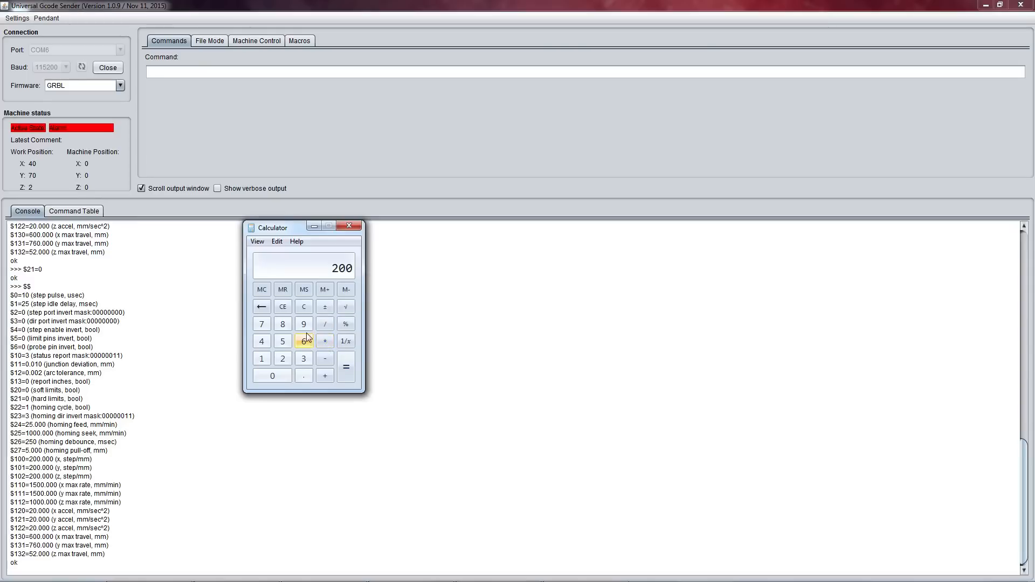
pyautogui.moveTo(324, 341)
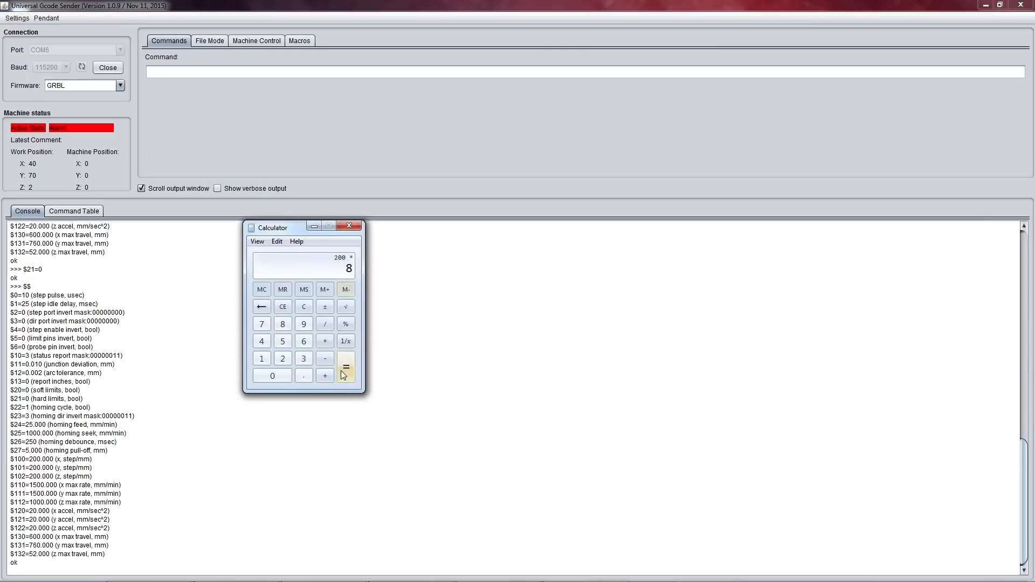
# Compute 200 × 8 = 1600 and 1600 ÷ 8 = 200, then close Calculator.
pyautogui.click(345, 367)
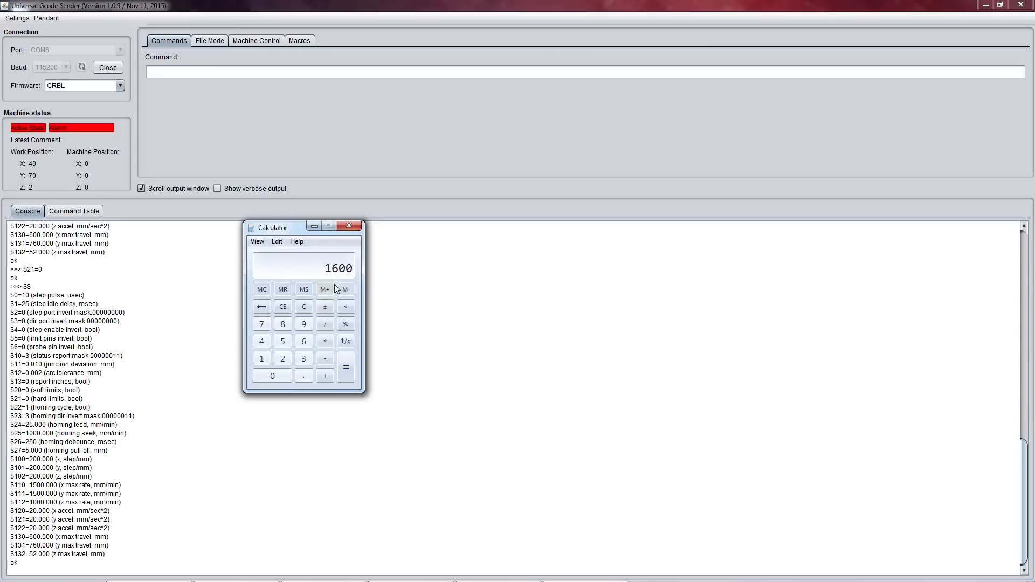
pyautogui.moveTo(362, 319)
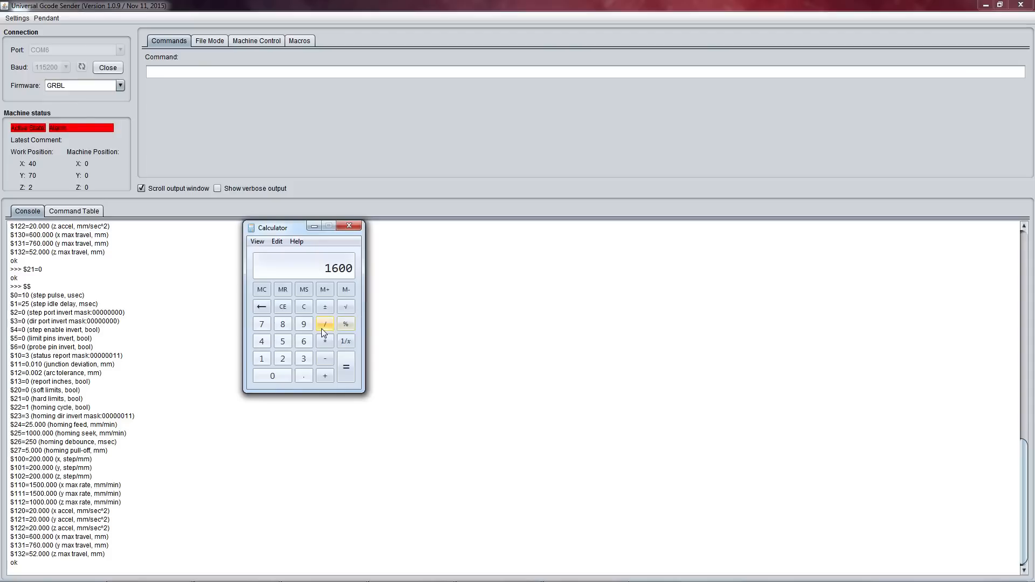
pyautogui.click(324, 324)
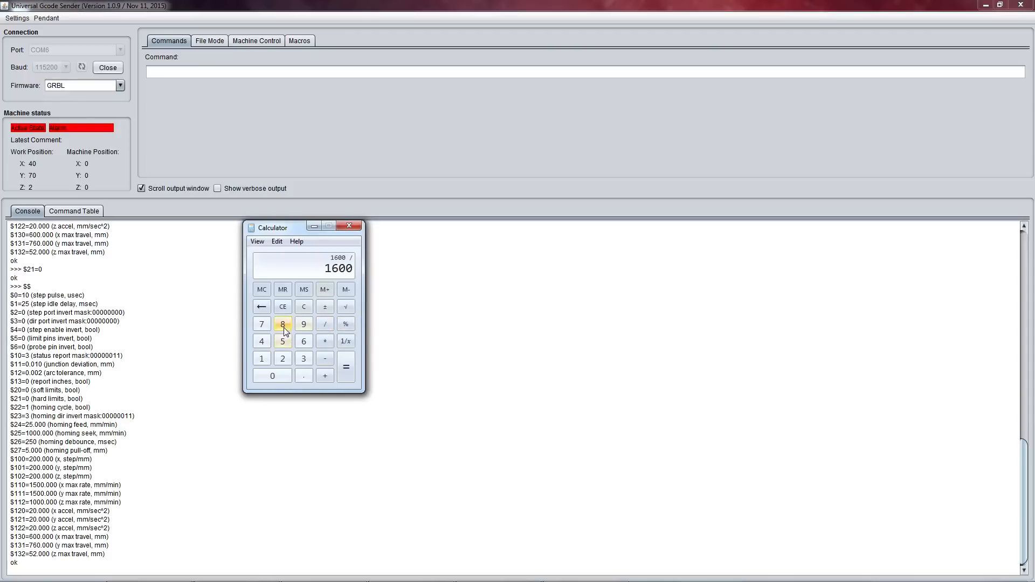
pyautogui.click(282, 324)
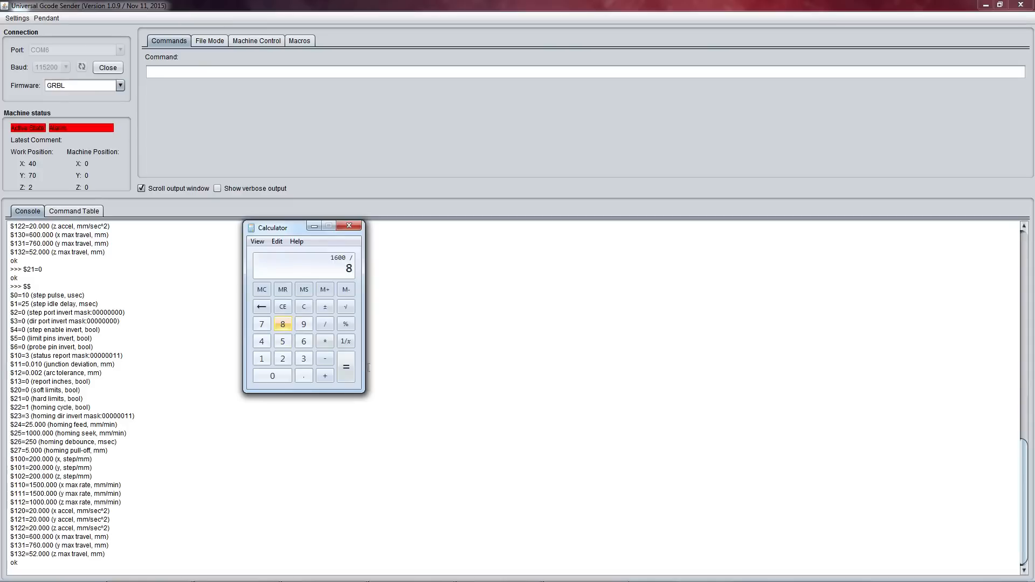
pyautogui.click(345, 367)
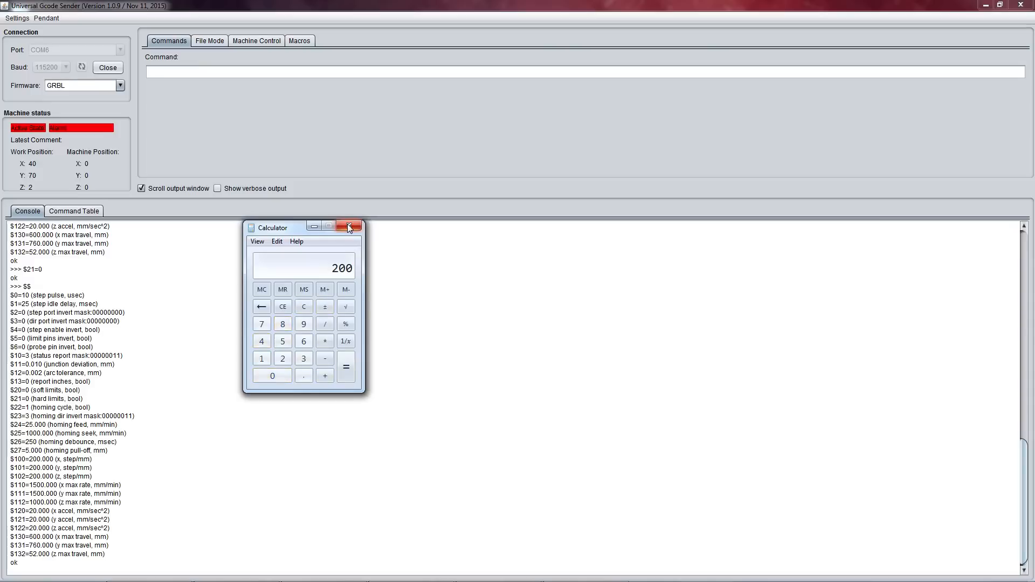
pyautogui.moveTo(350, 227)
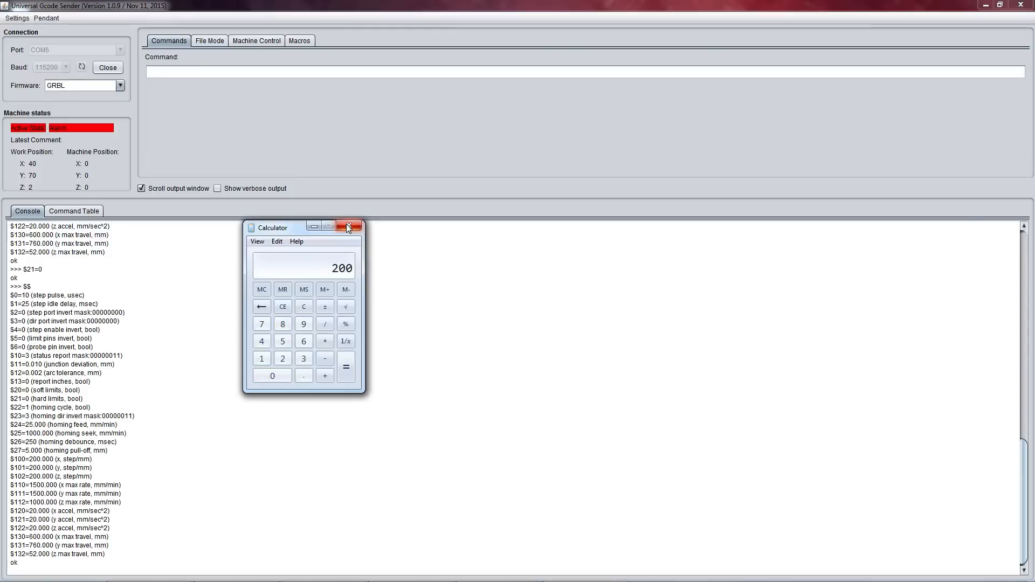
pyautogui.click(348, 227)
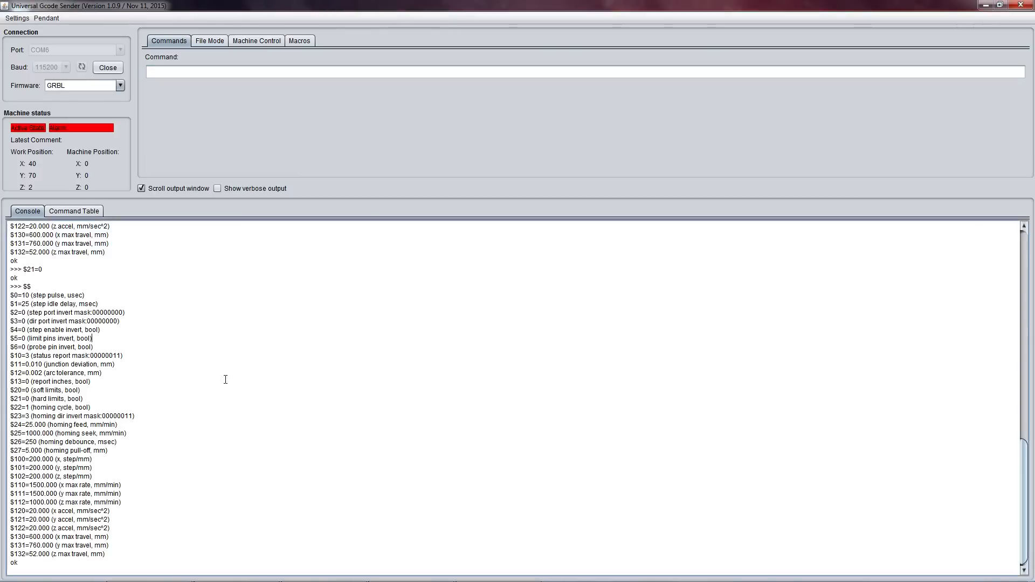
pyautogui.moveTo(195, 465)
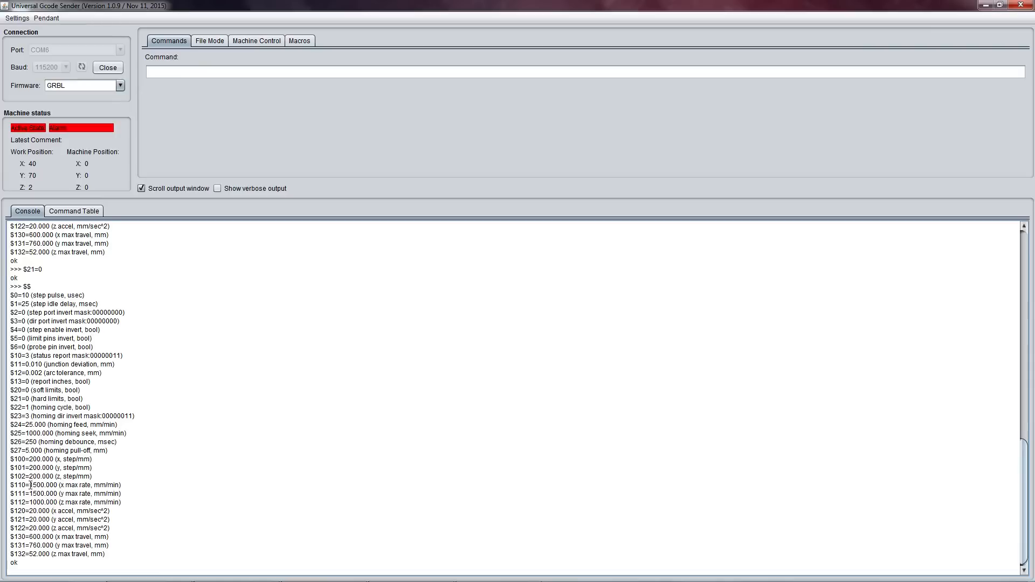
pyautogui.moveTo(70, 476)
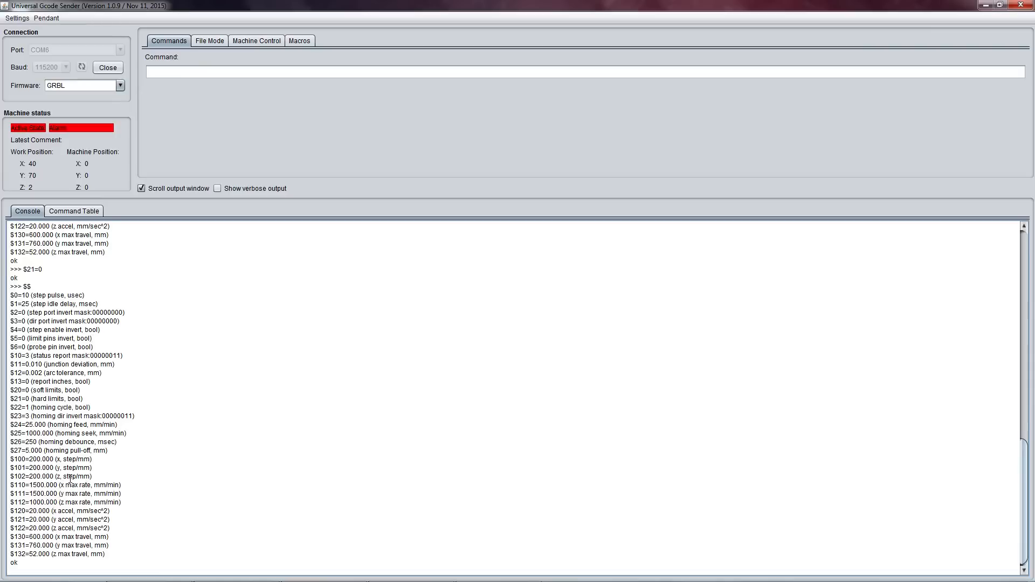
pyautogui.moveTo(52, 493)
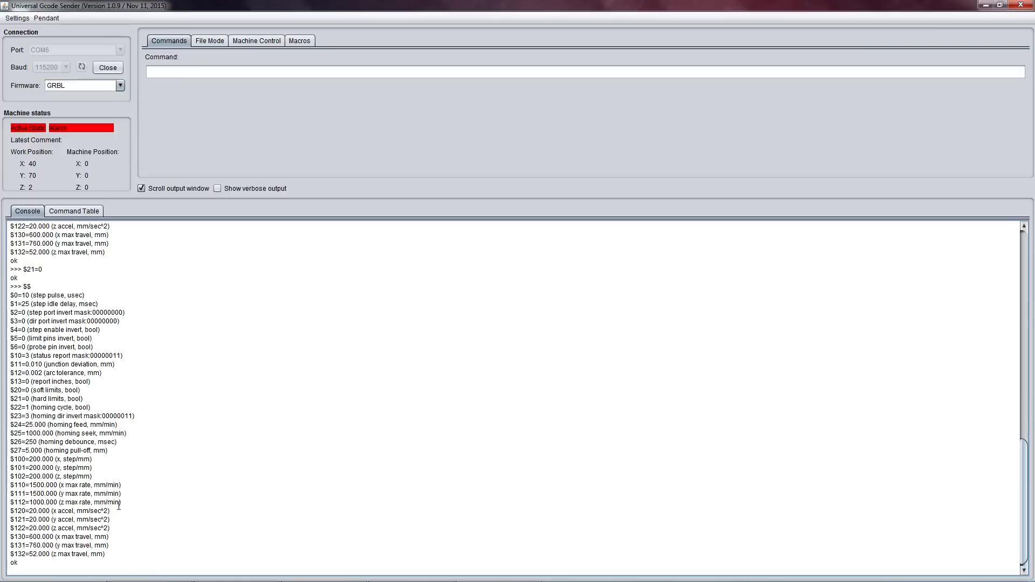
pyautogui.moveTo(149, 477)
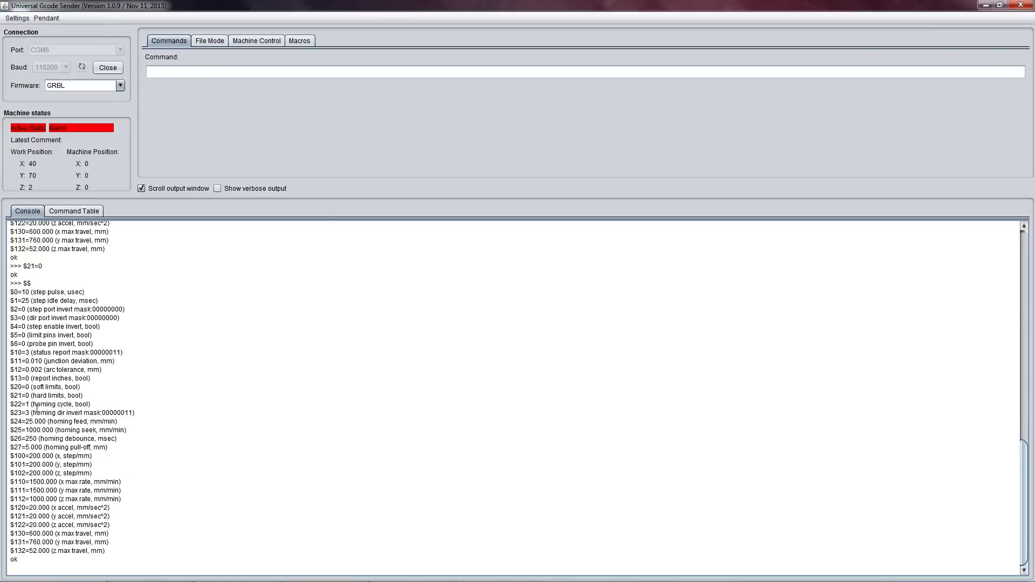
pyautogui.moveTo(147, 409)
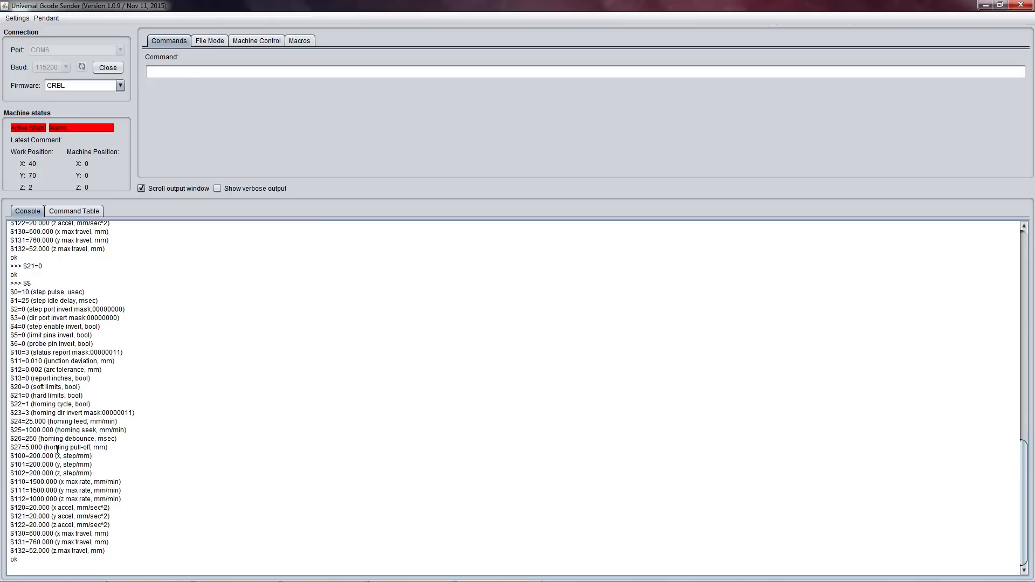
pyautogui.moveTo(180, 186)
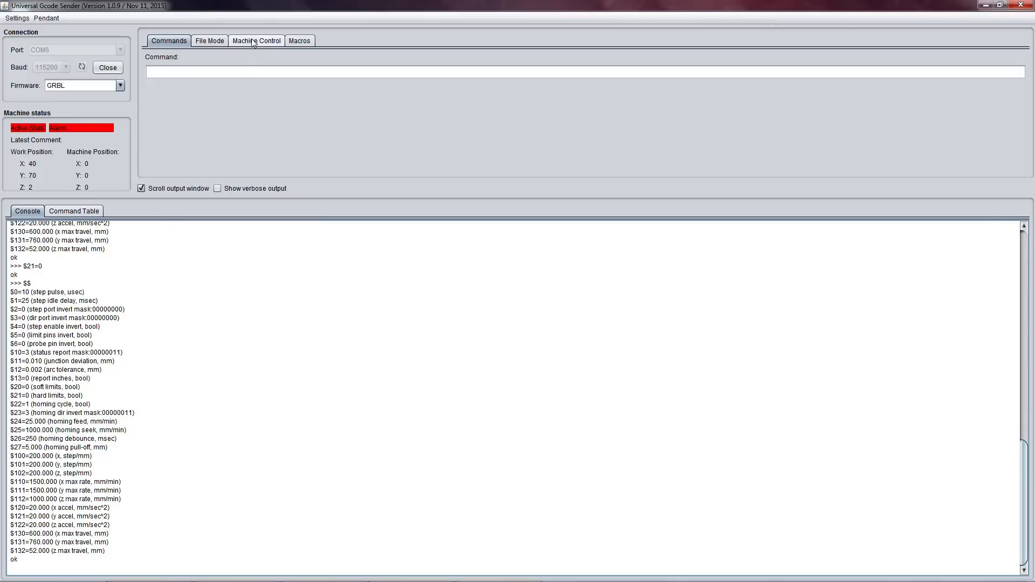
# Switch to the Machine Control tab with reset, homing and jog controls.
pyautogui.click(257, 40)
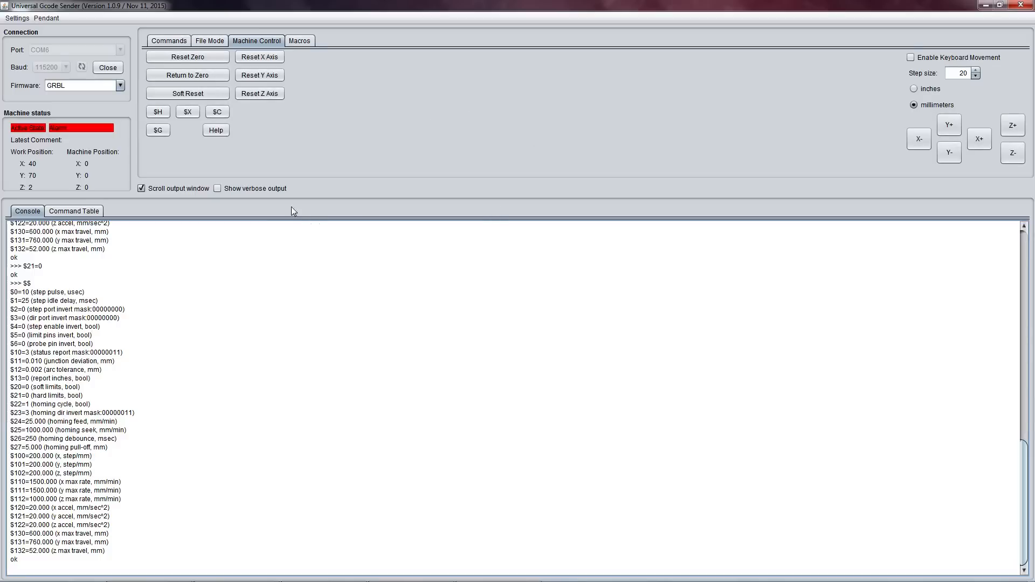
pyautogui.moveTo(249, 143)
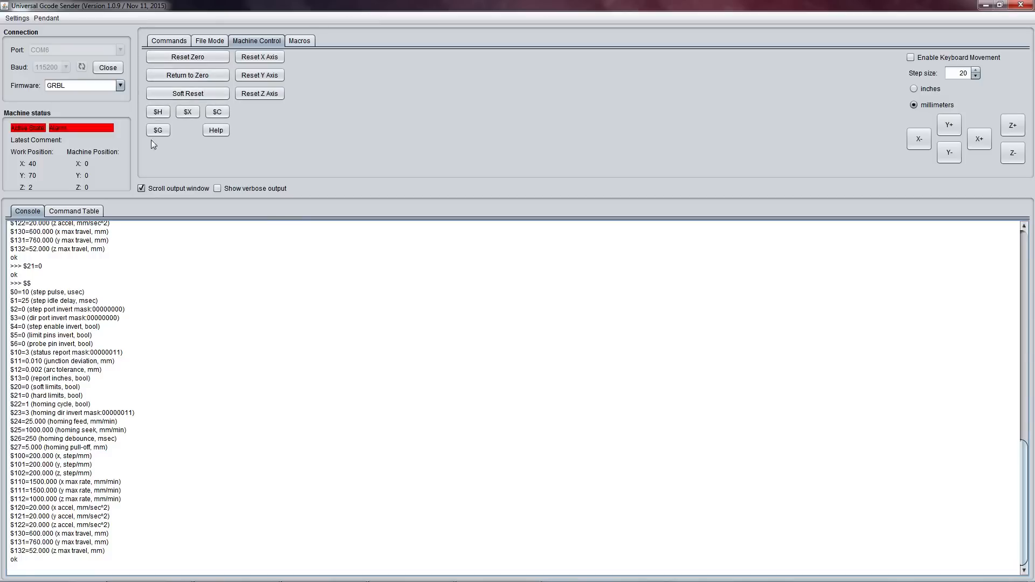
pyautogui.moveTo(212, 143)
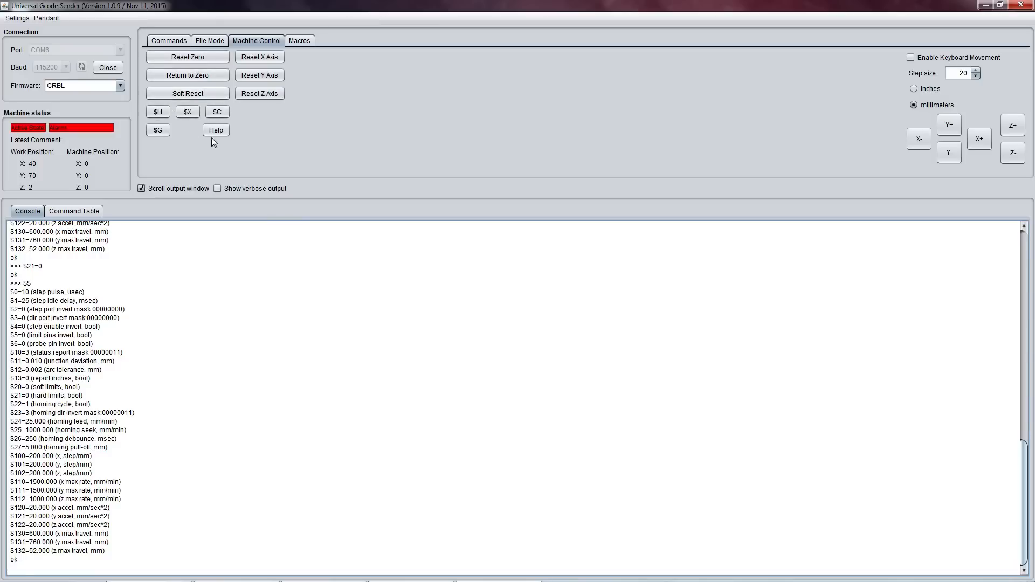
pyautogui.moveTo(1027, 96)
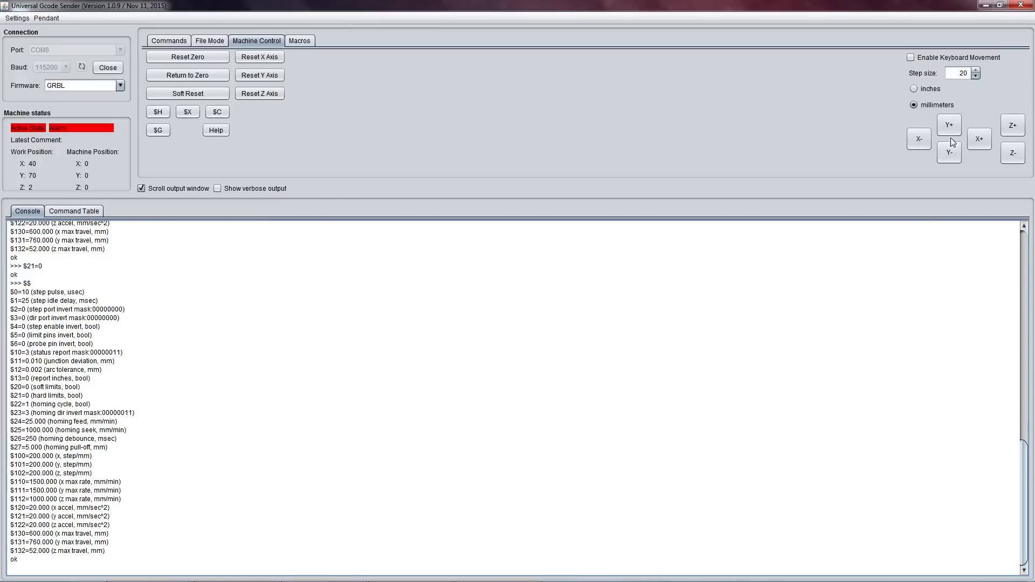
pyautogui.moveTo(889, 161)
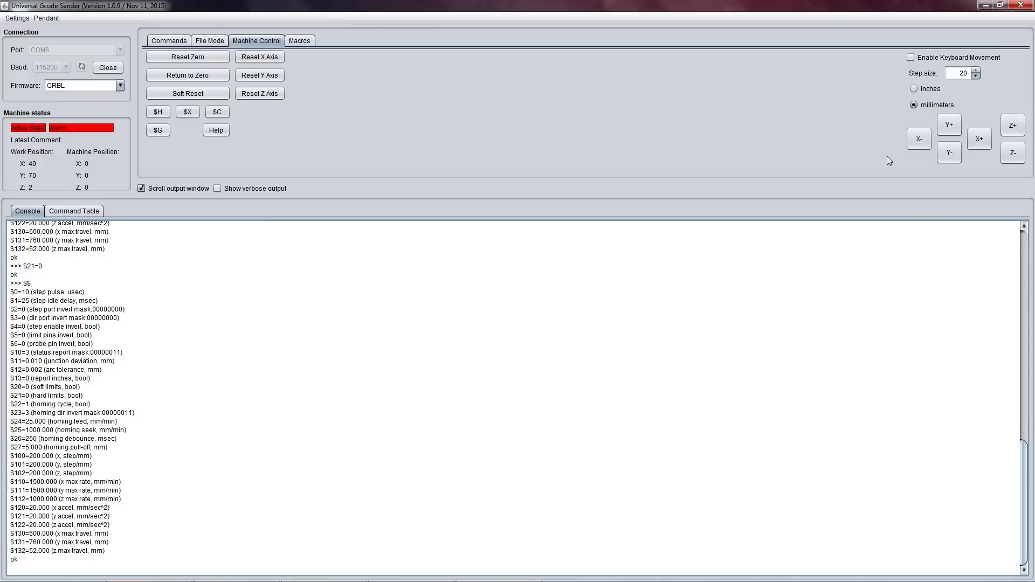
# Change the jog step size from 20 to 10 millimetres.
pyautogui.click(964, 73)
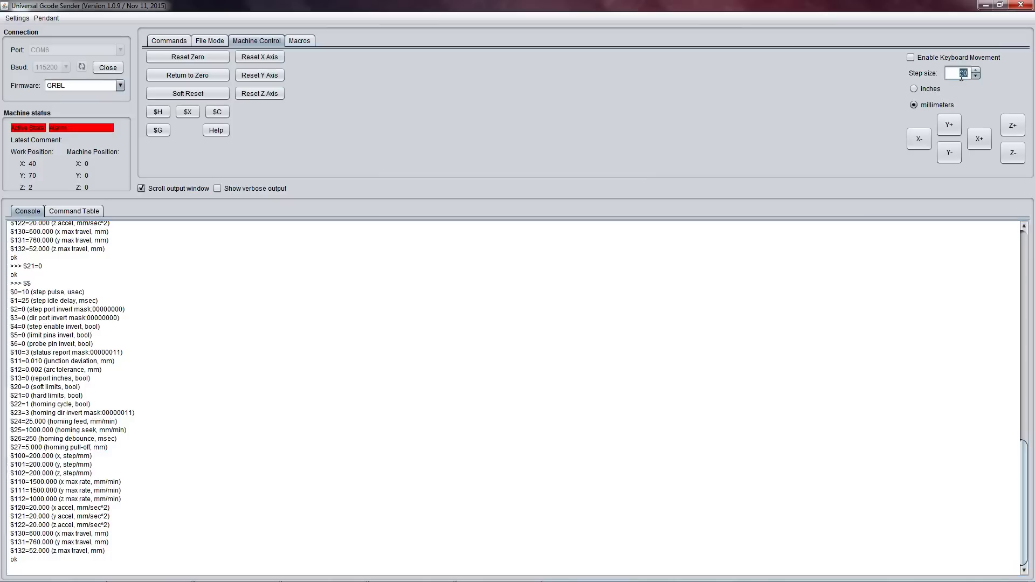
pyautogui.click(973, 75)
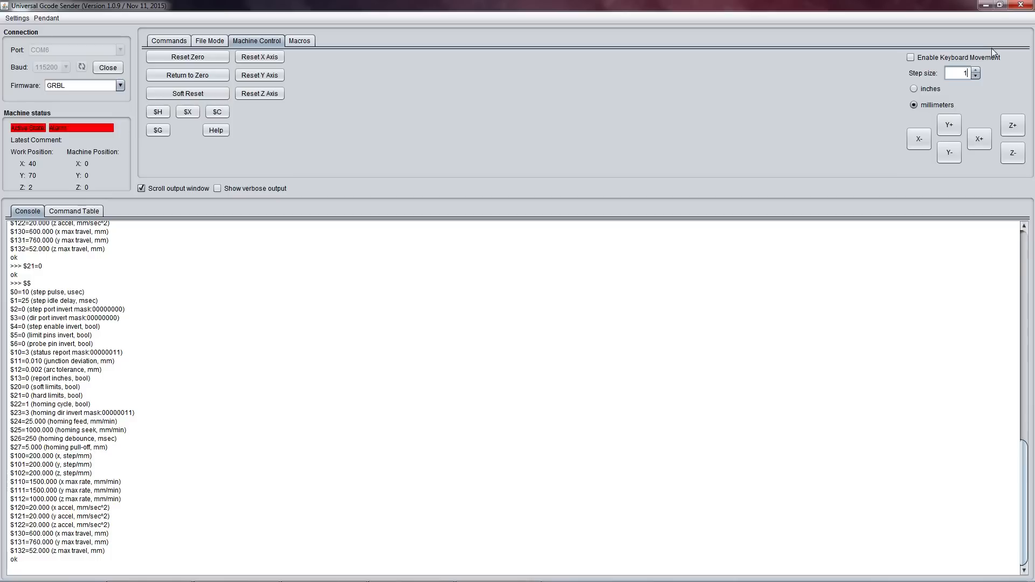
pyautogui.write('10')
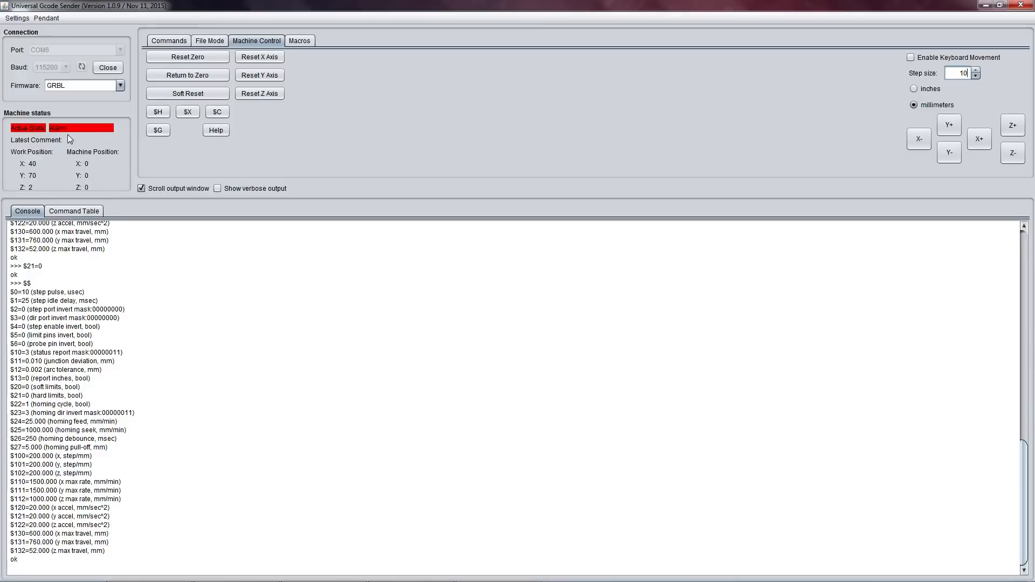
pyautogui.moveTo(77, 145)
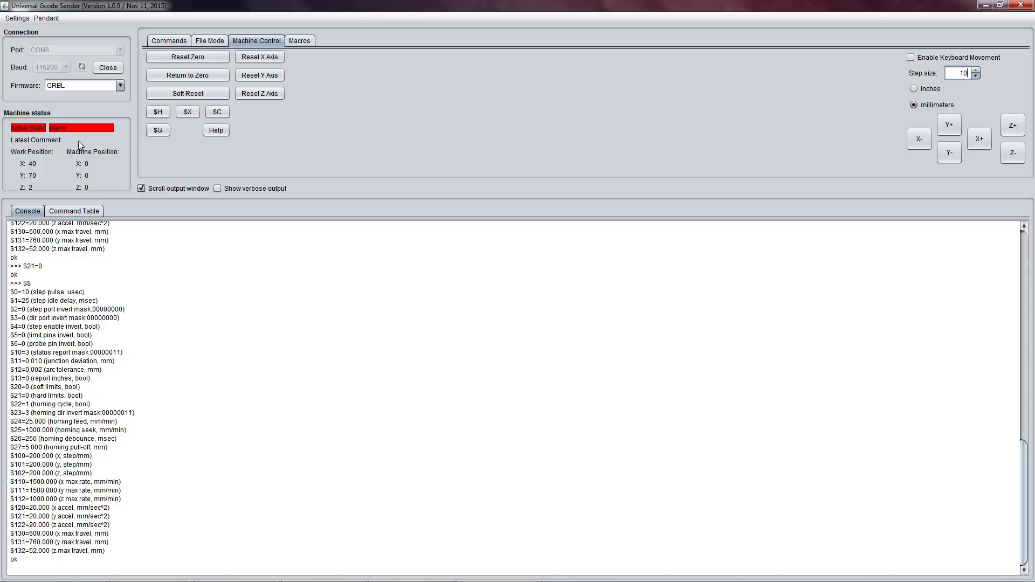
pyautogui.moveTo(117, 138)
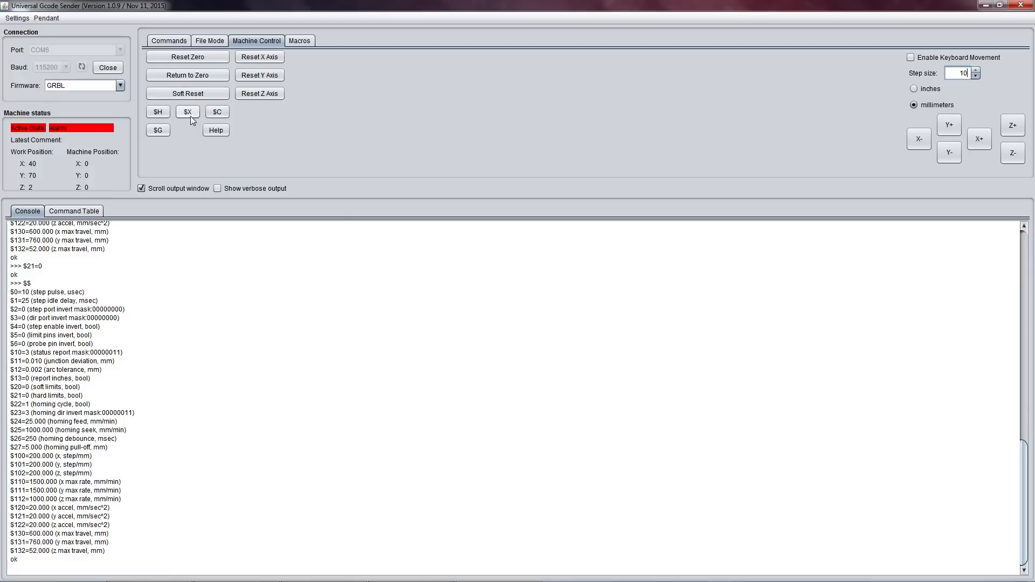
# Unlock the machine with $X, then jog X -10 mm and +10 mm.
pyautogui.click(187, 111)
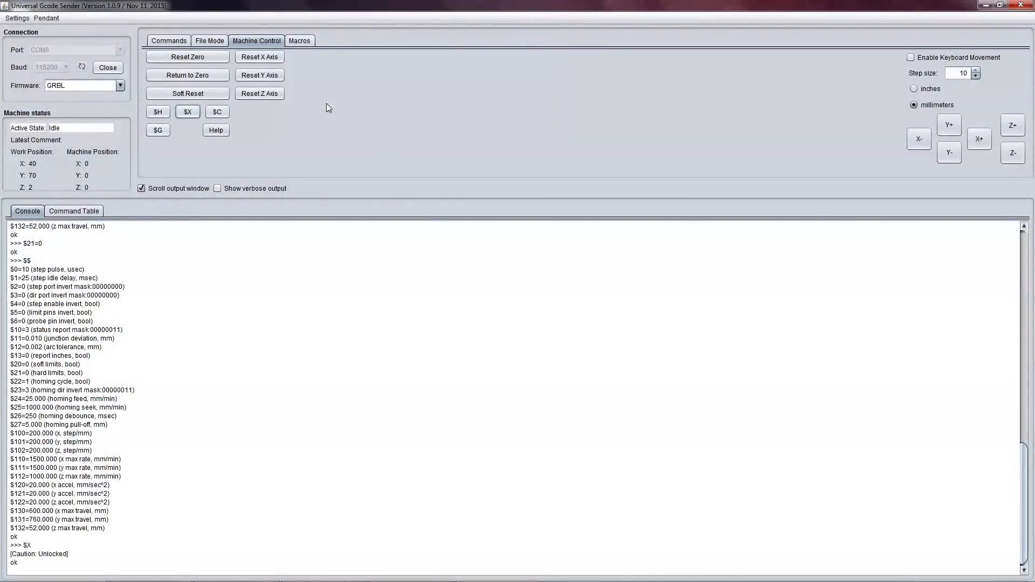
pyautogui.moveTo(453, 153)
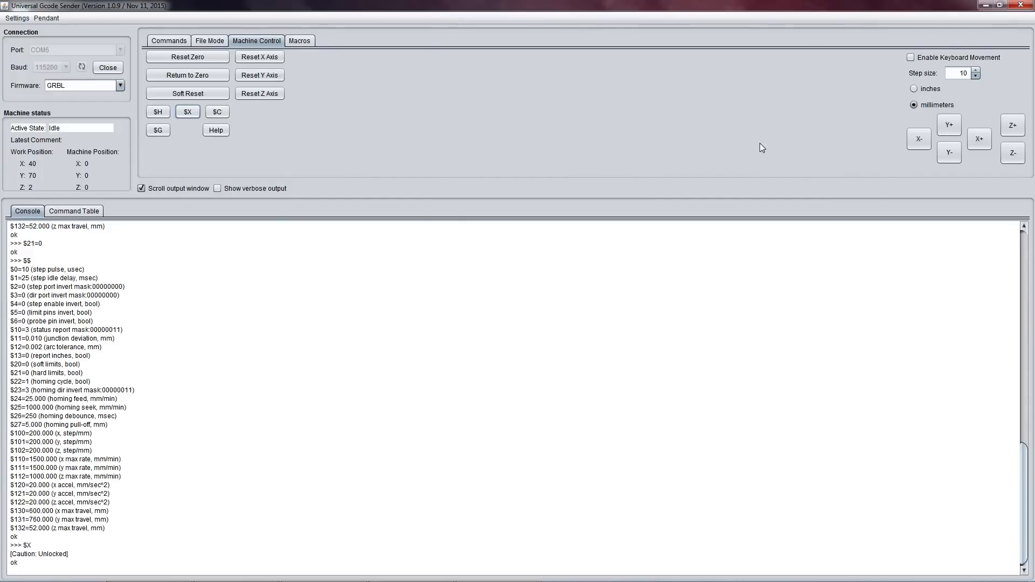
pyautogui.moveTo(751, 164)
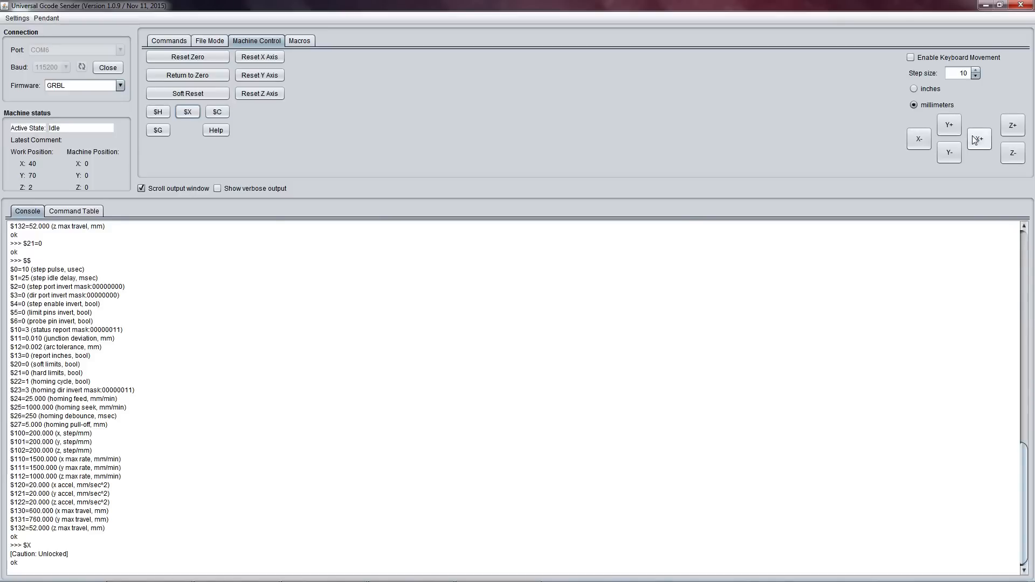
pyautogui.moveTo(919, 139)
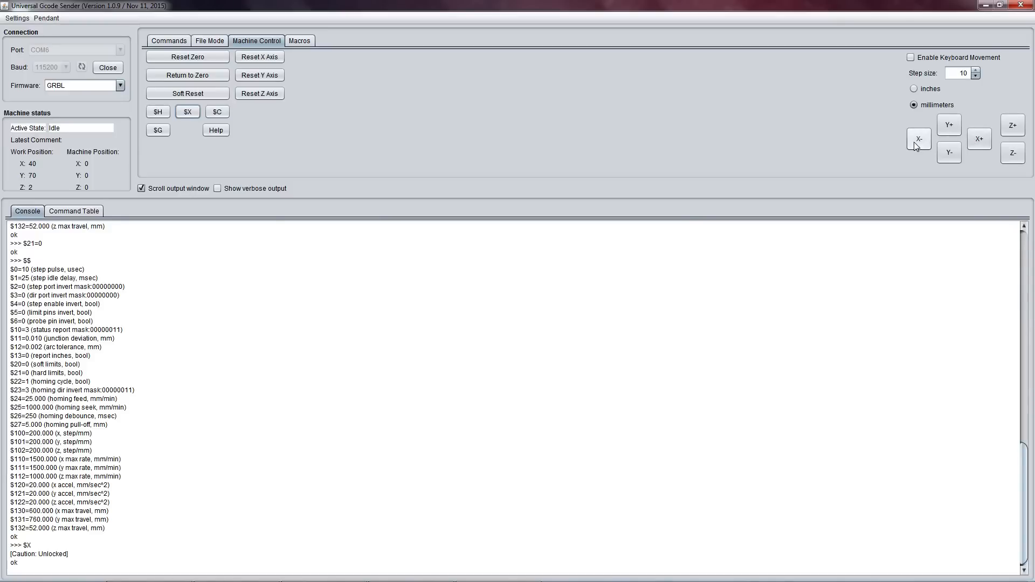
pyautogui.click(918, 139)
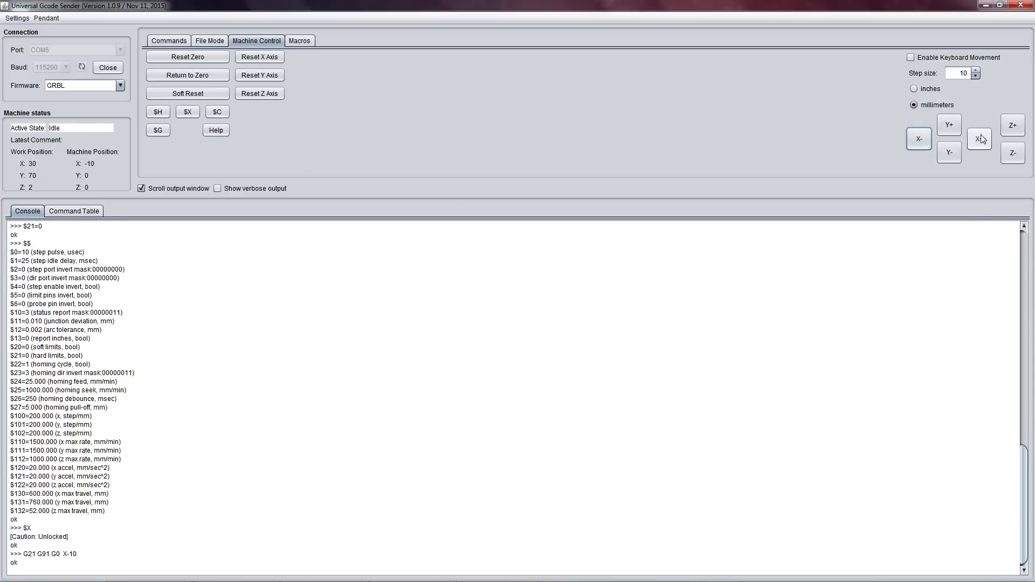
pyautogui.click(980, 139)
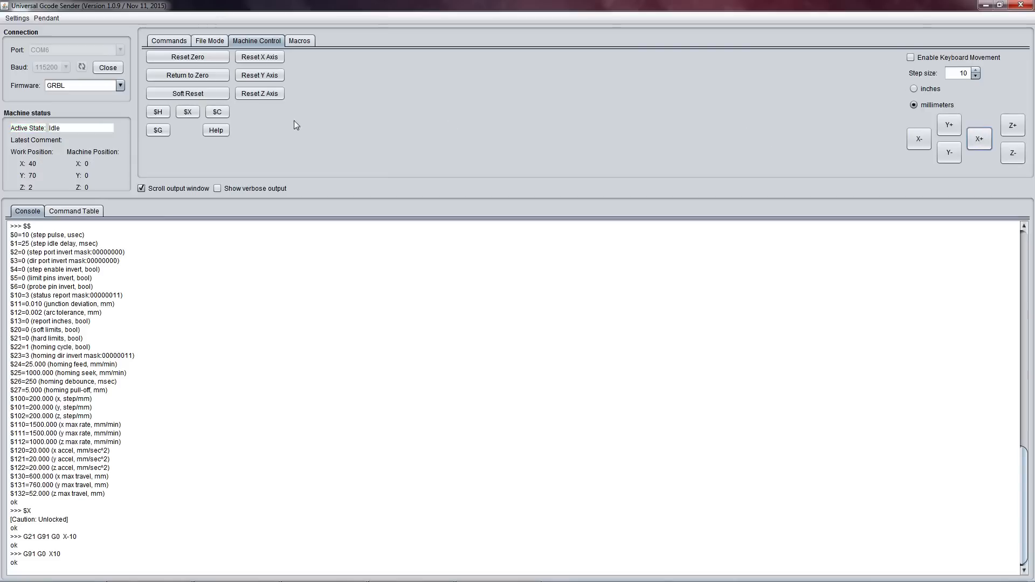
pyautogui.moveTo(194, 181)
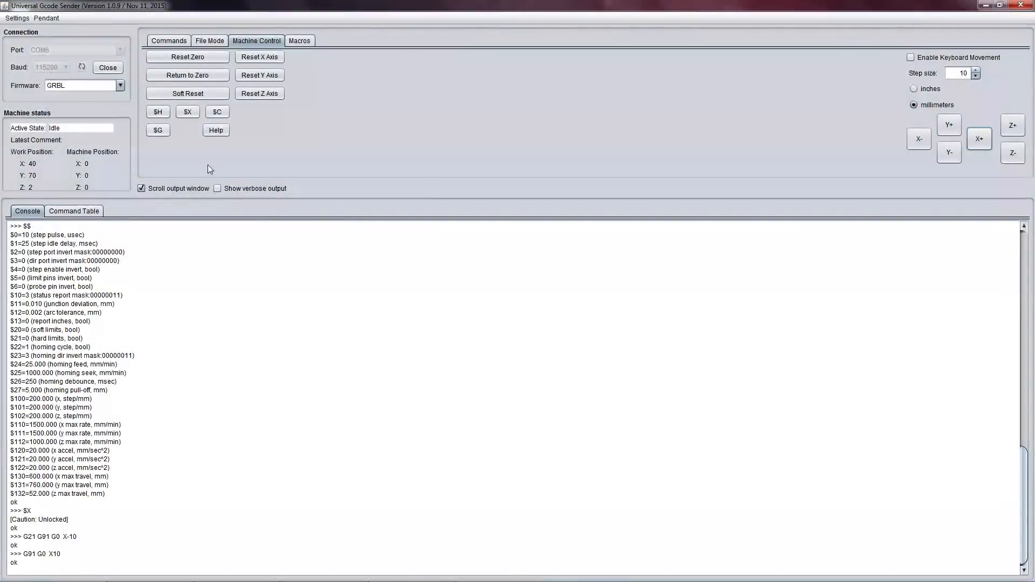
pyautogui.moveTo(602, 200)
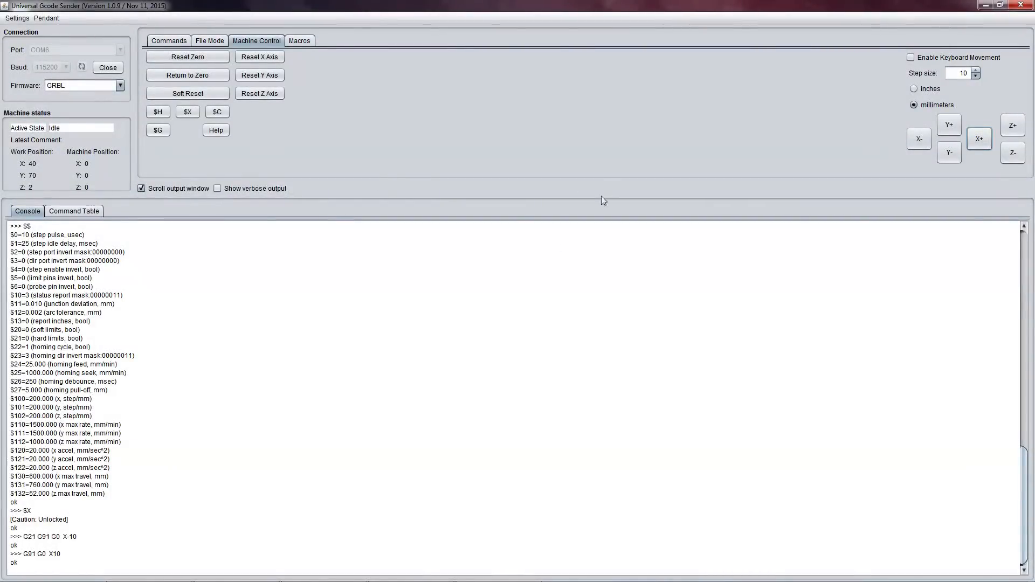
pyautogui.click(949, 124)
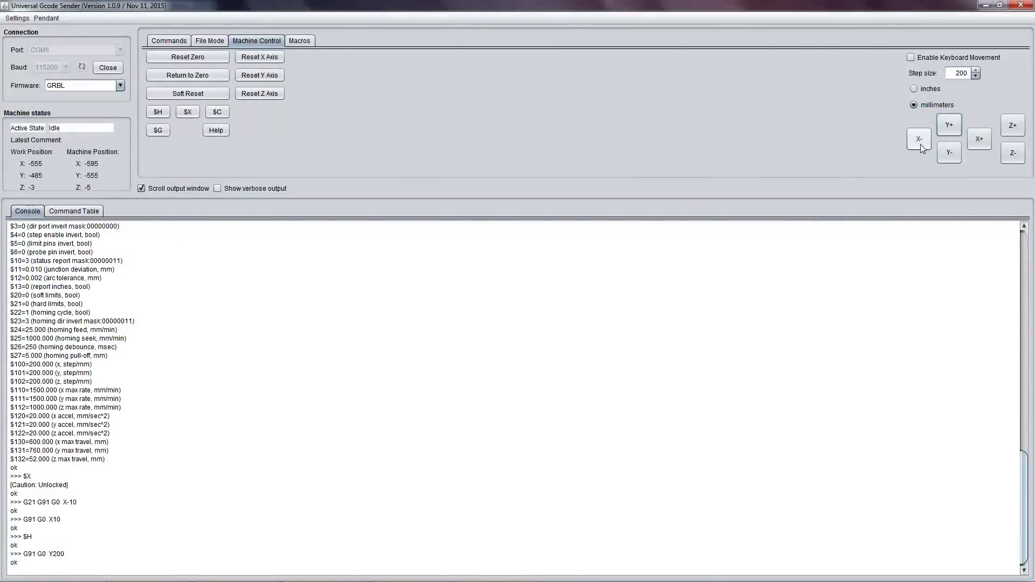
pyautogui.moveTo(966, 154)
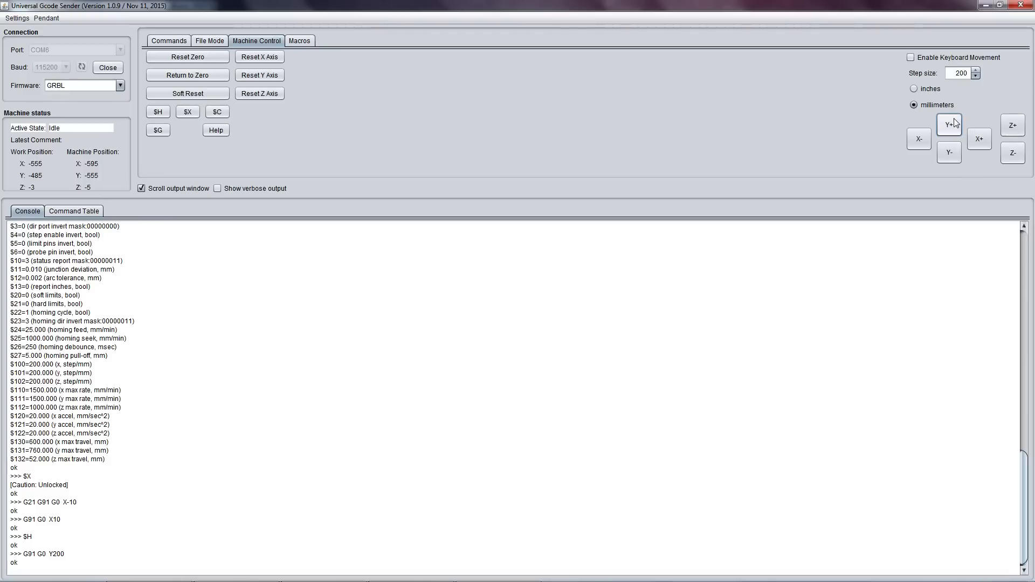
pyautogui.moveTo(959, 106)
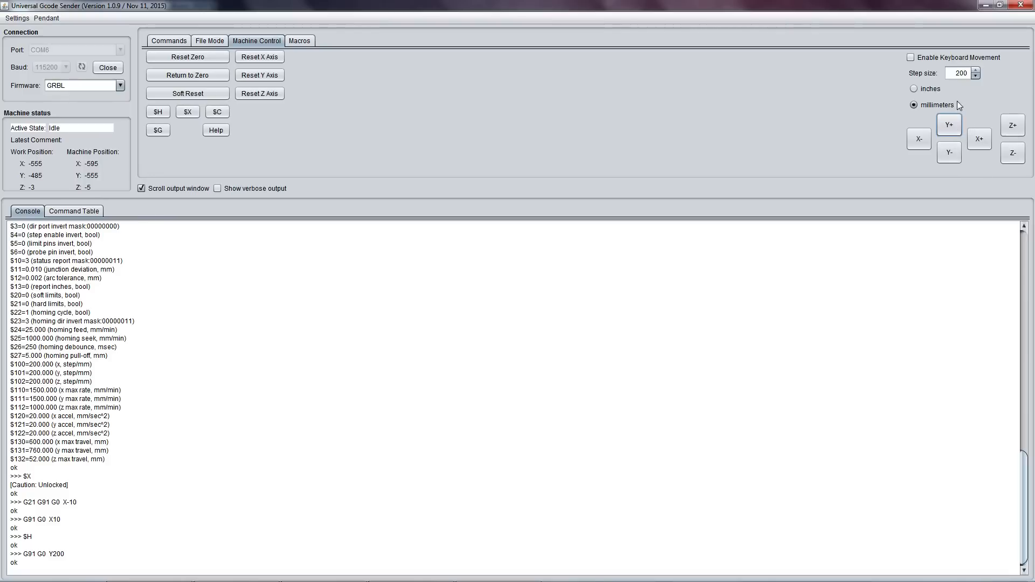